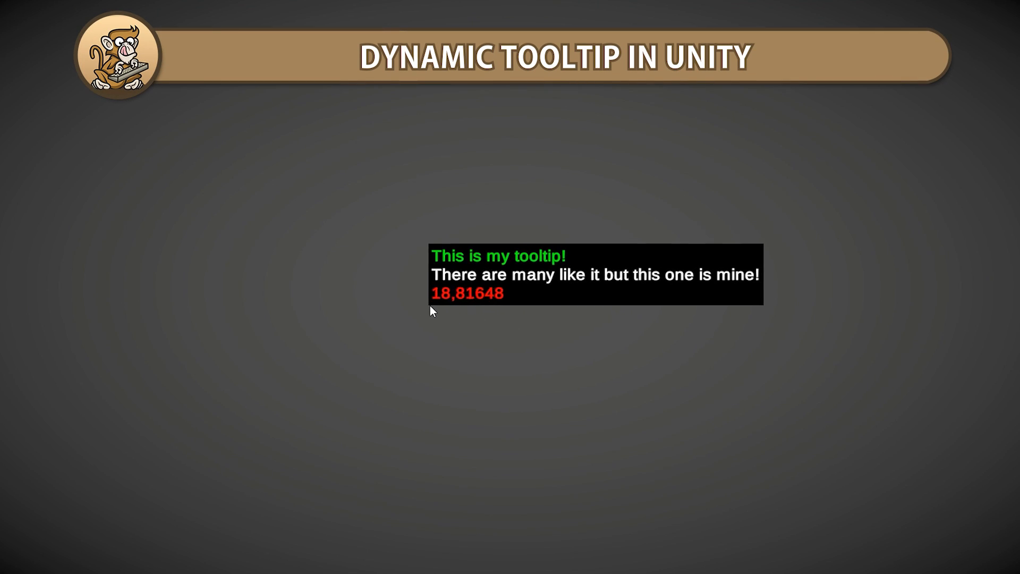
pyautogui.moveTo(895, 293)
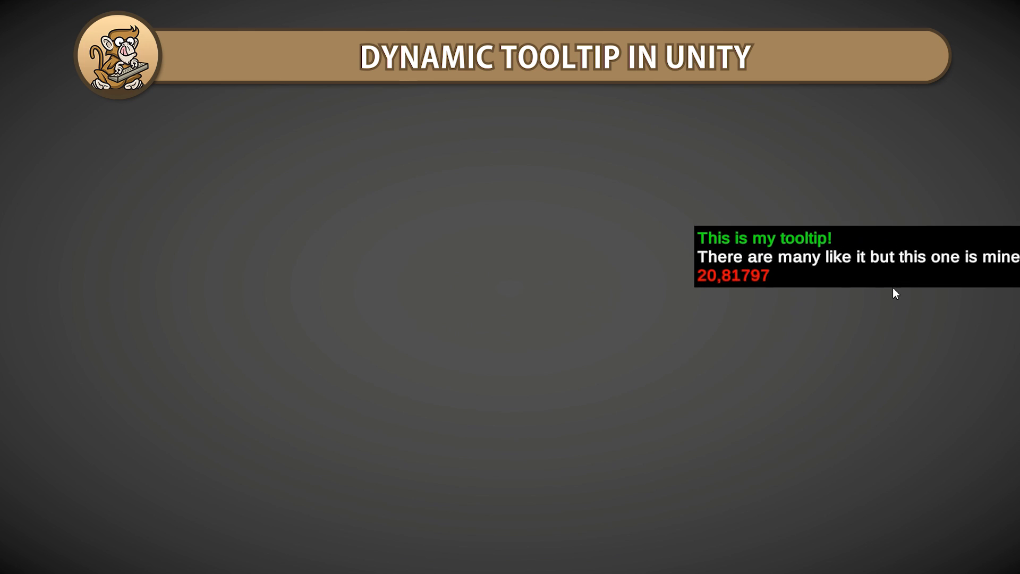
pyautogui.moveTo(831, 284)
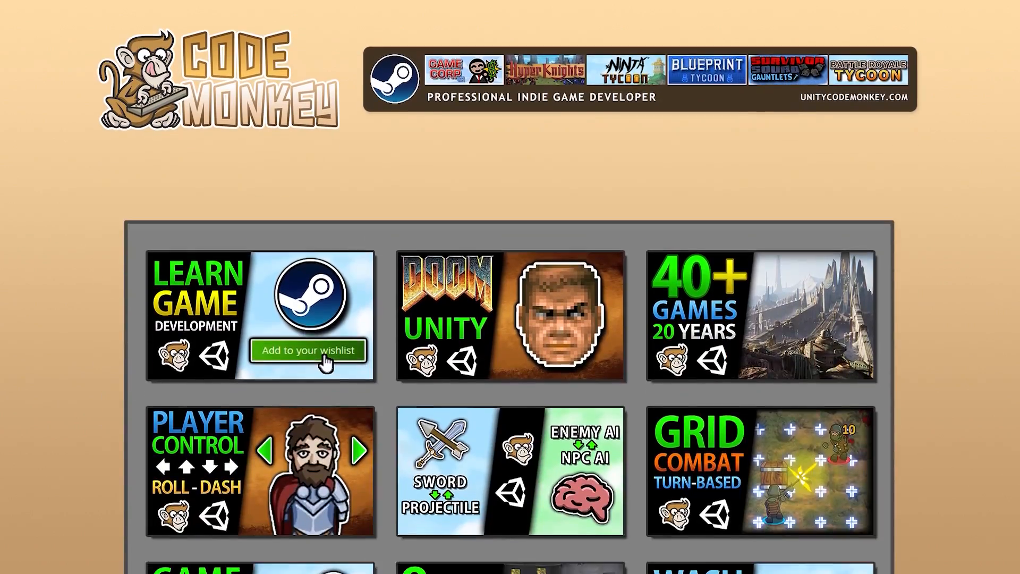
# Scroll through the clamping code and start a private ShowTooltip method.
pyautogui.scroll(-3)
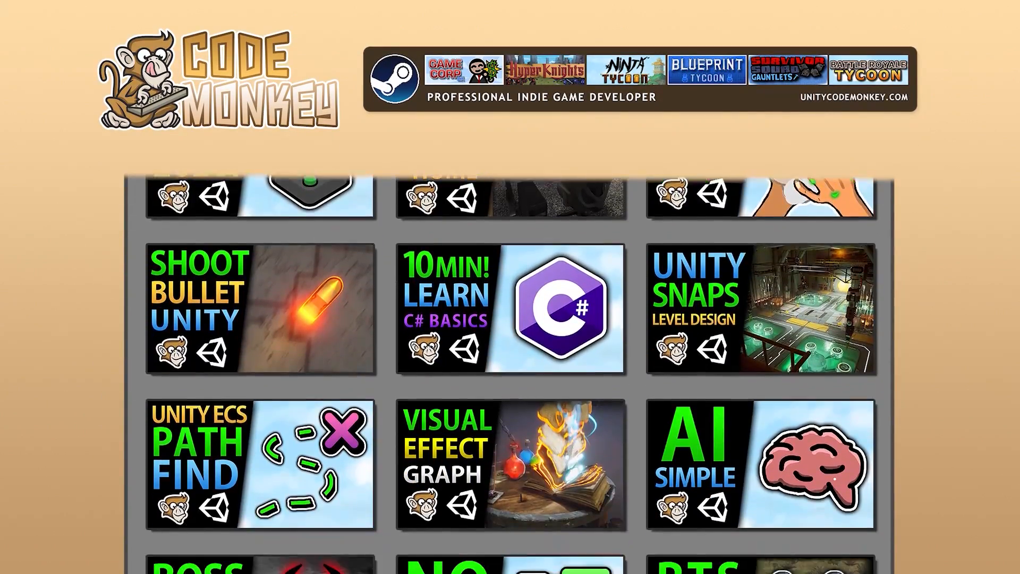
pyautogui.scroll(-3)
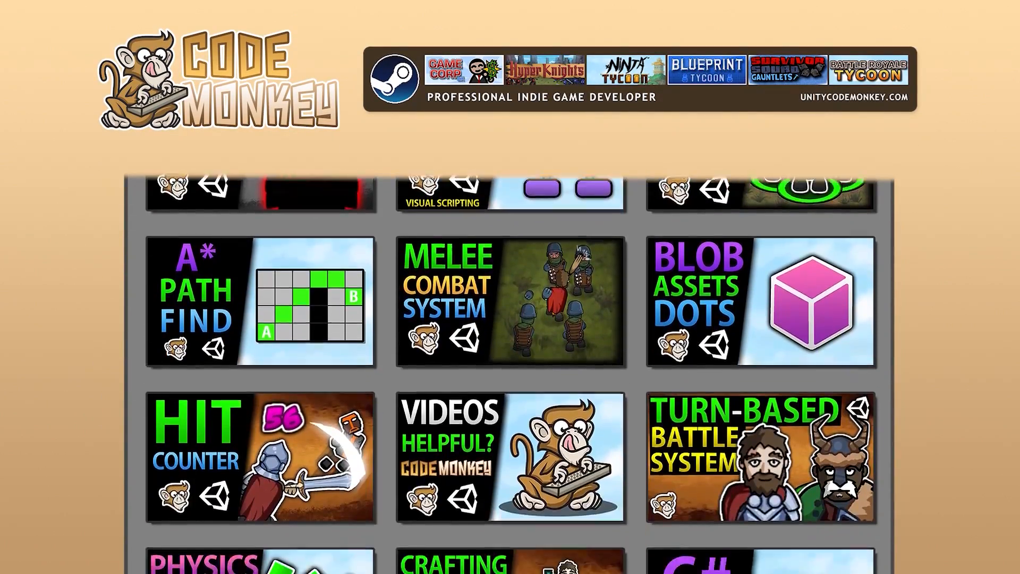
pyautogui.scroll(-3)
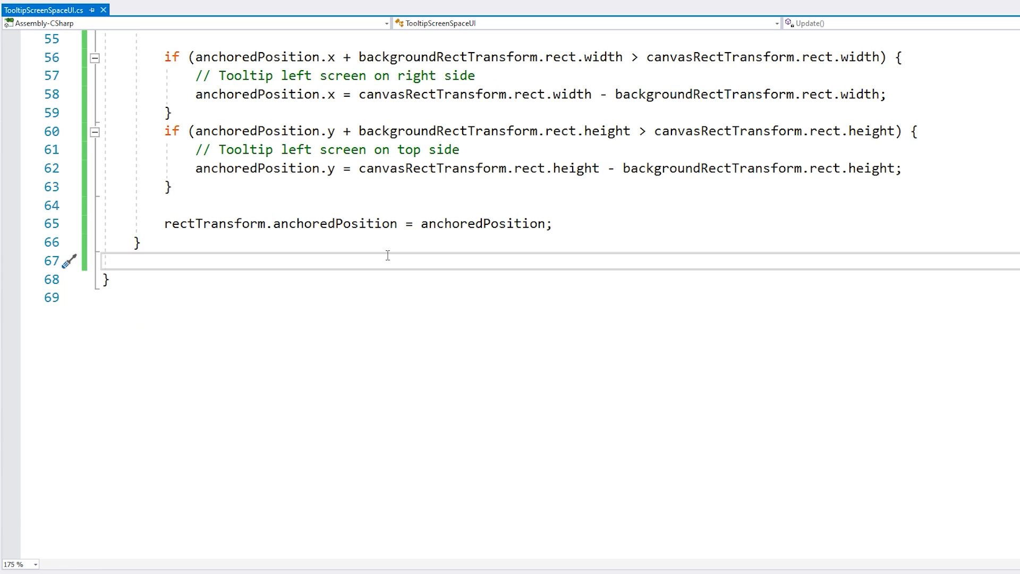
pyautogui.write('private void ShowTooltip')
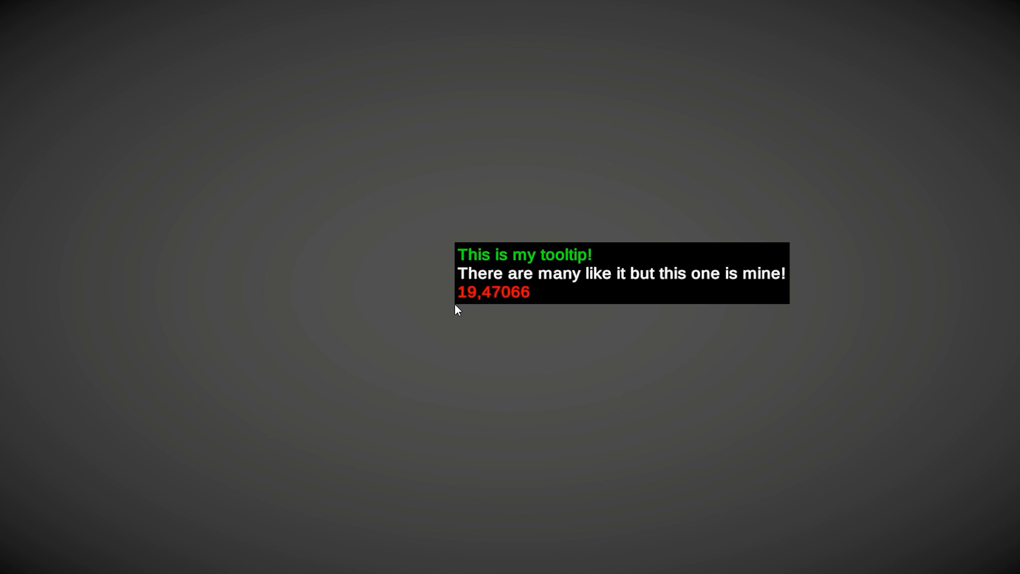
pyautogui.moveTo(927, 336)
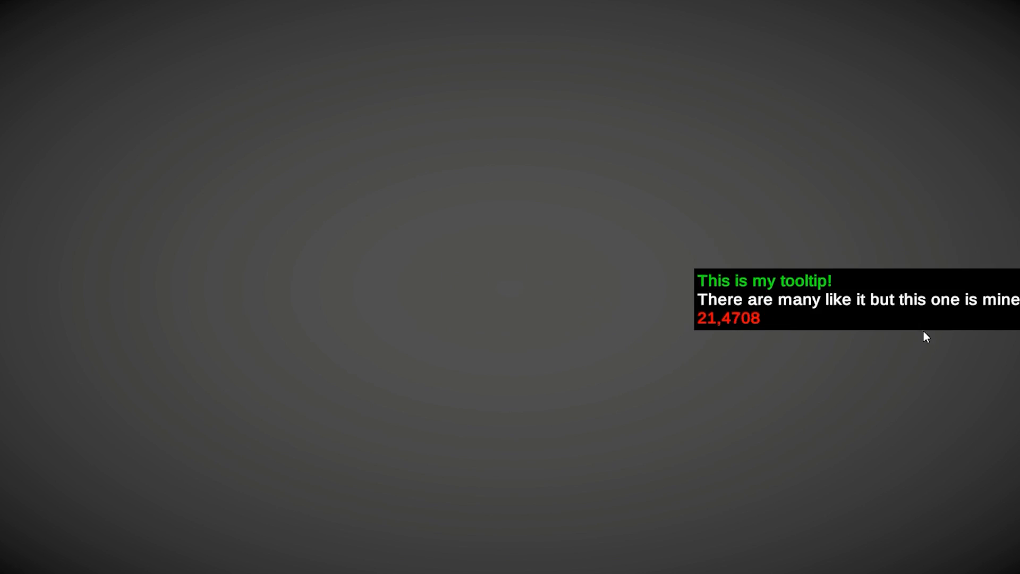
pyautogui.moveTo(680, 124)
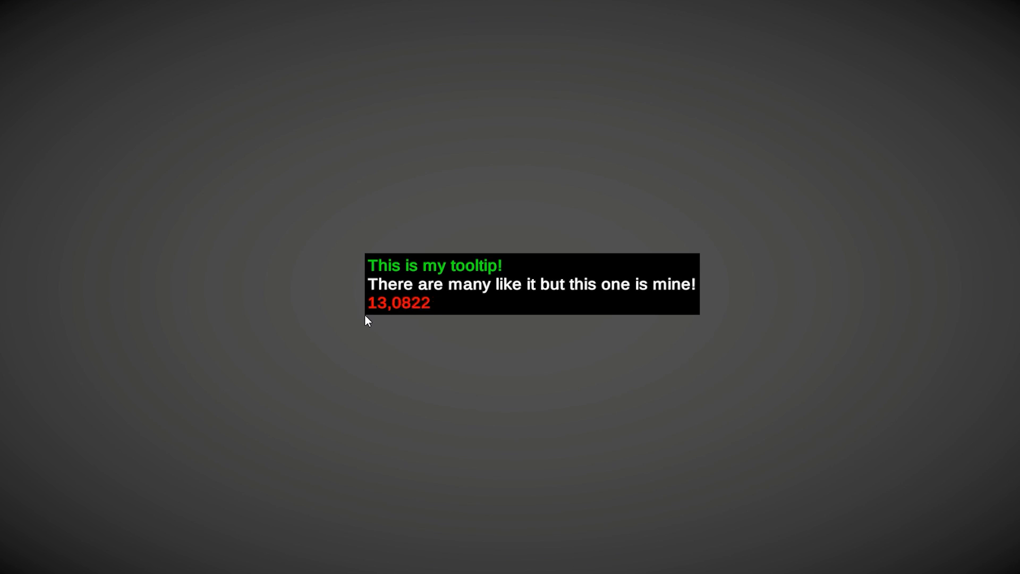
pyautogui.moveTo(435, 312)
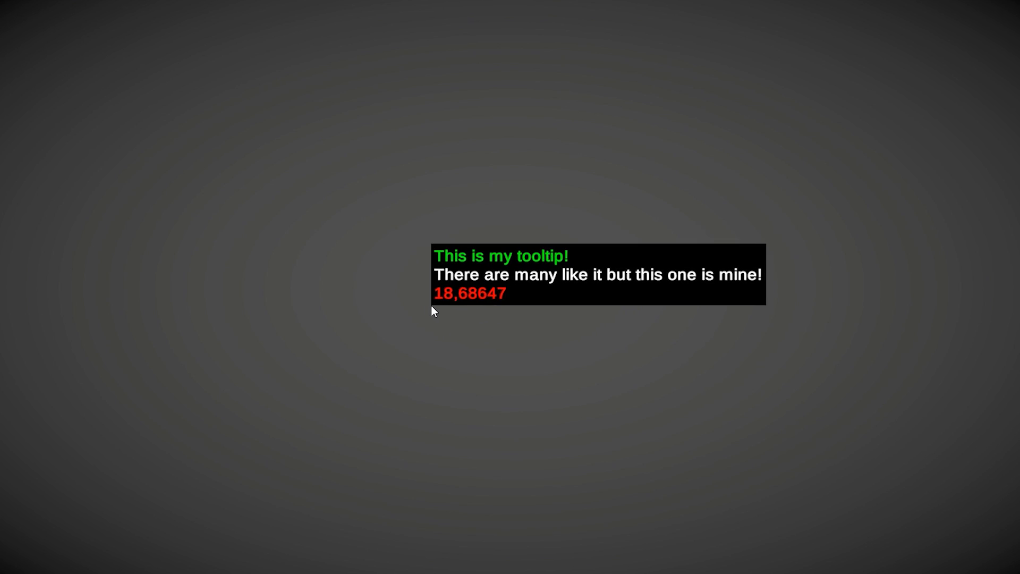
pyautogui.moveTo(893, 293)
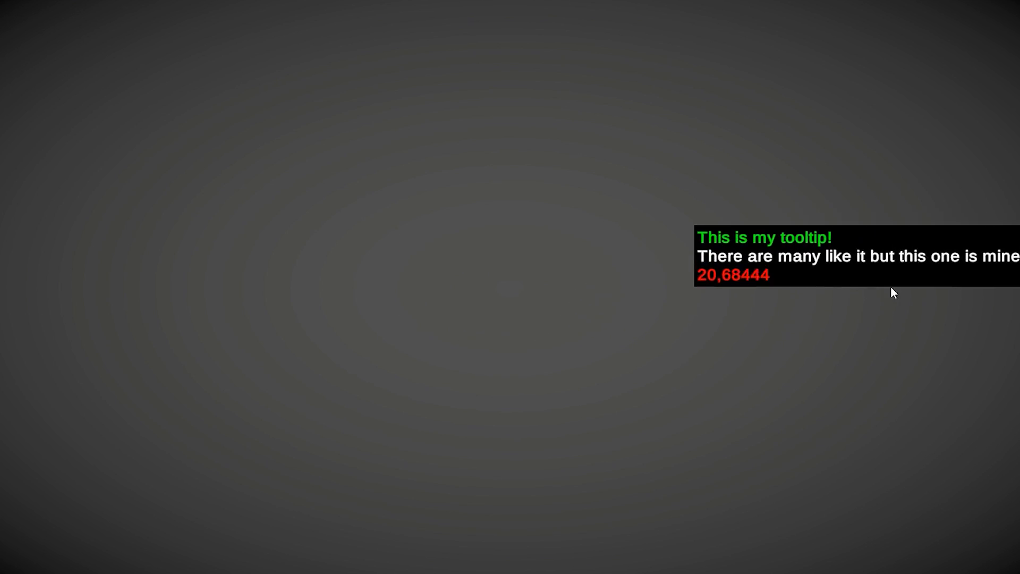
pyautogui.moveTo(831, 284)
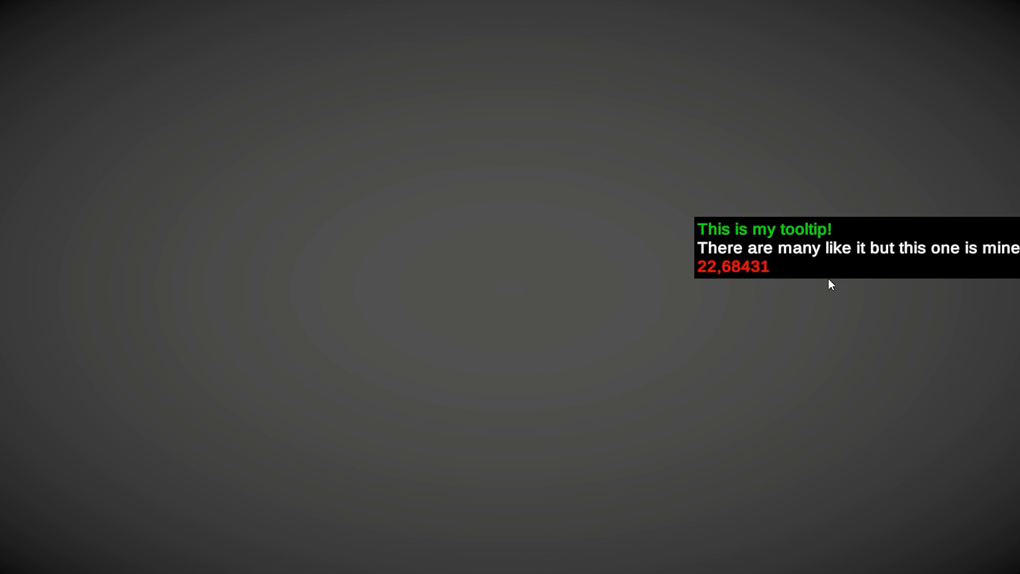
pyautogui.moveTo(892, 43)
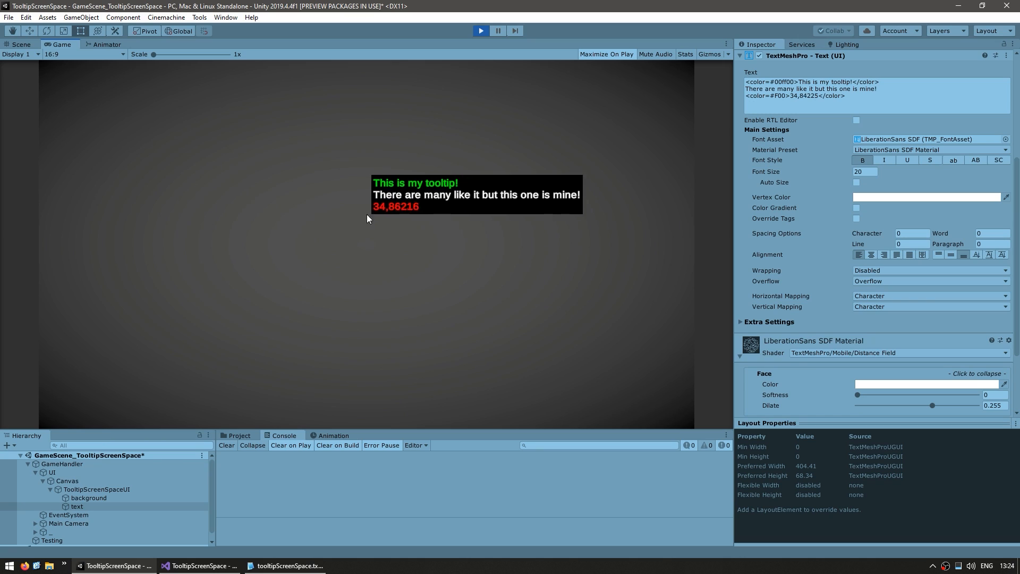
pyautogui.moveTo(766, 191)
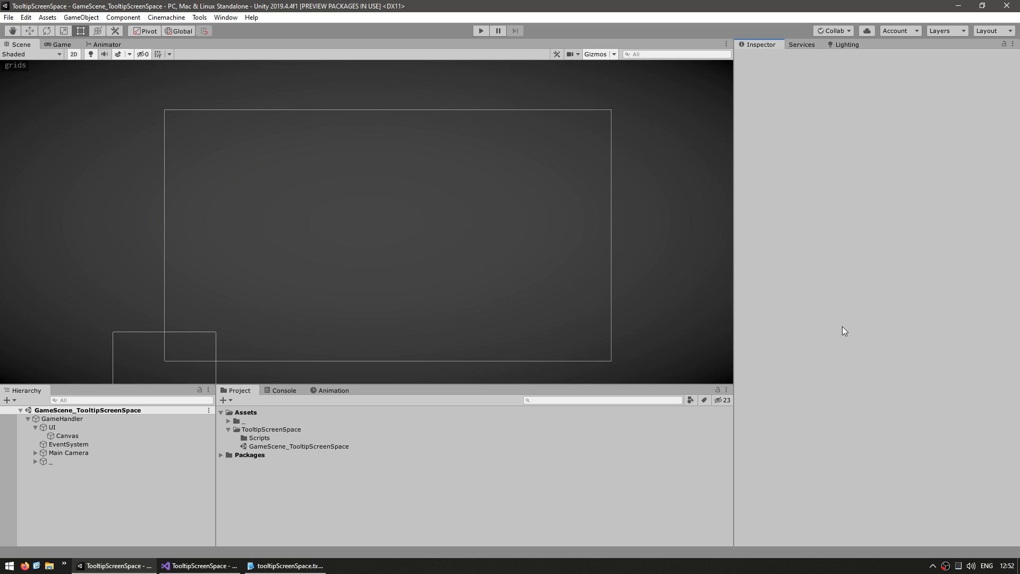
pyautogui.moveTo(675, 280)
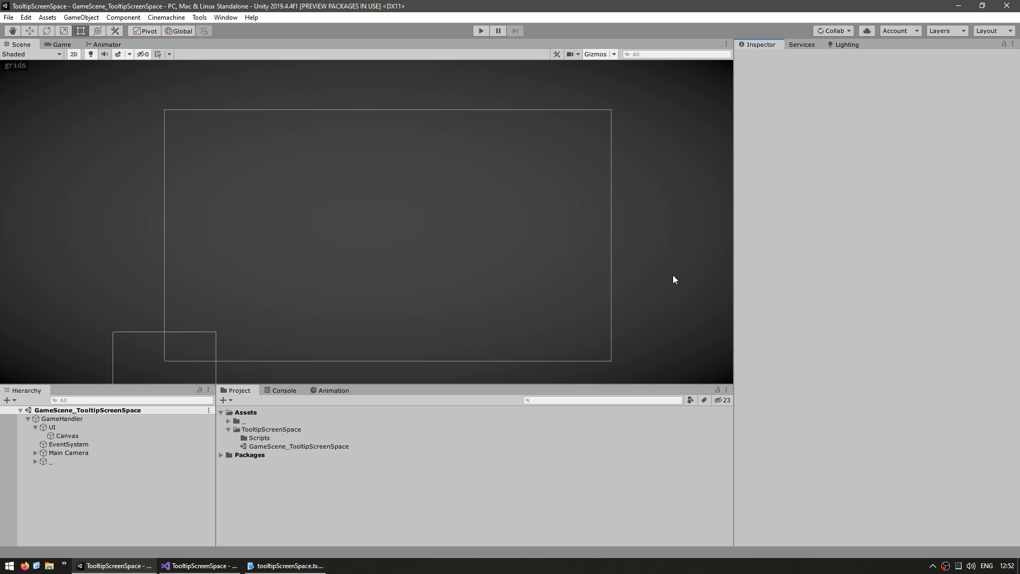
# Add a background image under the tooltip object, anchored bottom-left at position zero.
pyautogui.click(67, 435)
pyautogui.write('TooltipScreenSpaceUI')
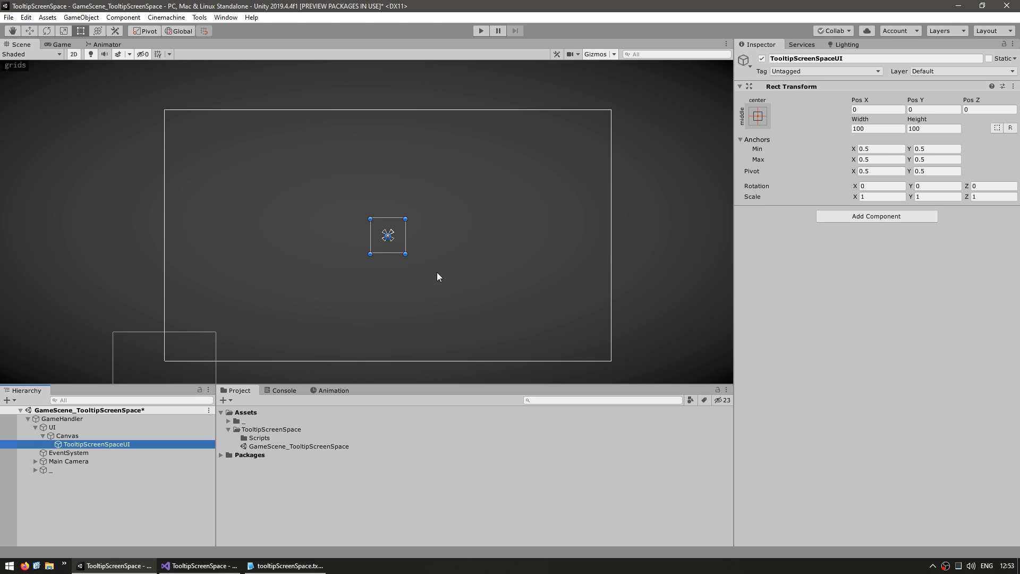
pyautogui.moveTo(108, 449)
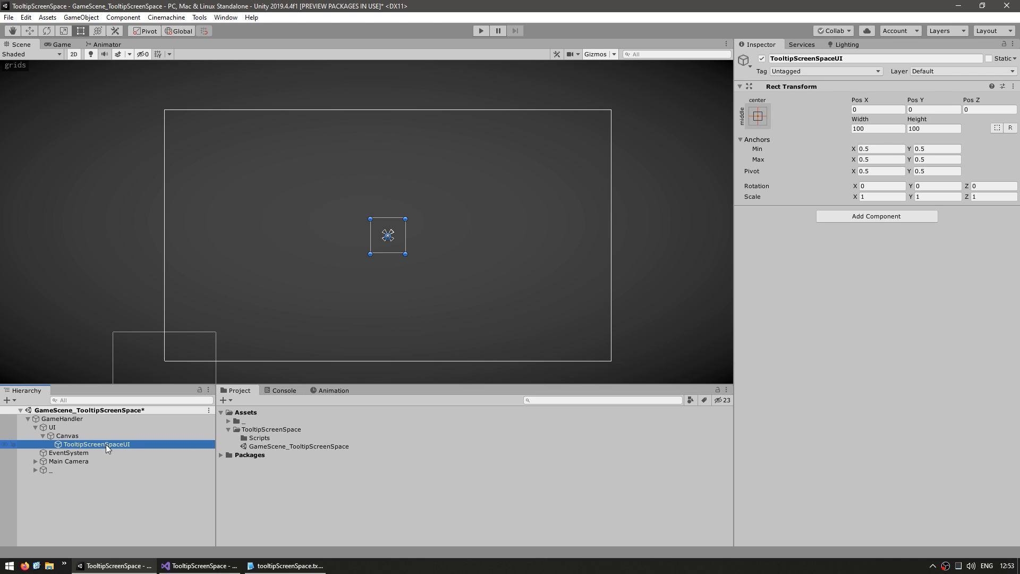
pyautogui.rightClick(98, 445)
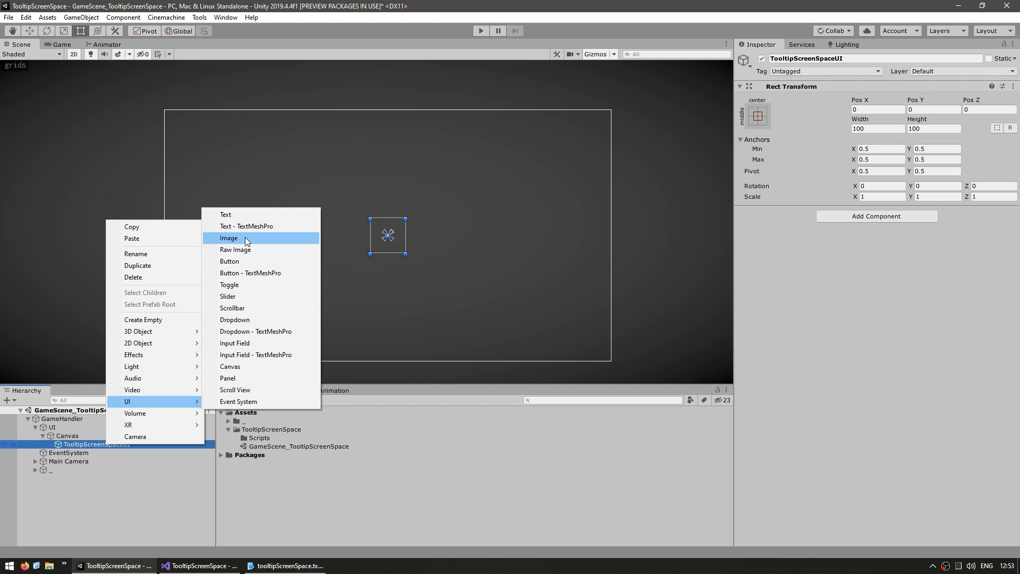
pyautogui.click(229, 238)
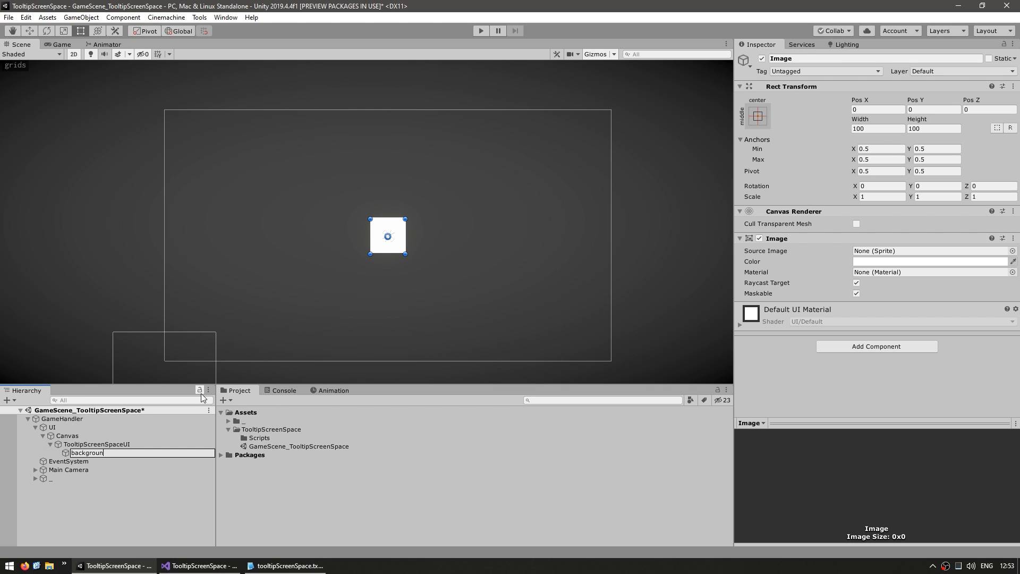
pyautogui.click(756, 115)
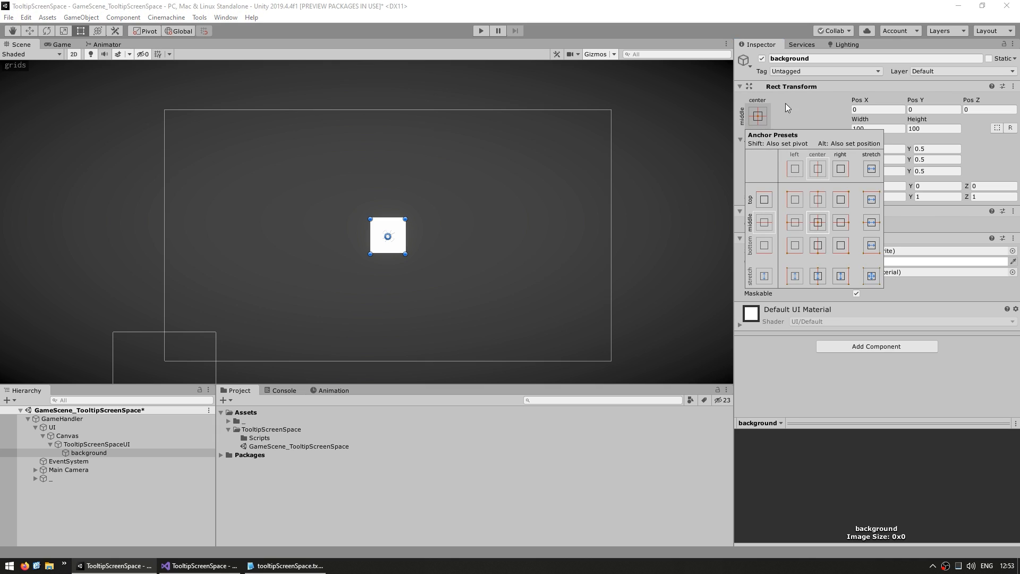
pyautogui.moveTo(798, 252)
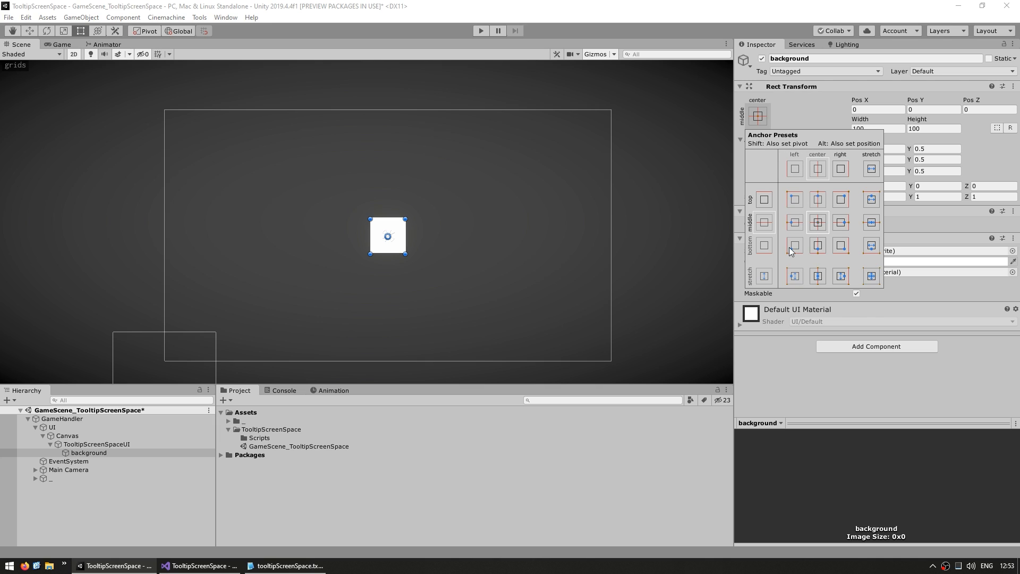
pyautogui.click(794, 246)
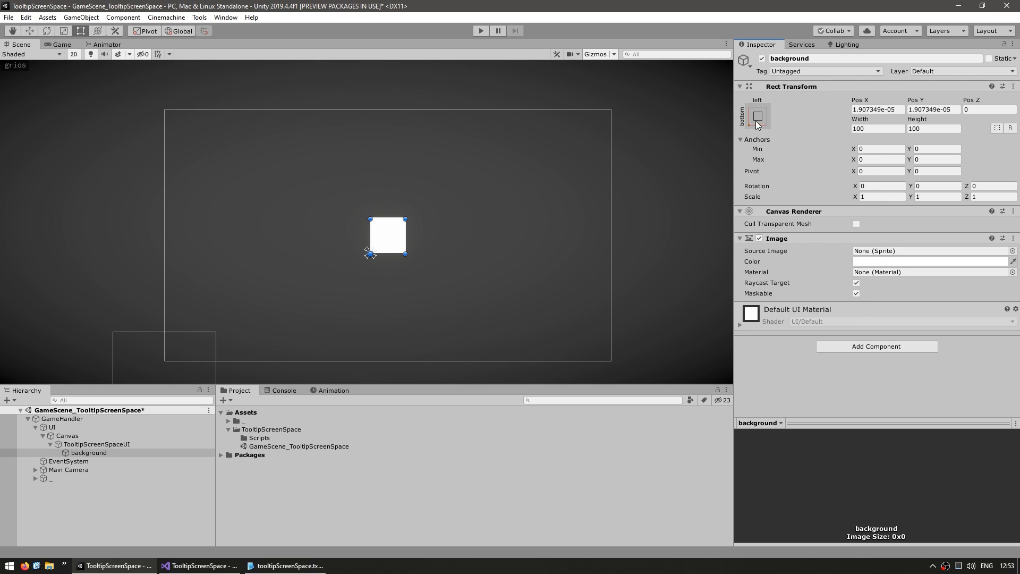
pyautogui.tripleClick(878, 110)
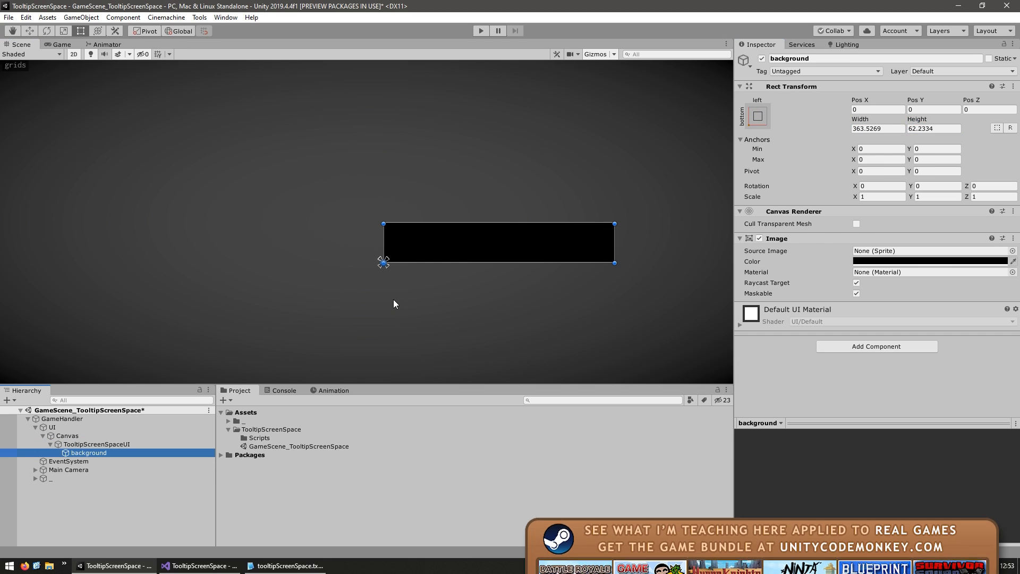
pyautogui.moveTo(599, 257)
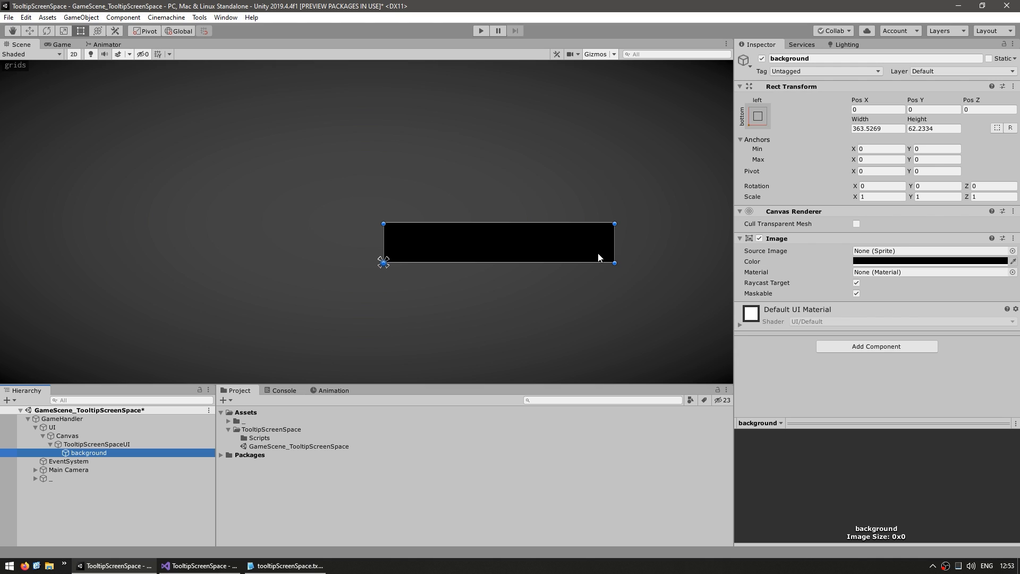
pyautogui.moveTo(564, 207)
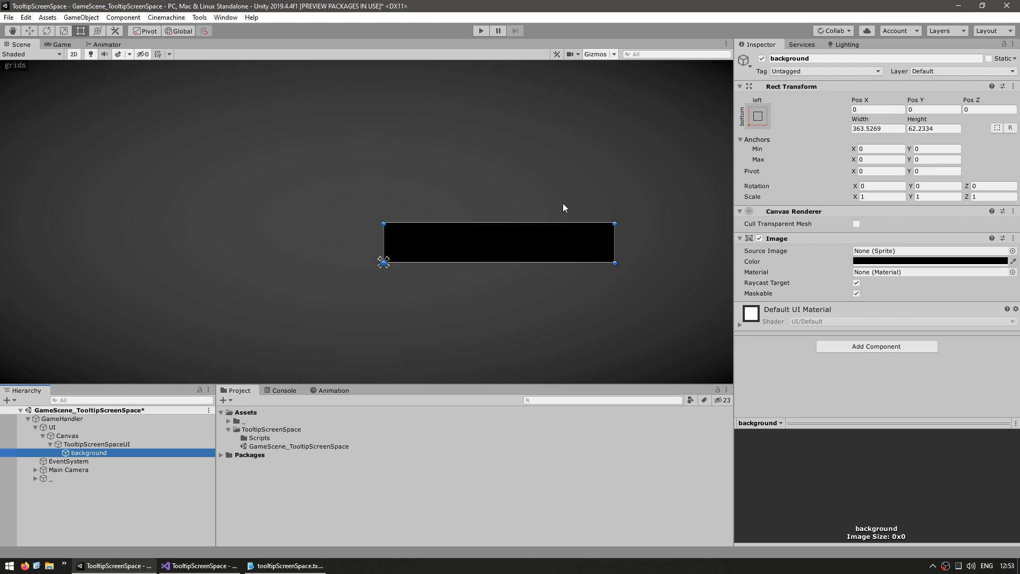
# Add a TextMeshPro text child under the tooltip, offset 4 units from the corner.
pyautogui.rightClick(97, 443)
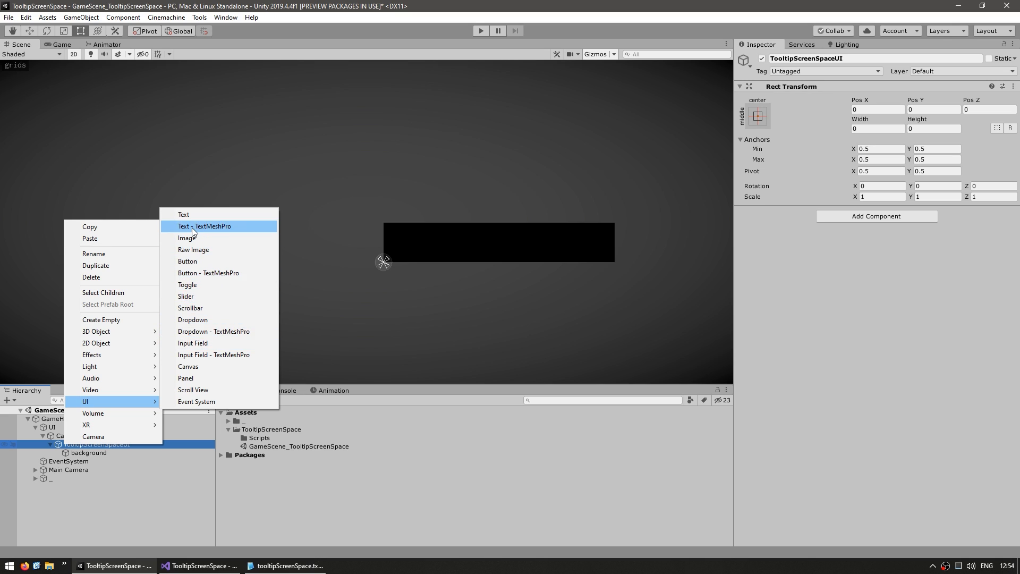
pyautogui.click(204, 226)
pyautogui.write('text')
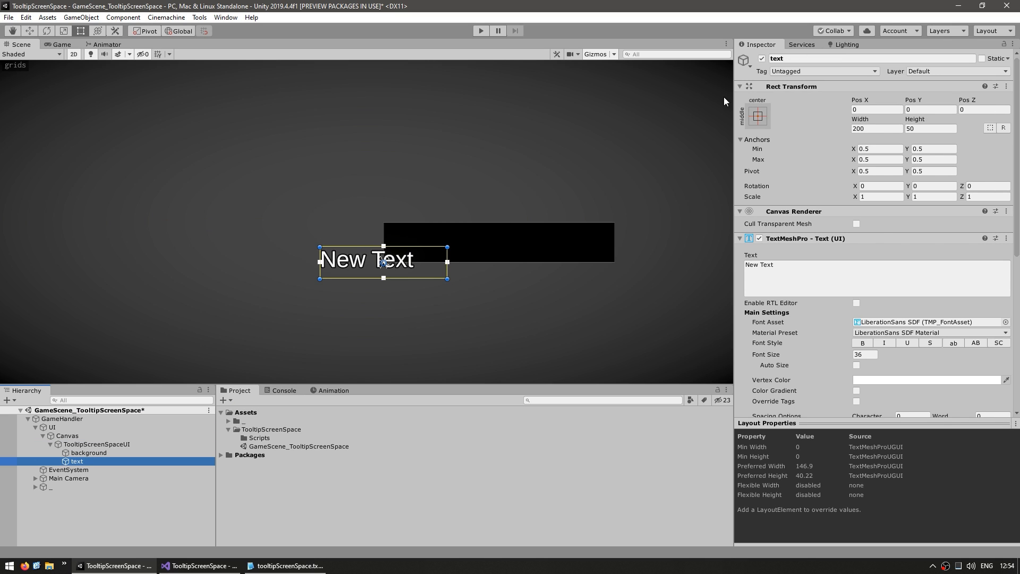
pyautogui.click(757, 115)
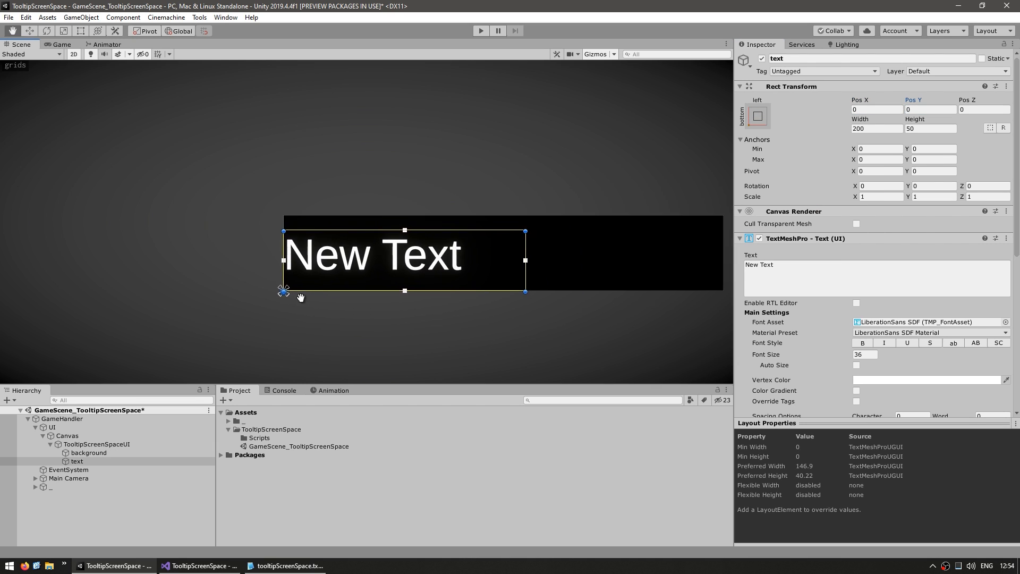
pyautogui.click(876, 108)
pyautogui.write('4')
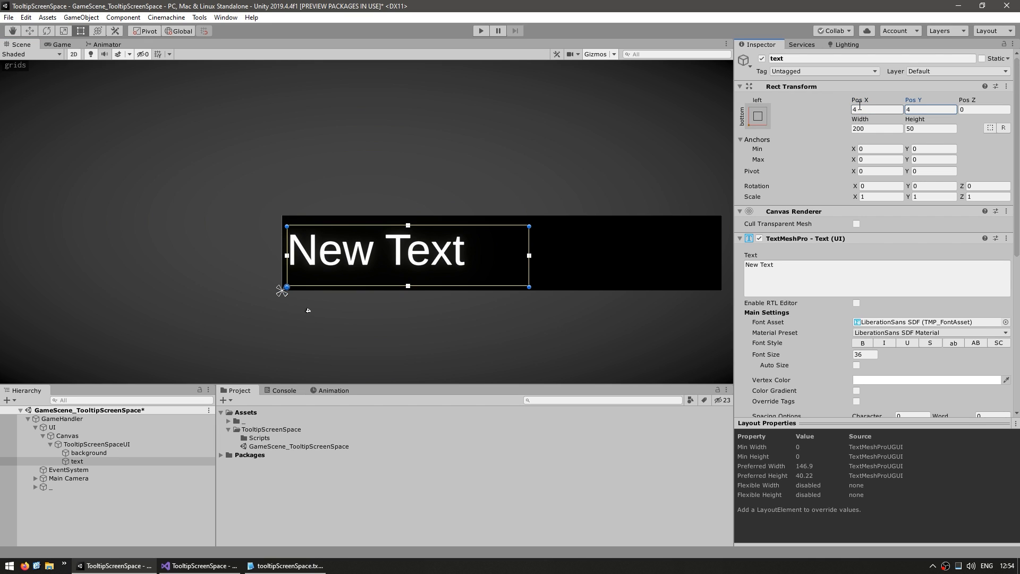
# Disable wrapping on the tooltip text, then select the Canvas.
pyautogui.scroll(-3)
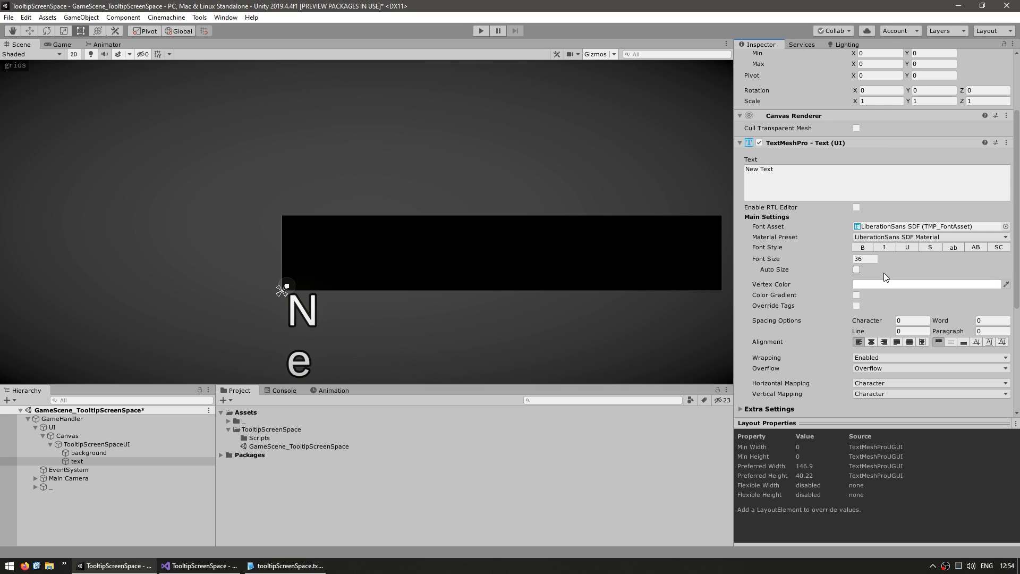
pyautogui.click(928, 357)
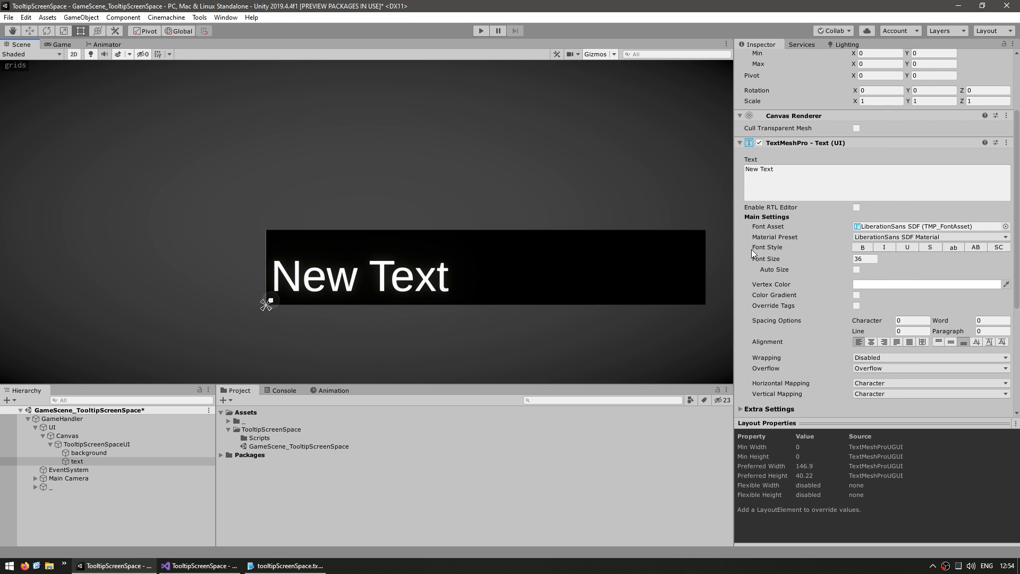
pyautogui.scroll(3)
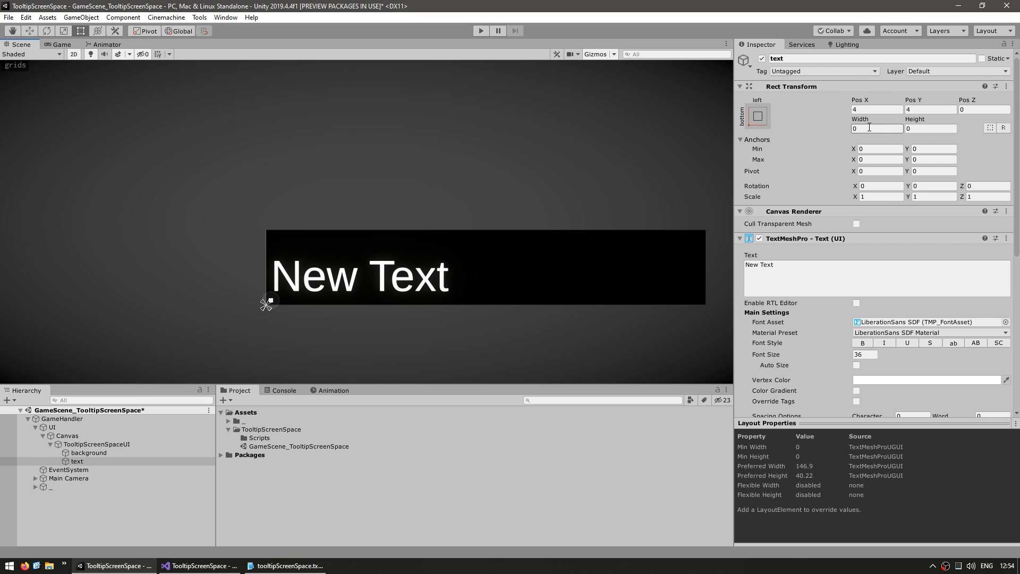
pyautogui.scroll(-3)
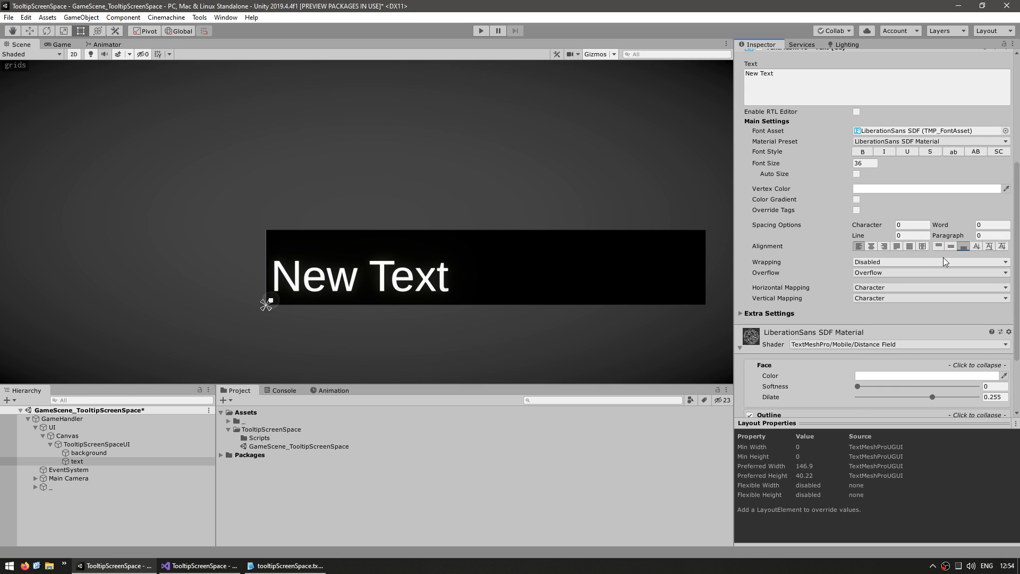
pyautogui.click(67, 436)
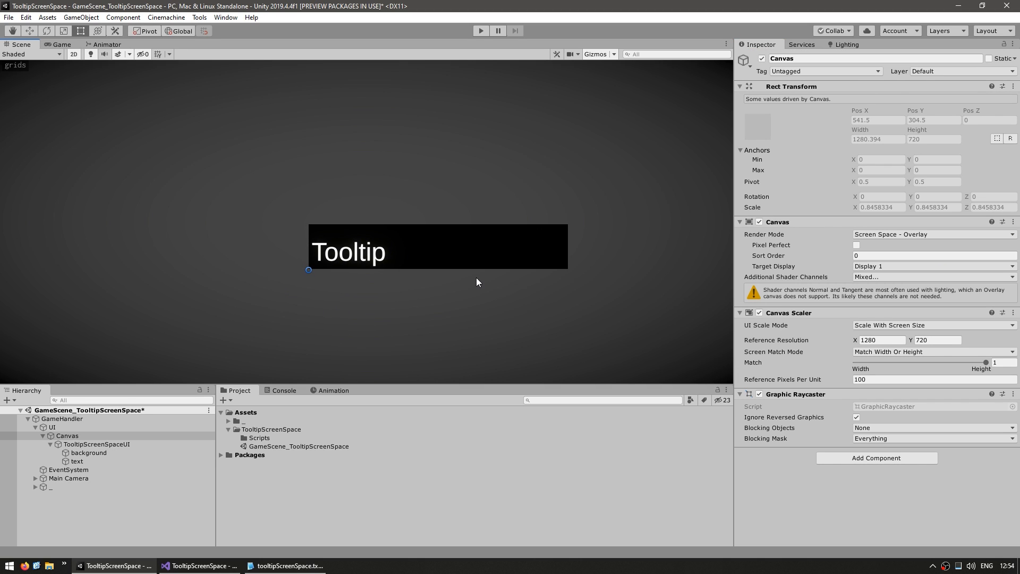
pyautogui.moveTo(477, 252)
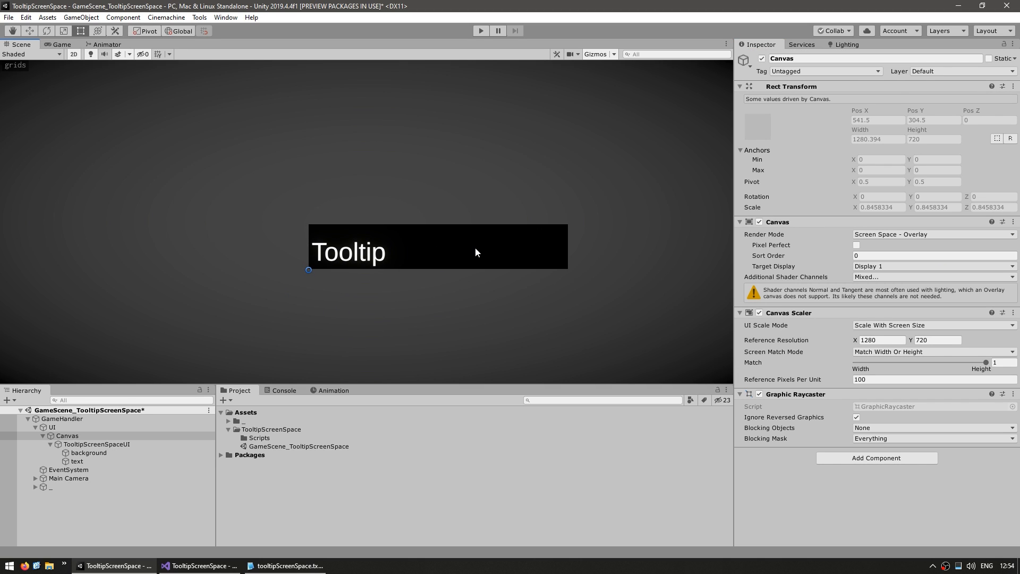
pyautogui.moveTo(351, 251)
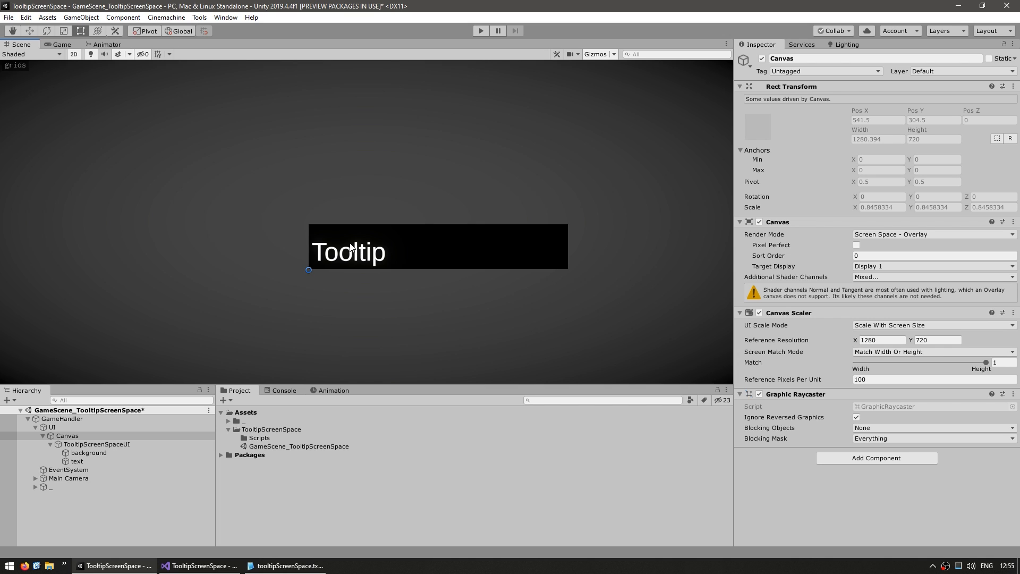
# Create a C# script in the Scripts folder named TooltipScreenSpaceUI.
pyautogui.rightClick(258, 438)
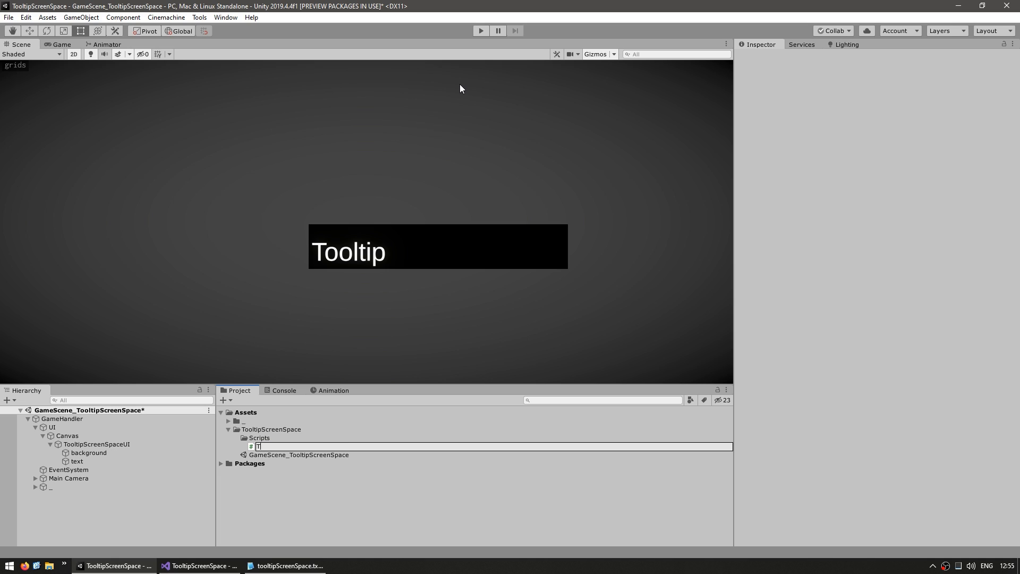
pyautogui.write('TooltipScreenS')
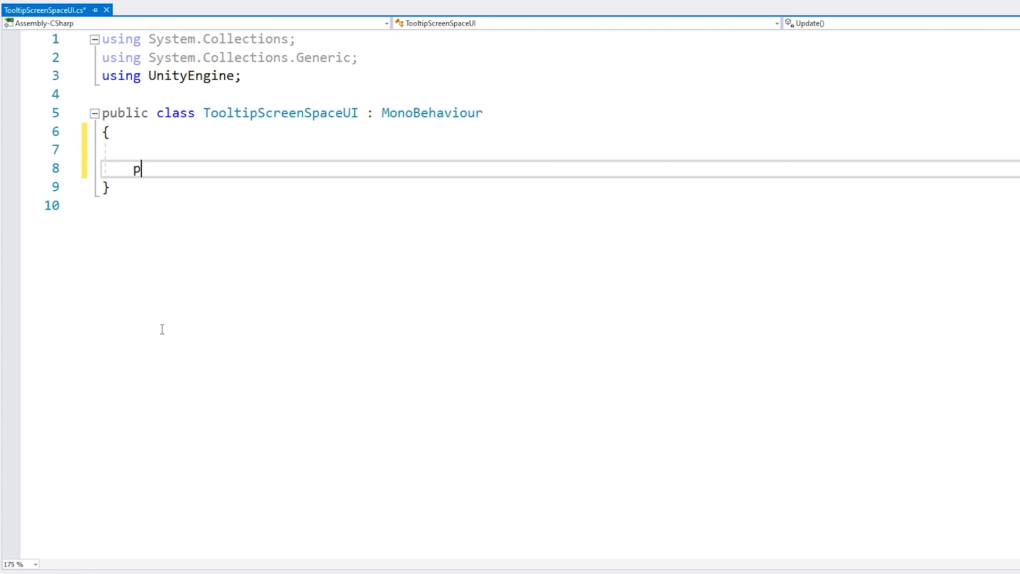
# Add an Awake method, a RectTransform field, using TMPro and a TextMeshPro field.
pyautogui.write('rivate void Awake() {')
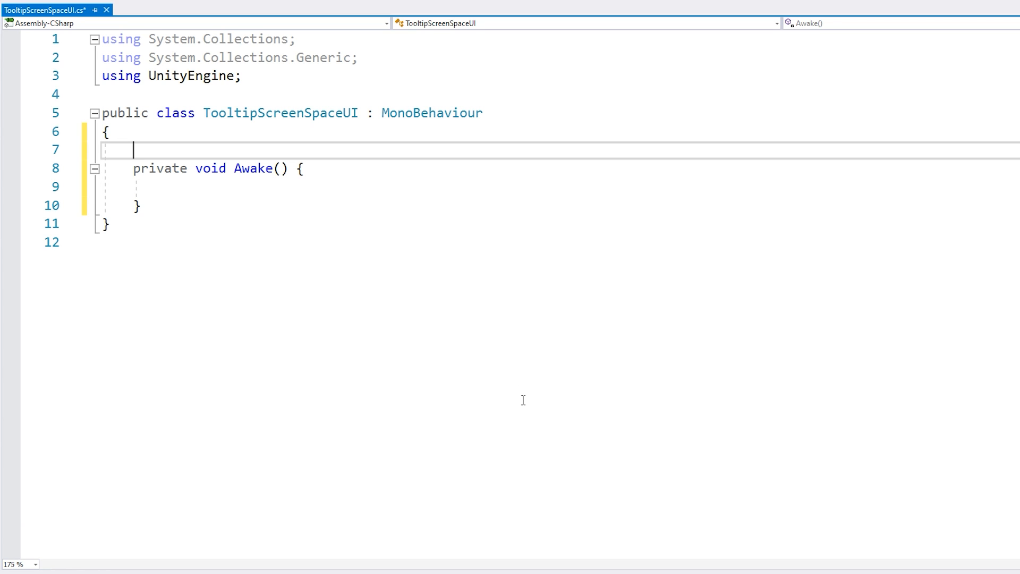
pyautogui.write('private RectTransform backgroundRectTransform;')
pyautogui.click(562, 187)
pyautogui.write('backgroundRectTransform = transform.Find("background").GetComponent<RectTransform>();')
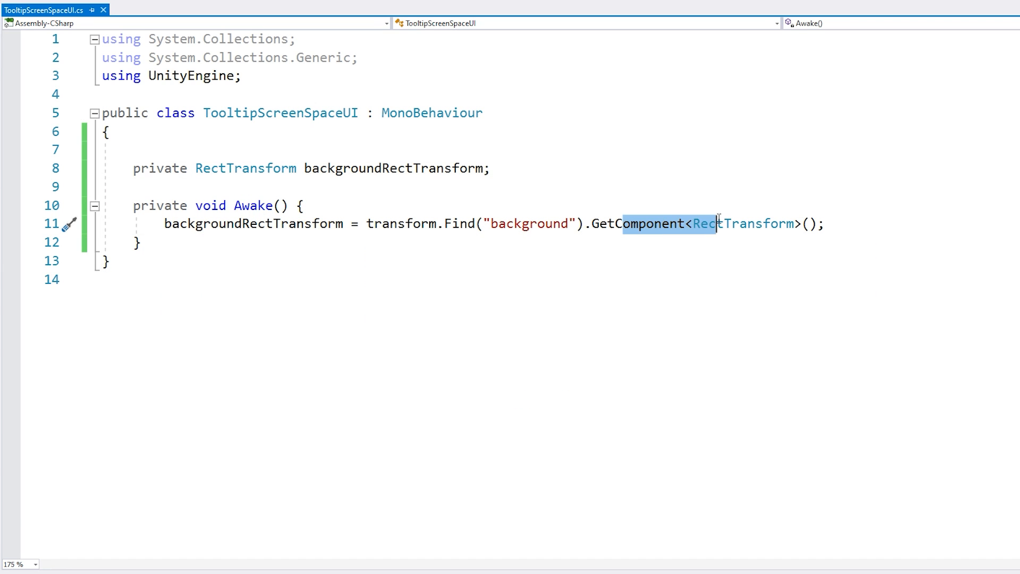
pyautogui.click(274, 223)
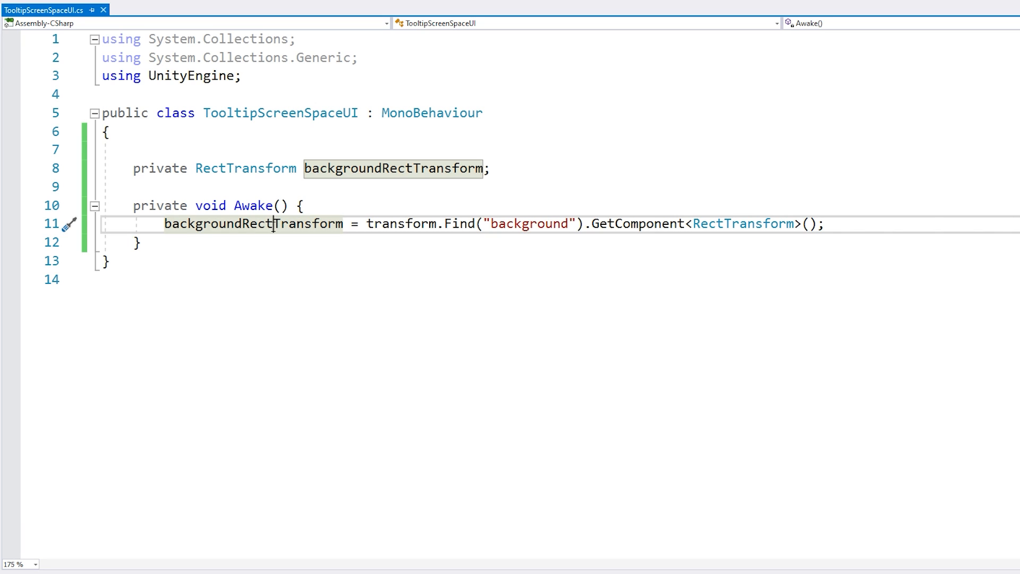
pyautogui.write('using TMPro;')
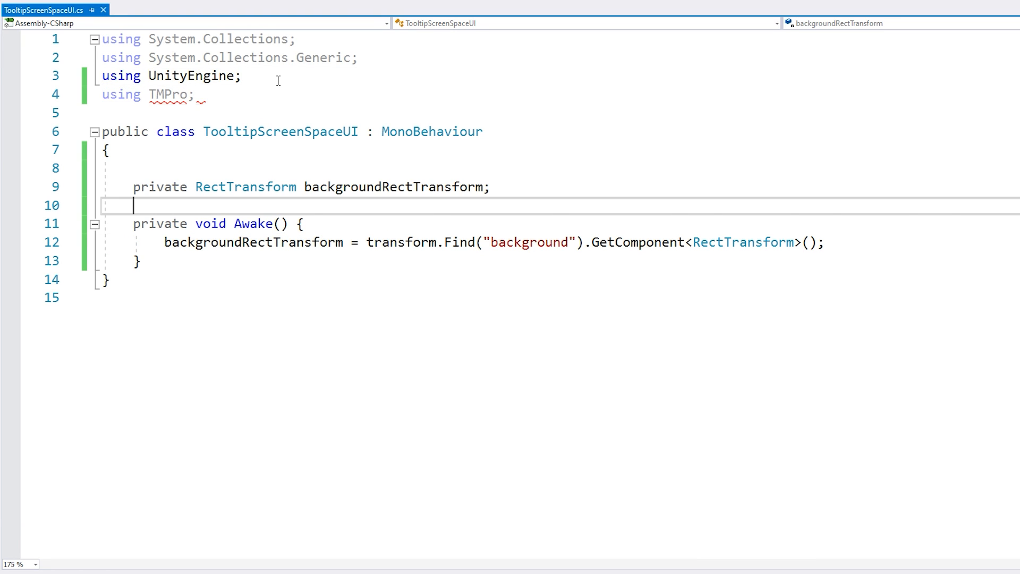
pyautogui.write('private TextMeshProUGUI textMeshPro;')
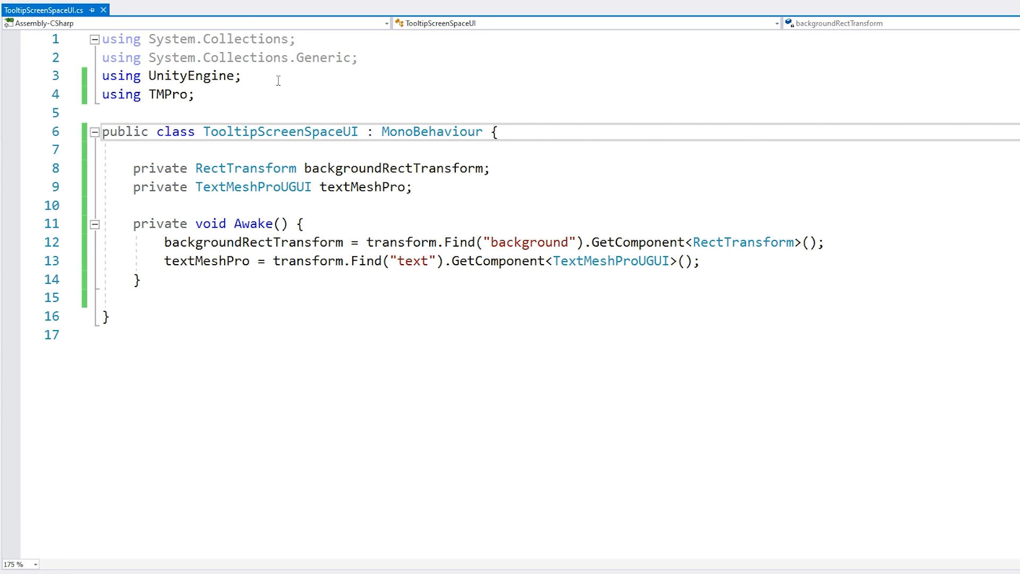
# Write SetText calling textMeshPro.SetText, and call SetText("Hello World!") in Awake.
pyautogui.write('p')
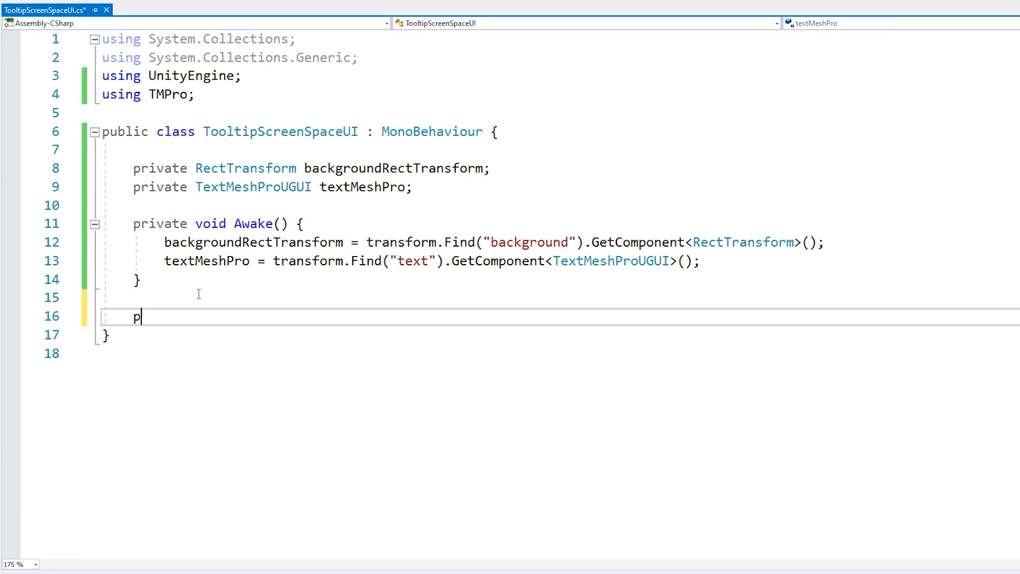
pyautogui.write('rivate void SetText(string tooltipText) {')
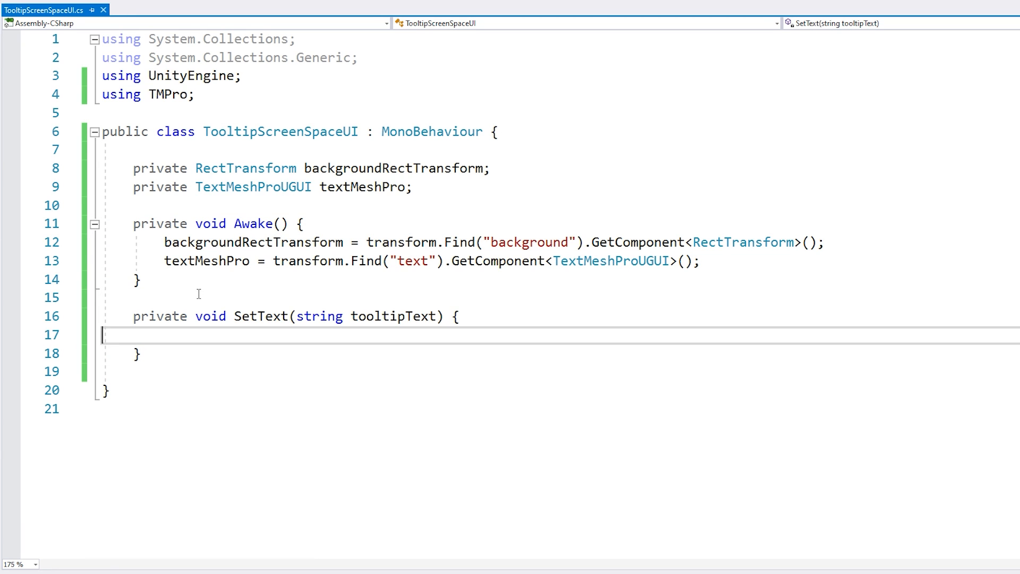
pyautogui.write('textMesh')
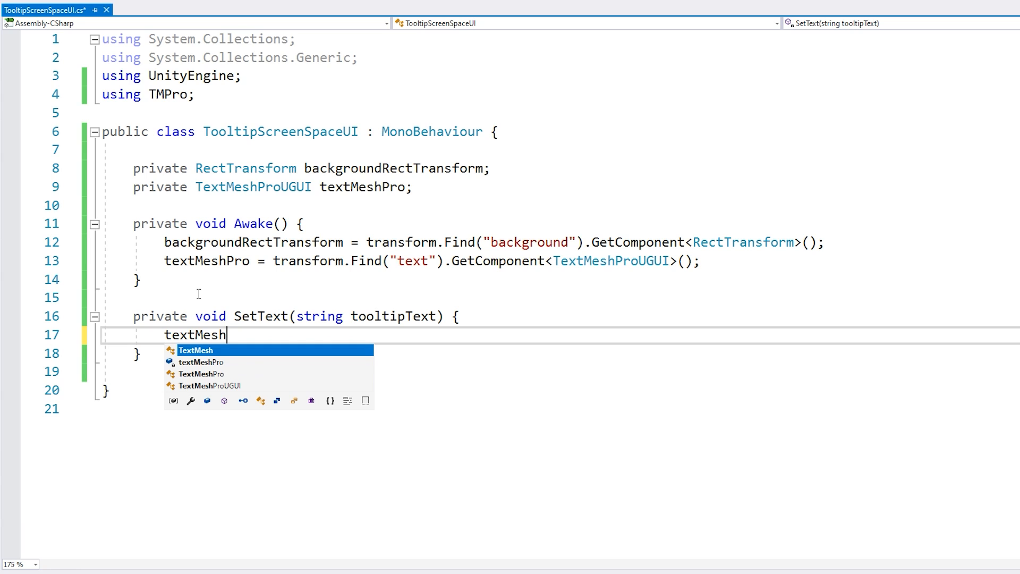
pyautogui.write('Pro.SetText(tooltipText);')
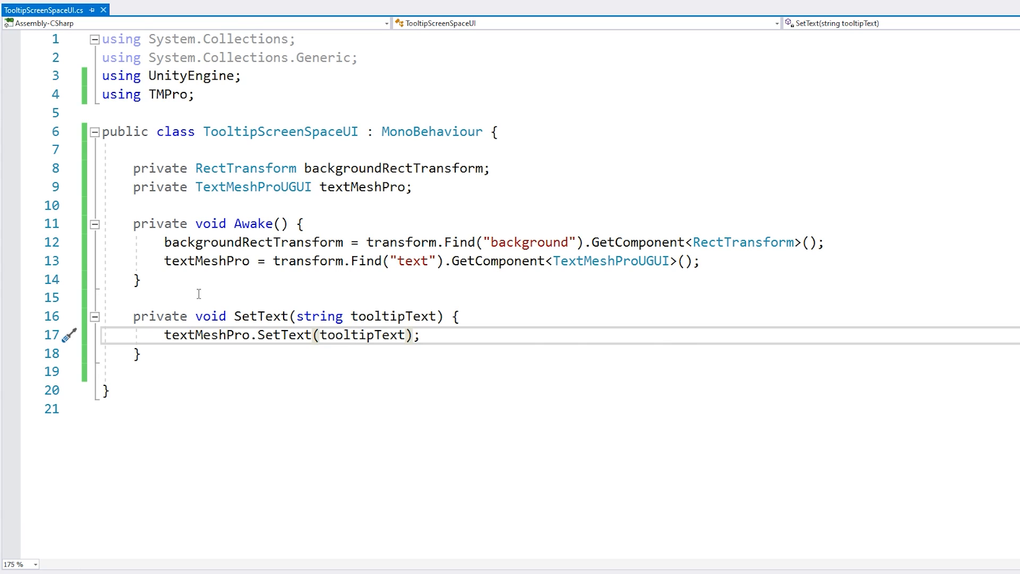
pyautogui.click(412, 317)
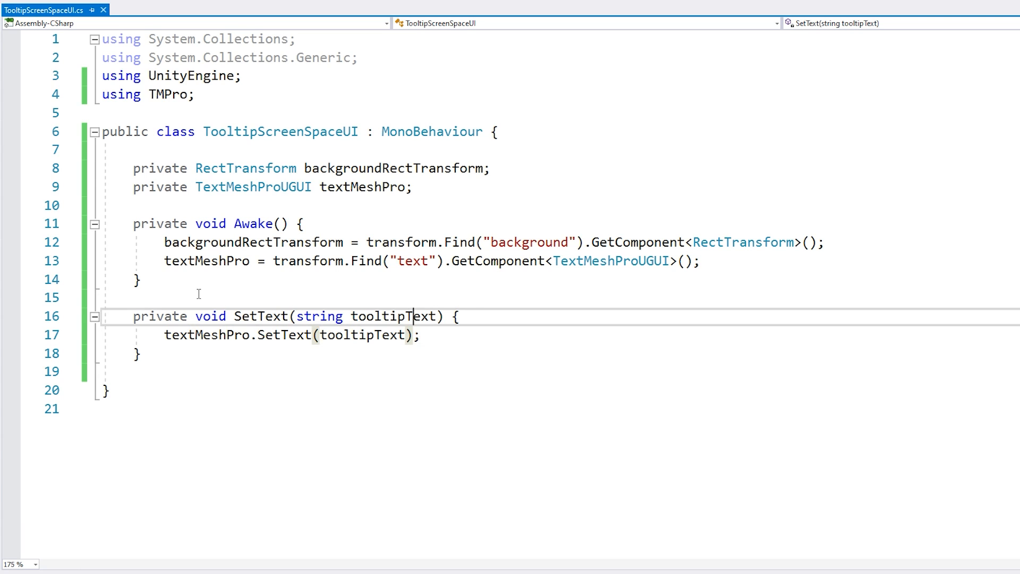
pyautogui.write('SetText(");')
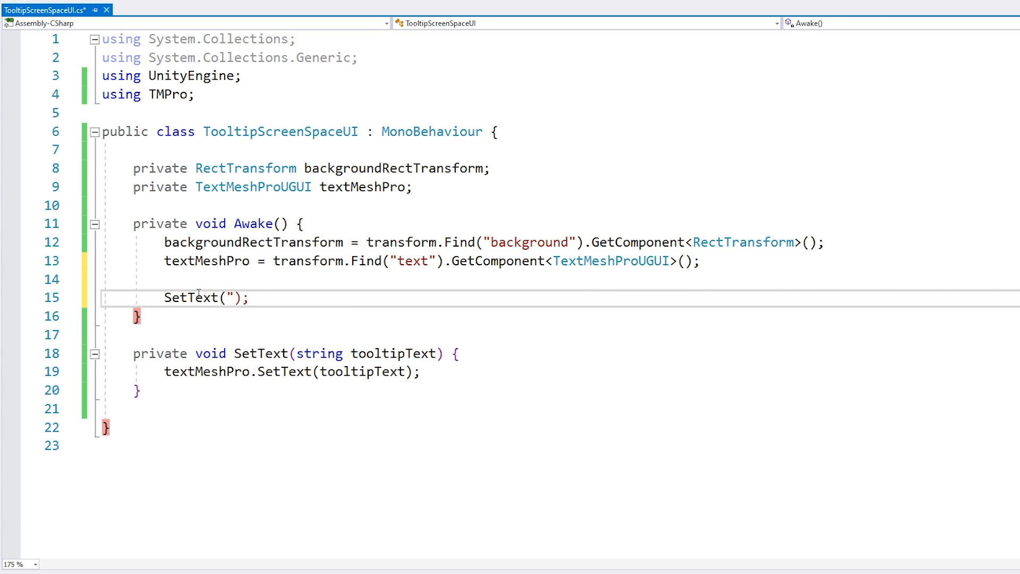
pyautogui.write('Hello World!')
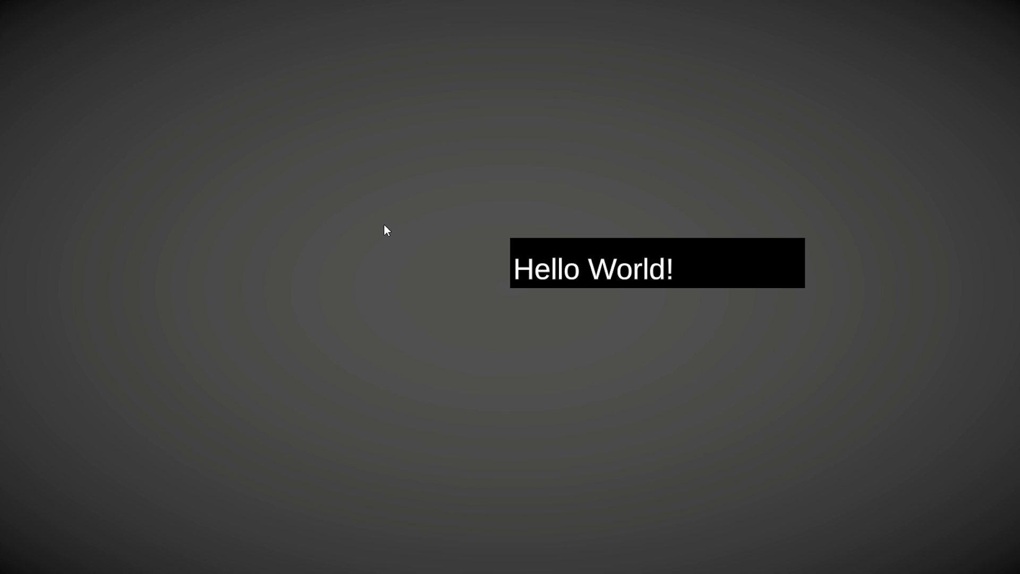
pyautogui.moveTo(657, 252)
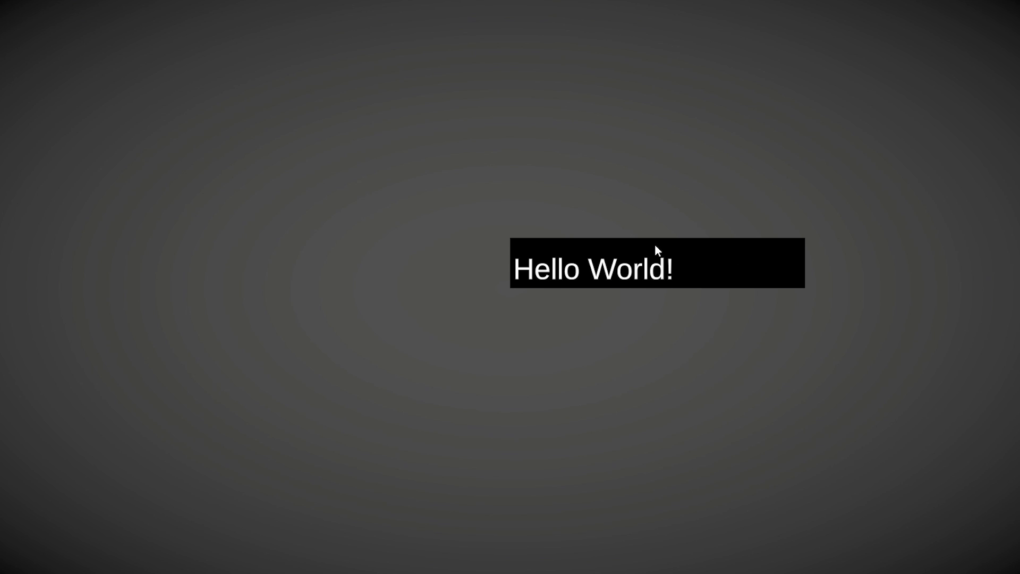
pyautogui.moveTo(612, 268)
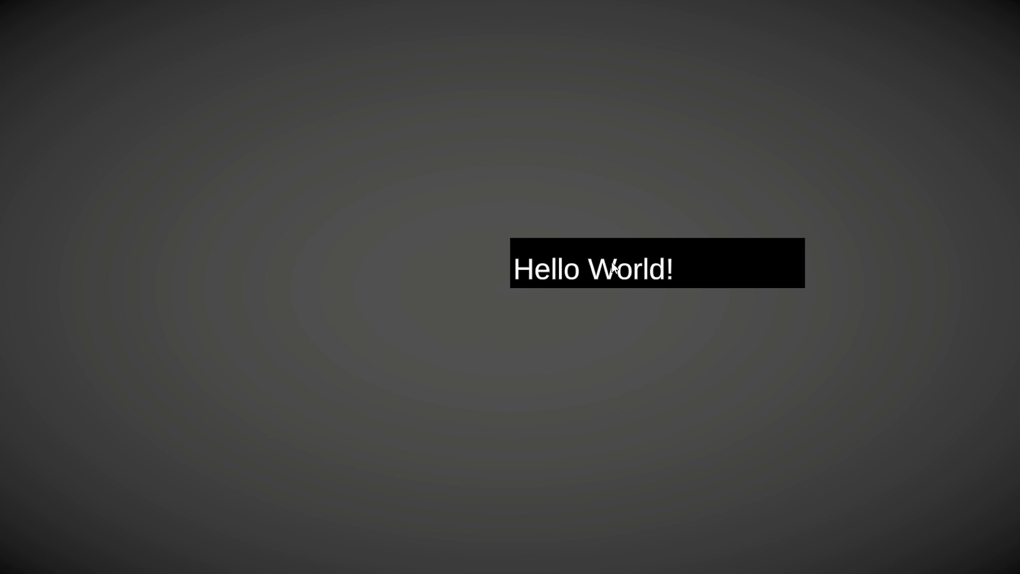
pyautogui.moveTo(587, 218)
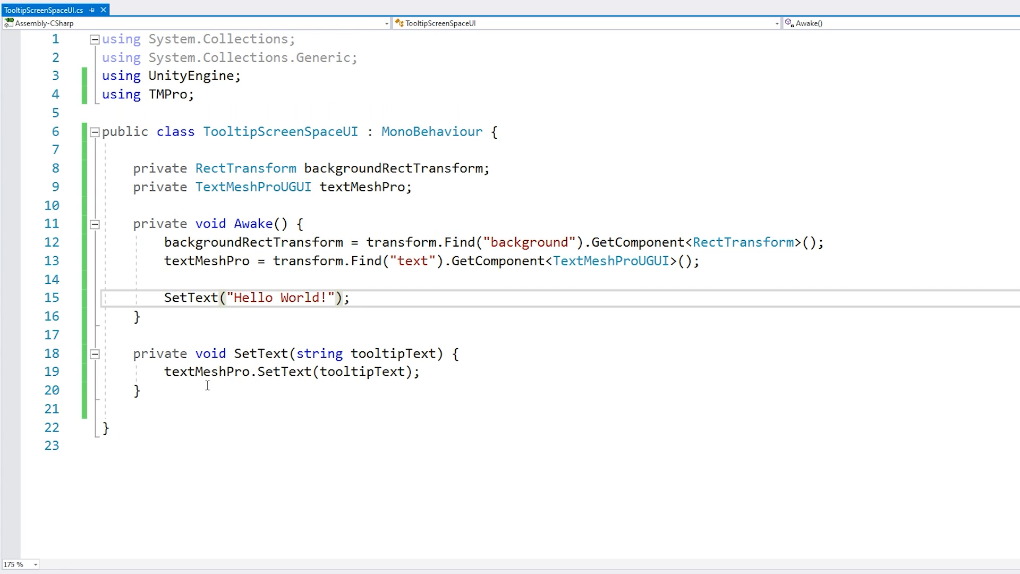
# In SetText, force a mesh update, get textSize via GetRenderedValues(false), assign to sizeDelta.
pyautogui.click(206, 372)
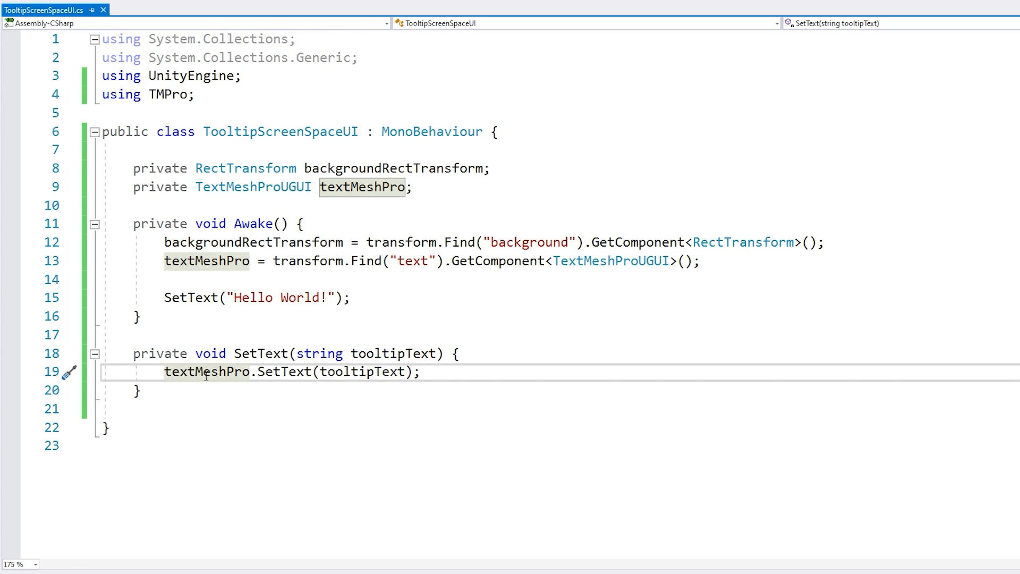
pyautogui.write('backgroundRectTransform.sizeDelta =')
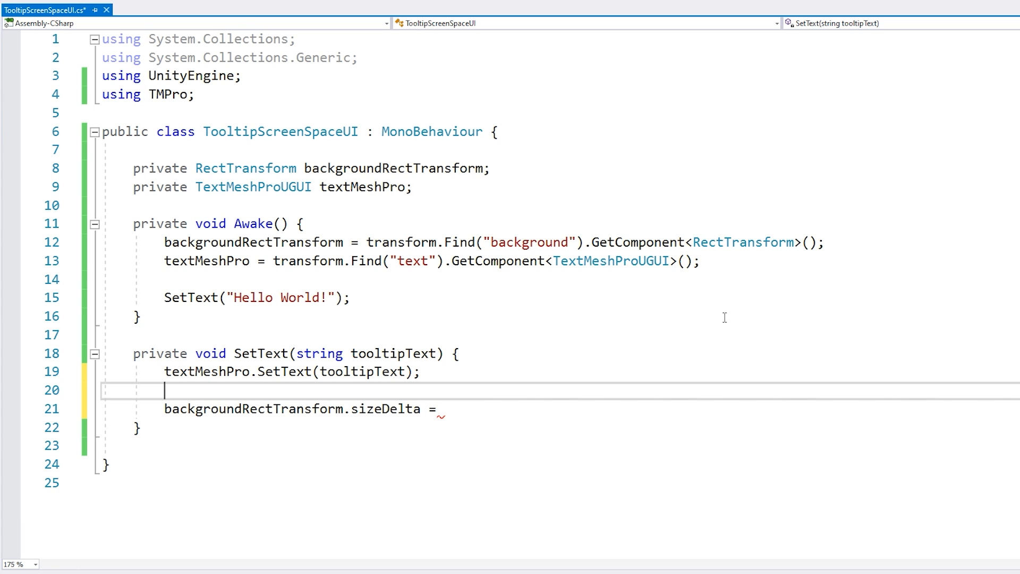
pyautogui.write('Vector2 t')
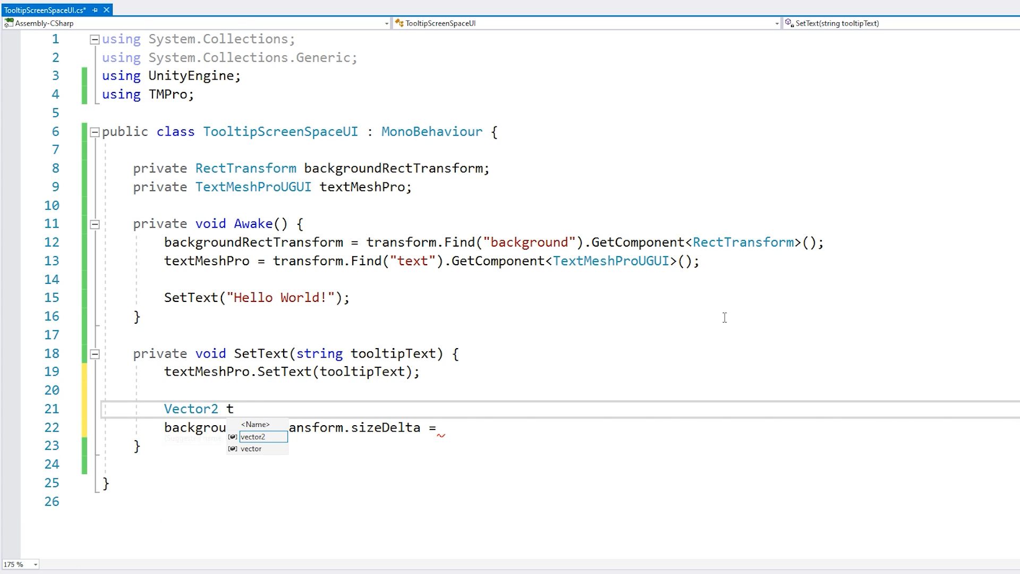
pyautogui.write('extSize = textMeshPro.')
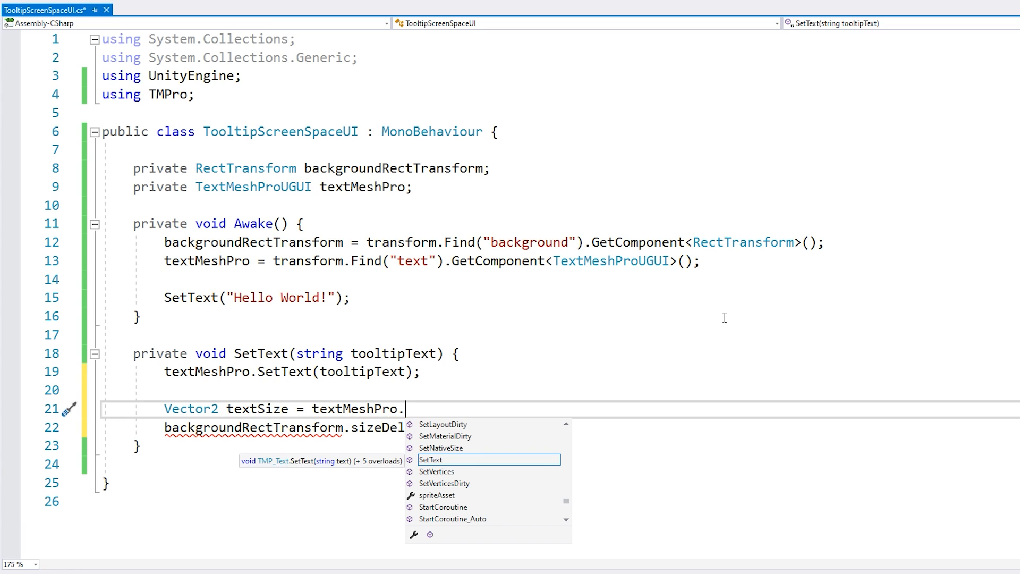
pyautogui.write('GetRenderedValues(')
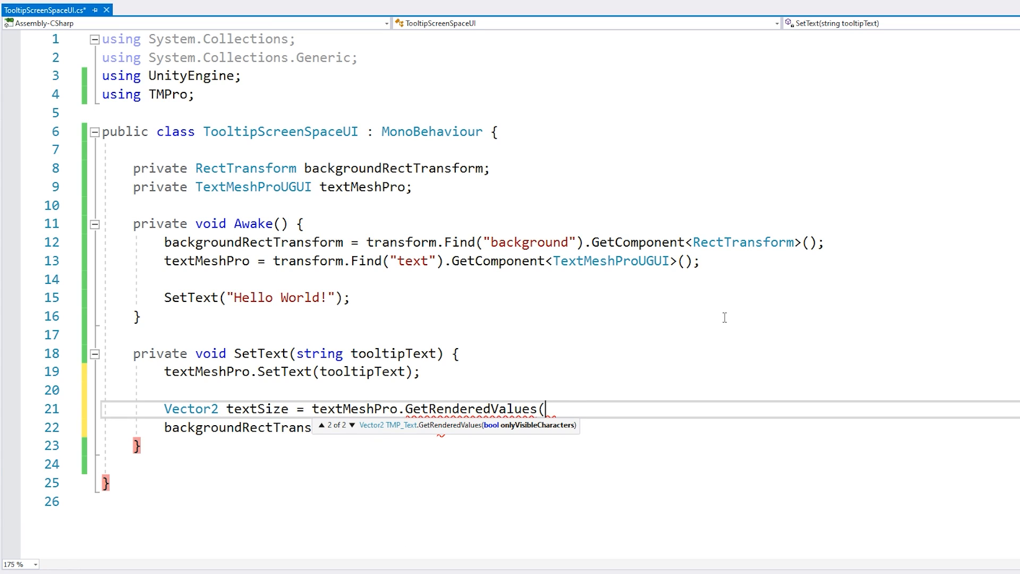
pyautogui.write('false);')
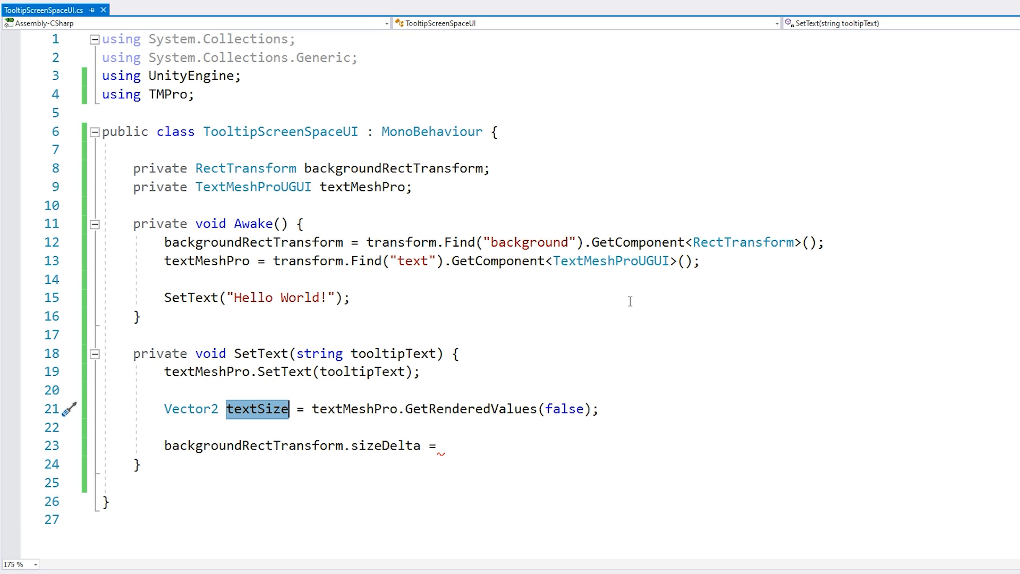
pyautogui.click(421, 372)
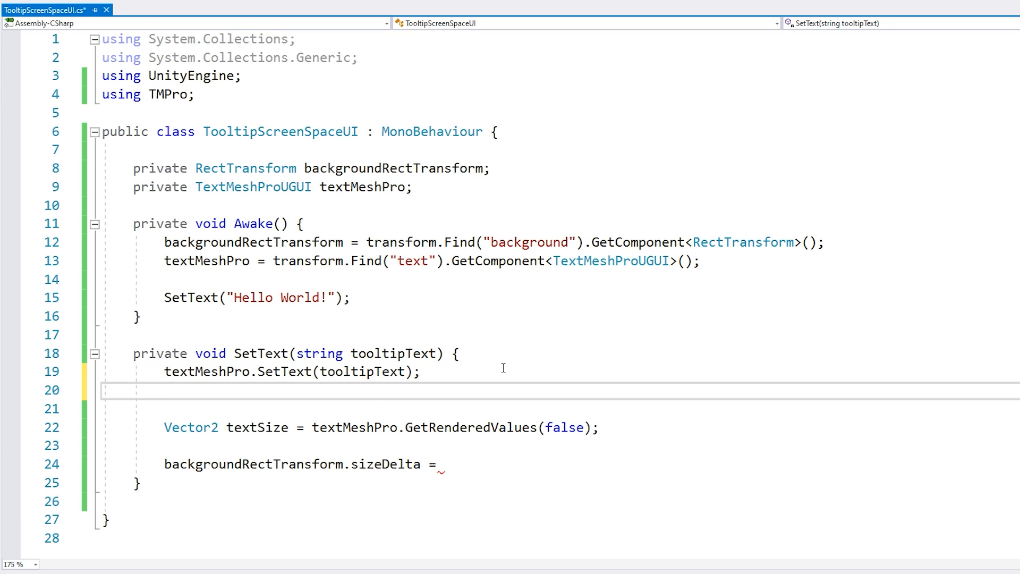
pyautogui.write('textMeshPro.forceMeshUpdate();')
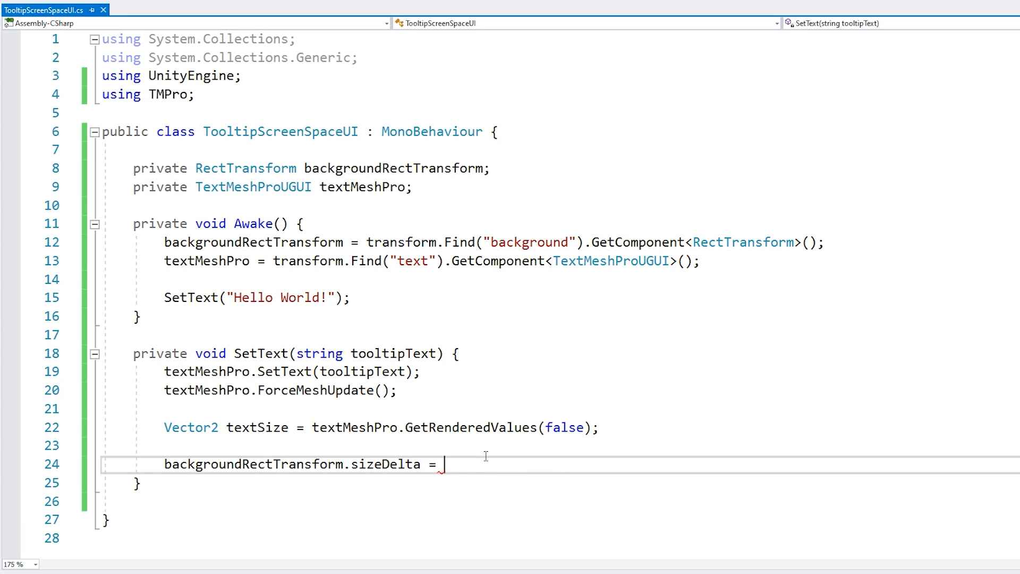
pyautogui.write('textSize')
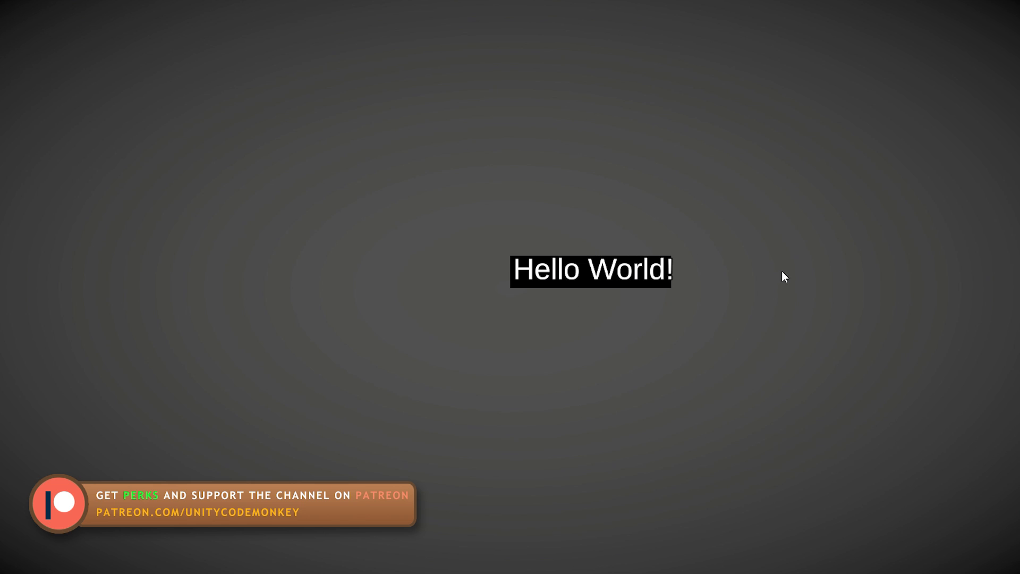
pyautogui.moveTo(692, 236)
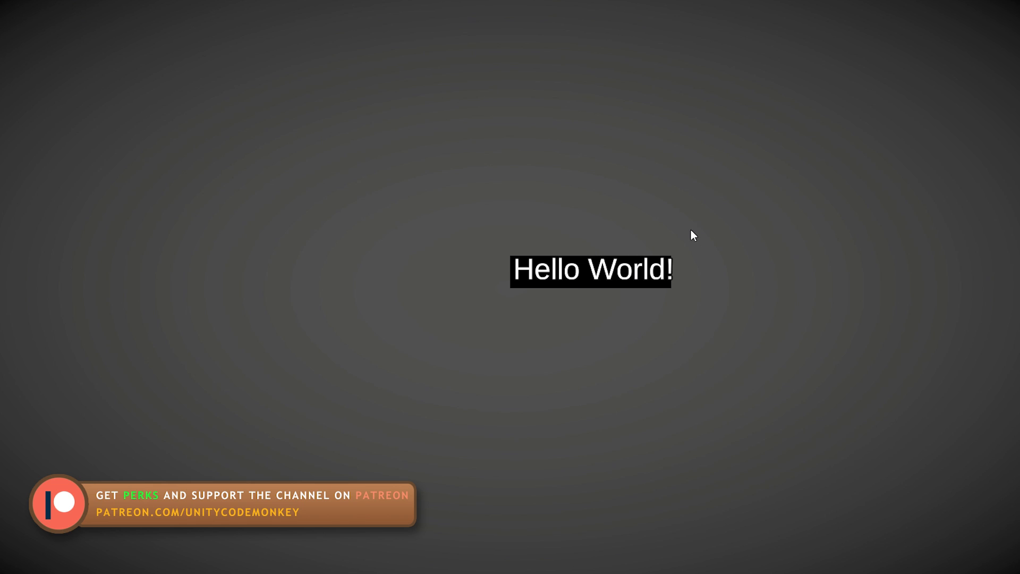
pyautogui.moveTo(688, 234)
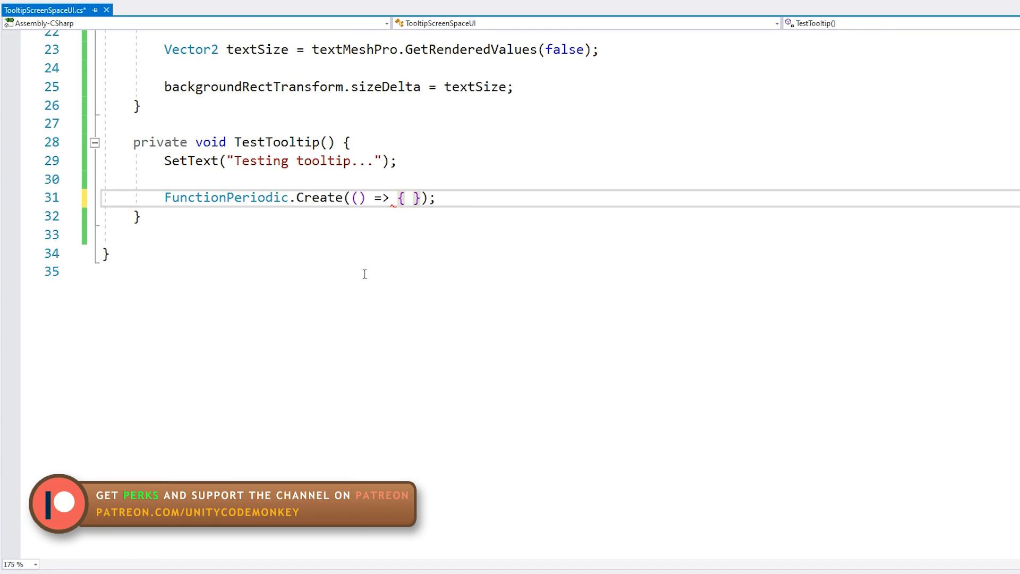
# Build random text from a letter string in the periodic callback, then select that block.
pyautogui.write('string abc = "qwertyuiopasdfghjklOQWEERTYSDVPIOSDFNMLM";')
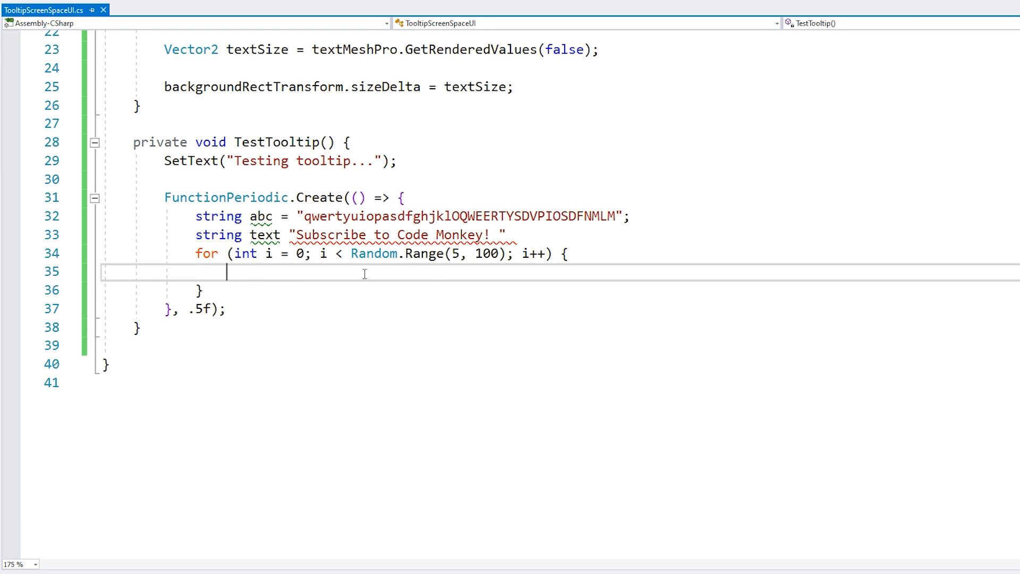
pyautogui.write('text += abc[Random.Range(0, abc.Length)];')
pyautogui.write('SetText(text);')
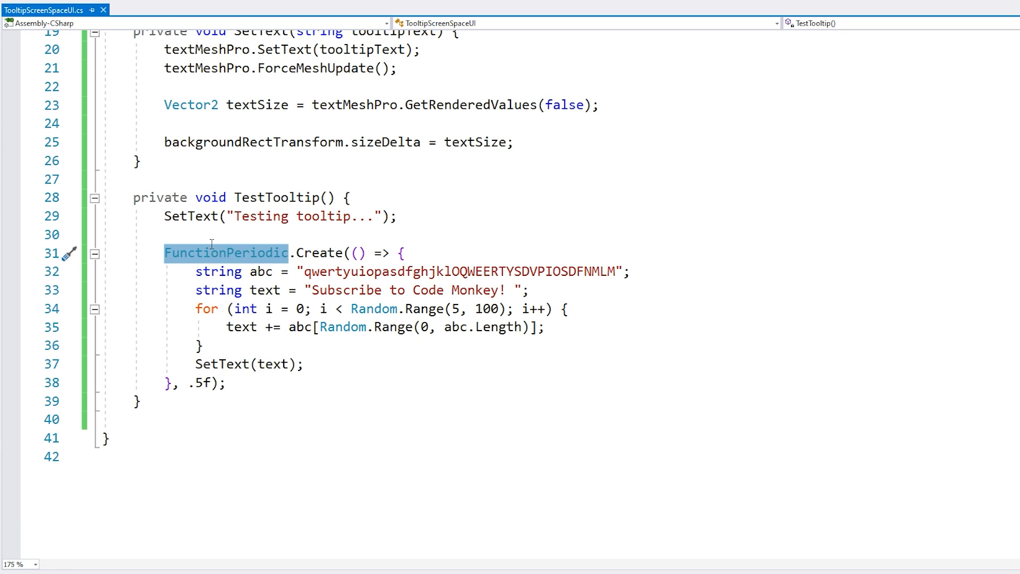
pyautogui.moveTo(211, 243)
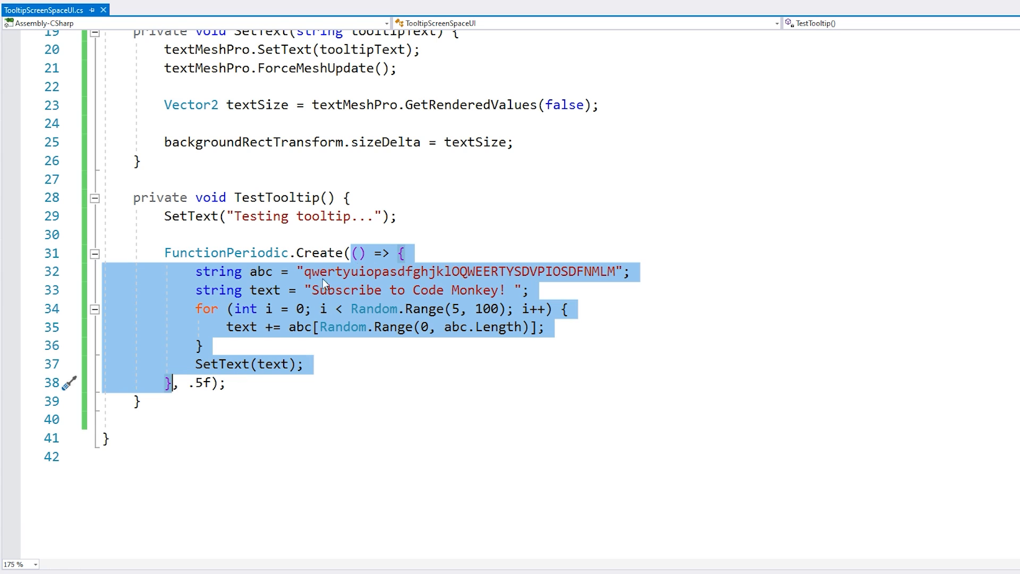
pyautogui.doubleClick(199, 383)
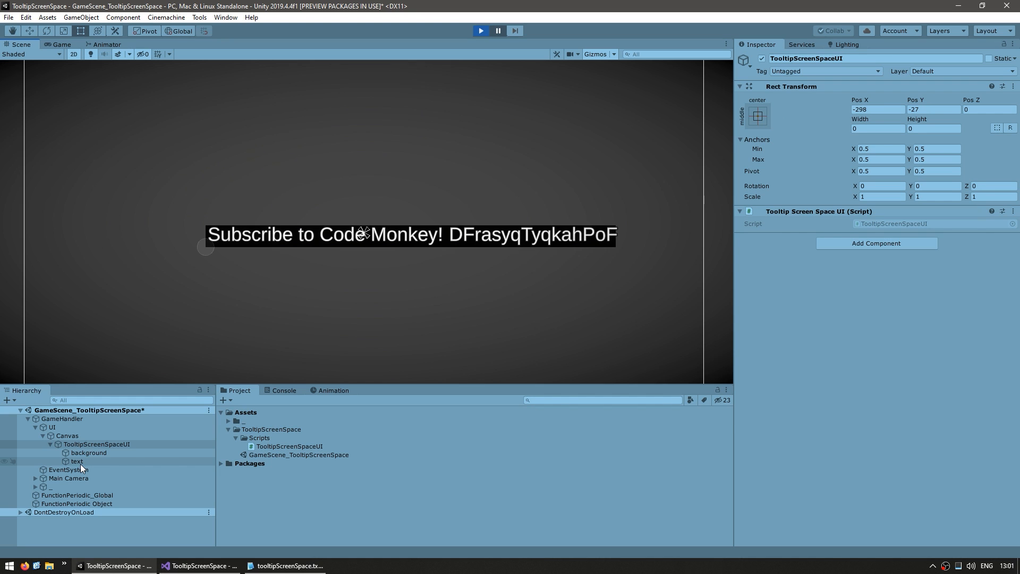
# Watch the changing random tooltip text in Play mode and select the text object.
pyautogui.click(75, 461)
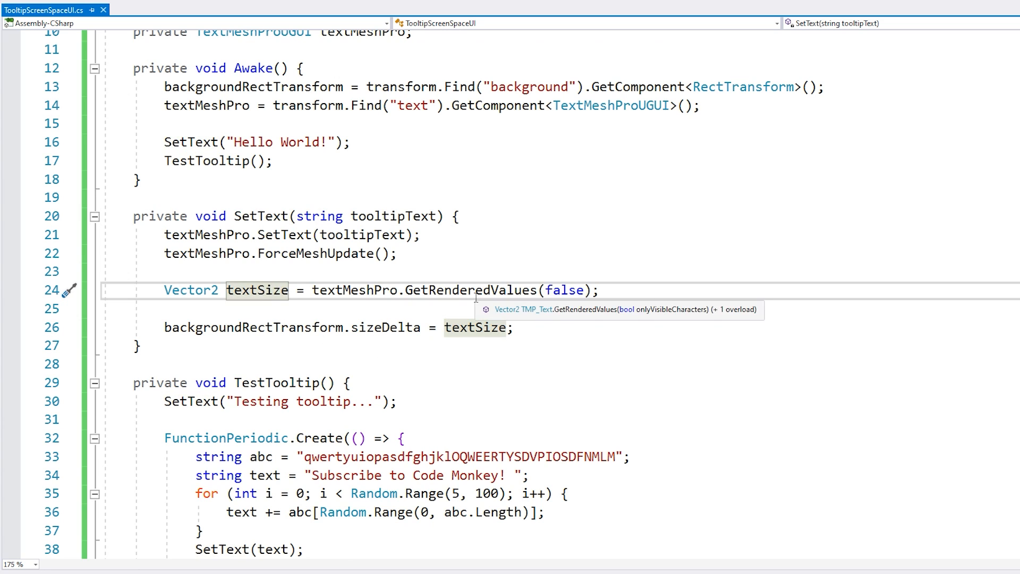
# Declare paddingSize = new Vector2(8, 8) and add it to the background sizeDelta.
pyautogui.write('Vector2')
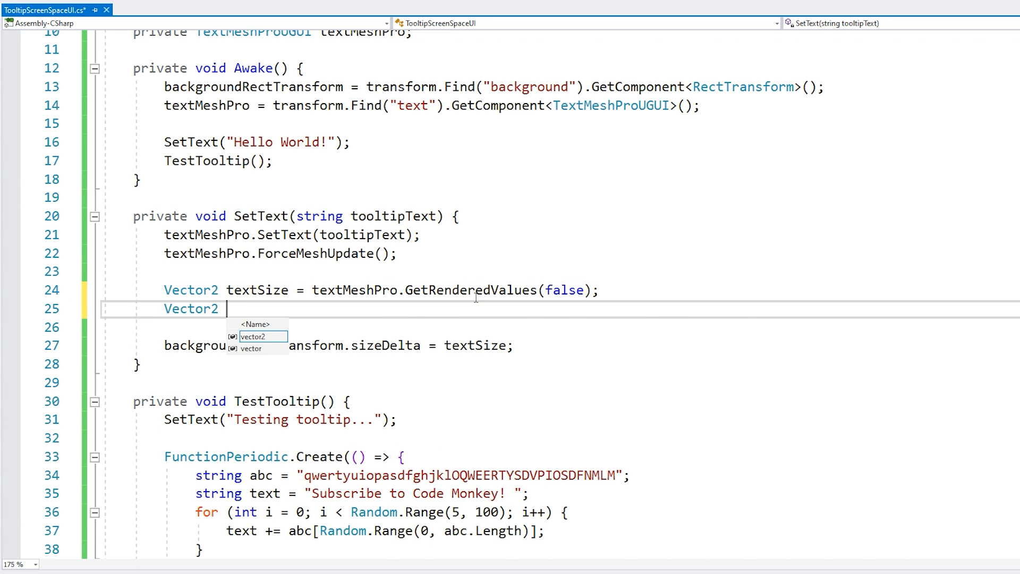
pyautogui.write('paddingSize = ew')
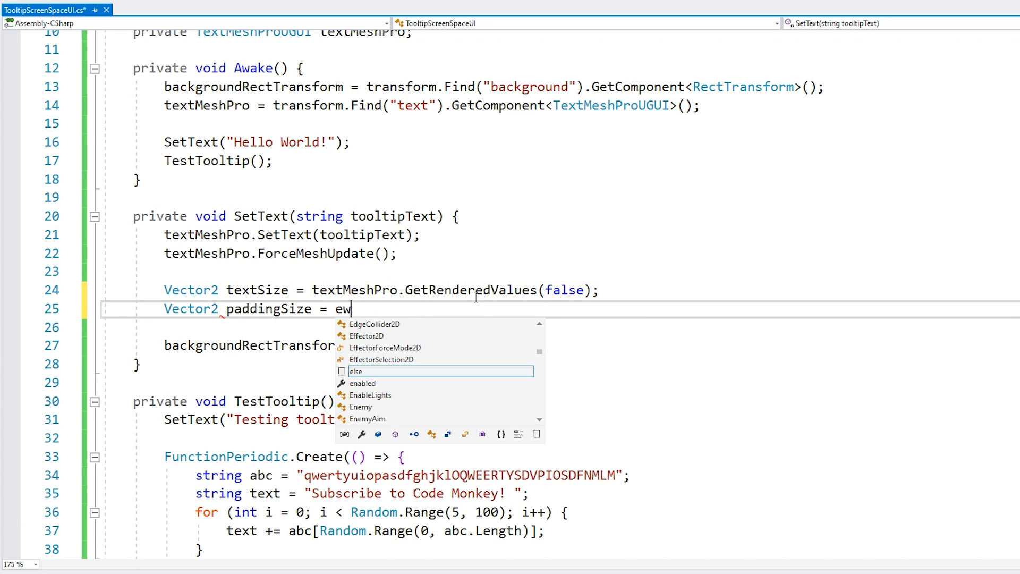
pyautogui.write('new Vector2(')
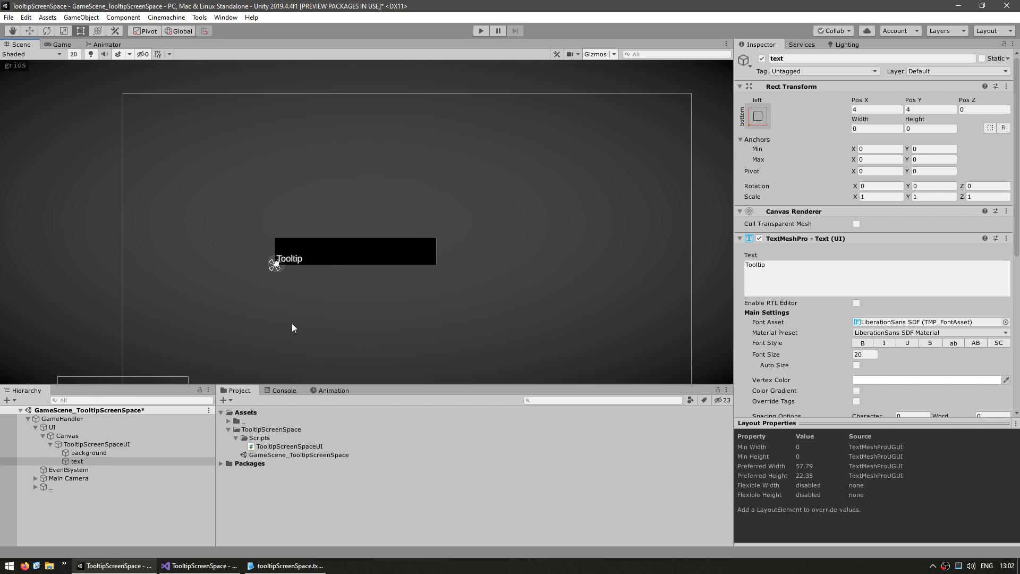
pyautogui.click(931, 109)
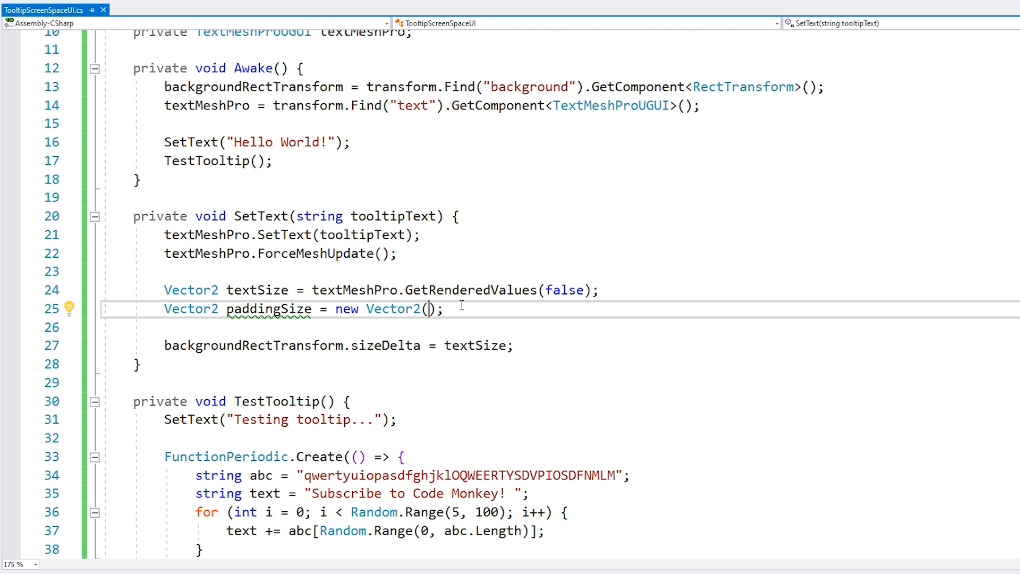
pyautogui.write('8, 8')
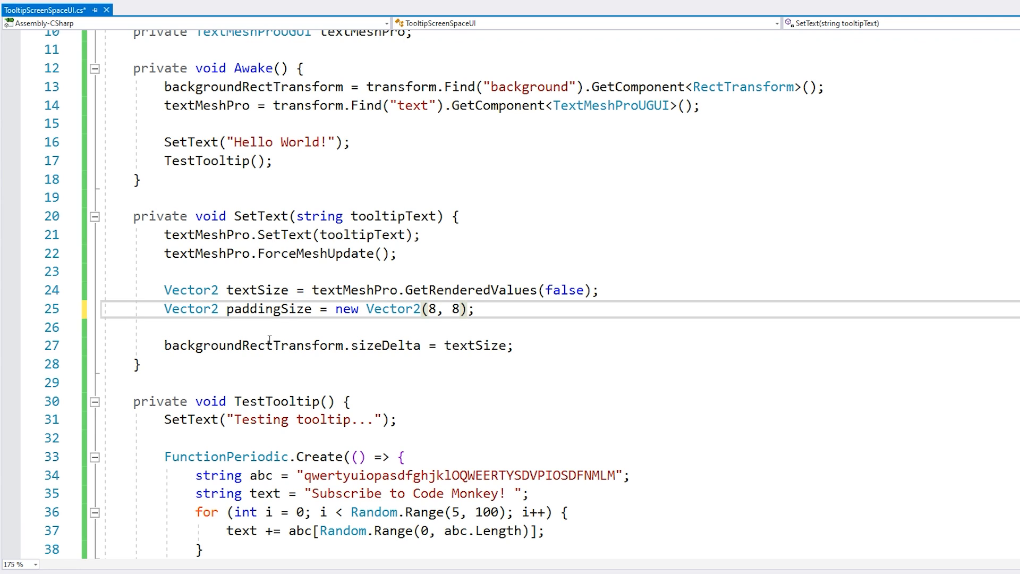
pyautogui.click(475, 345)
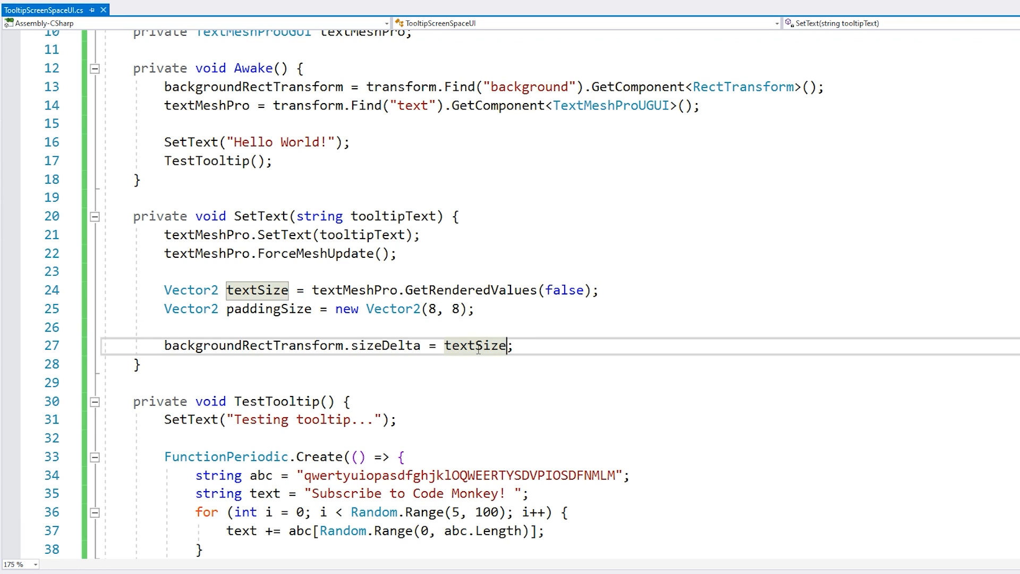
pyautogui.write('+ paddingSize')
pyautogui.write('private void Update() {')
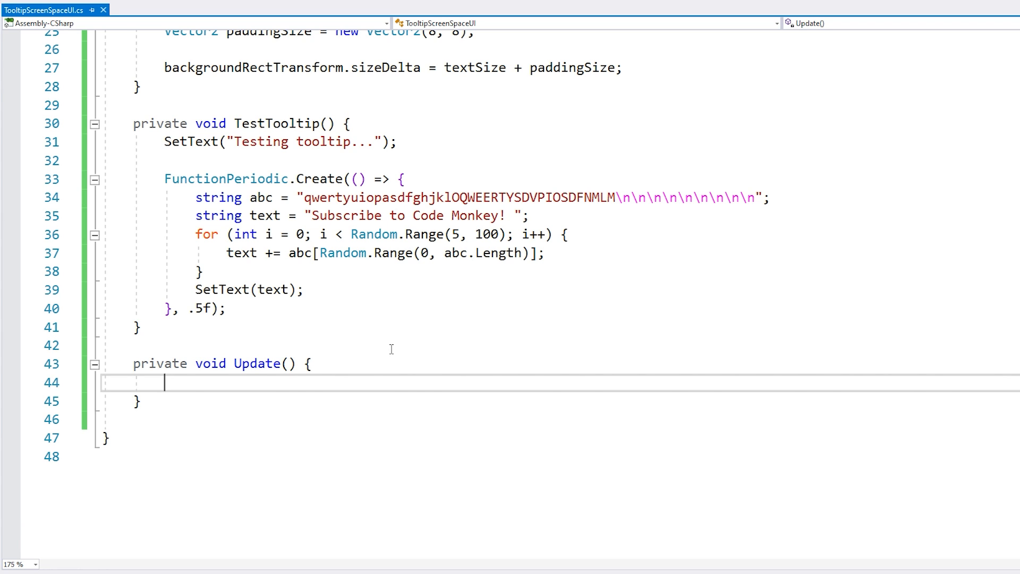
# Store the tooltip's own RectTransform in a rectTransform field via GetComponent.
pyautogui.scroll(3)
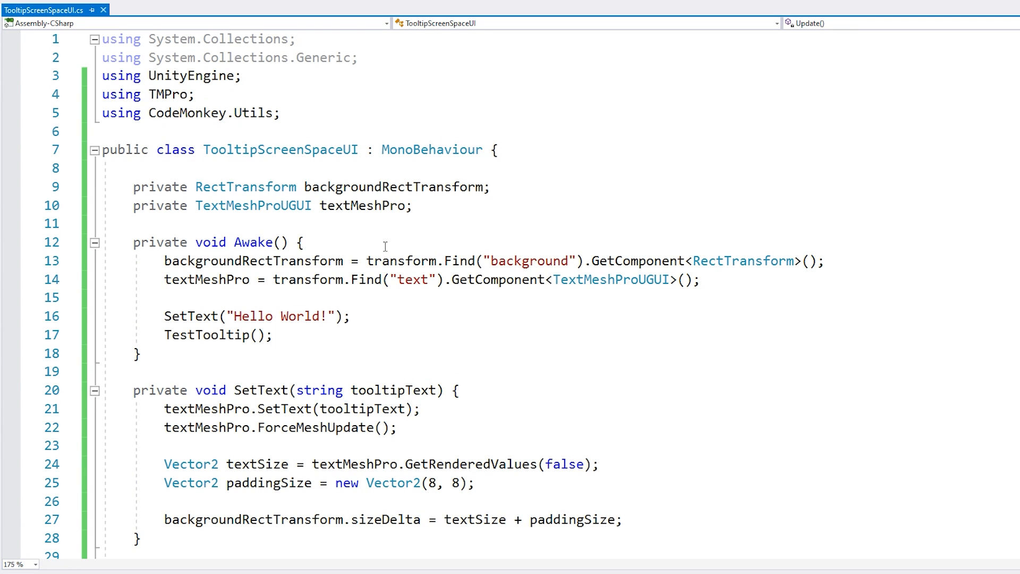
pyautogui.write('private RectTransform rectTransform;')
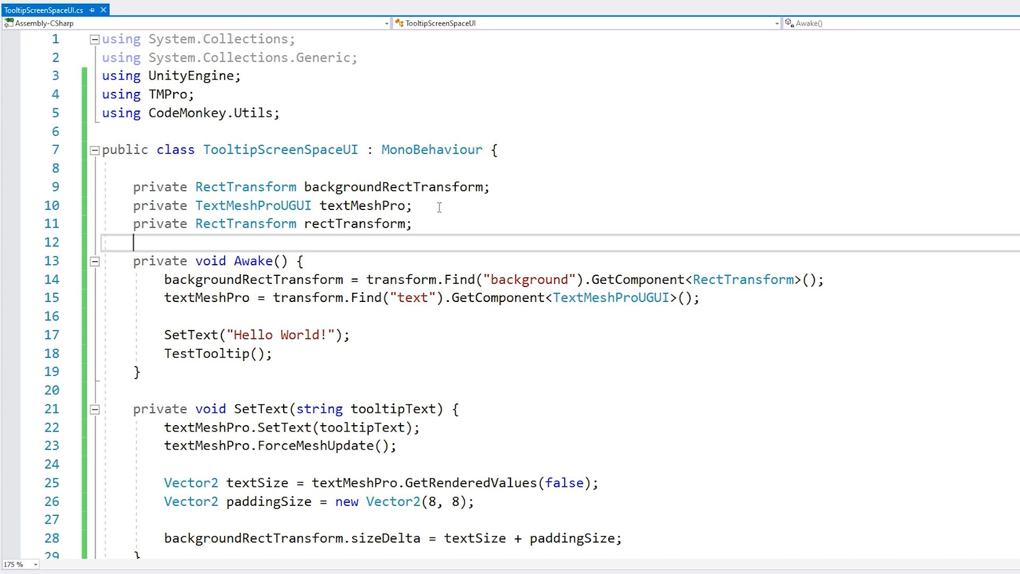
pyautogui.write('rectTransform = t')
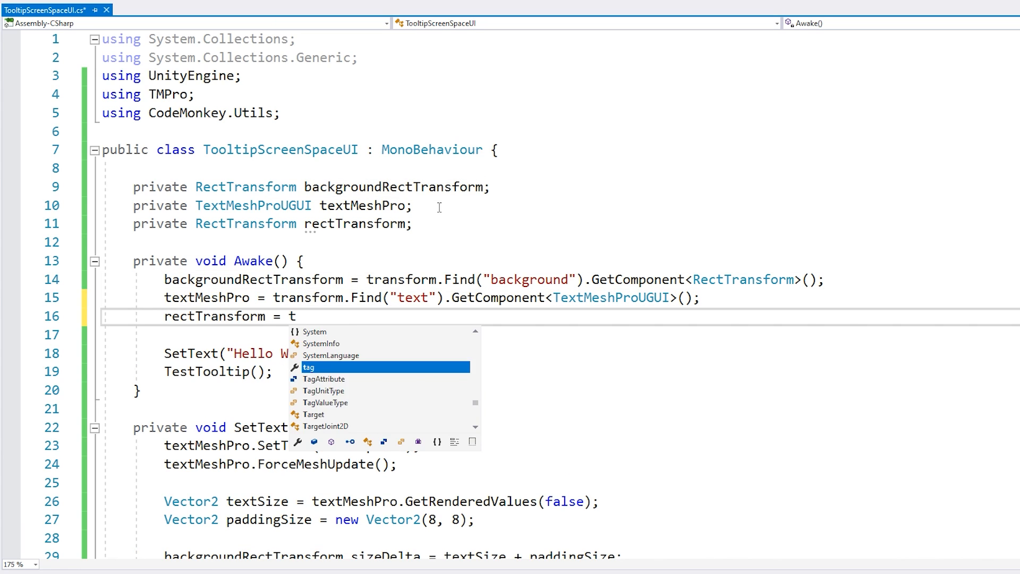
pyautogui.write('ransform.GetComponent<Rc')
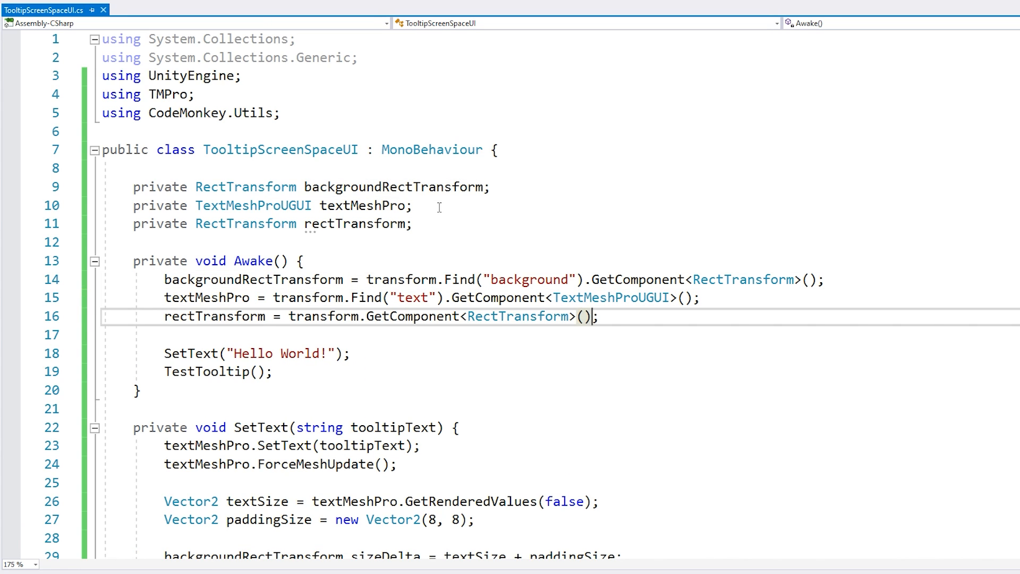
# In Update, set rectTransform.anchoredPosition to Input.mousePosition.
pyautogui.scroll(-3)
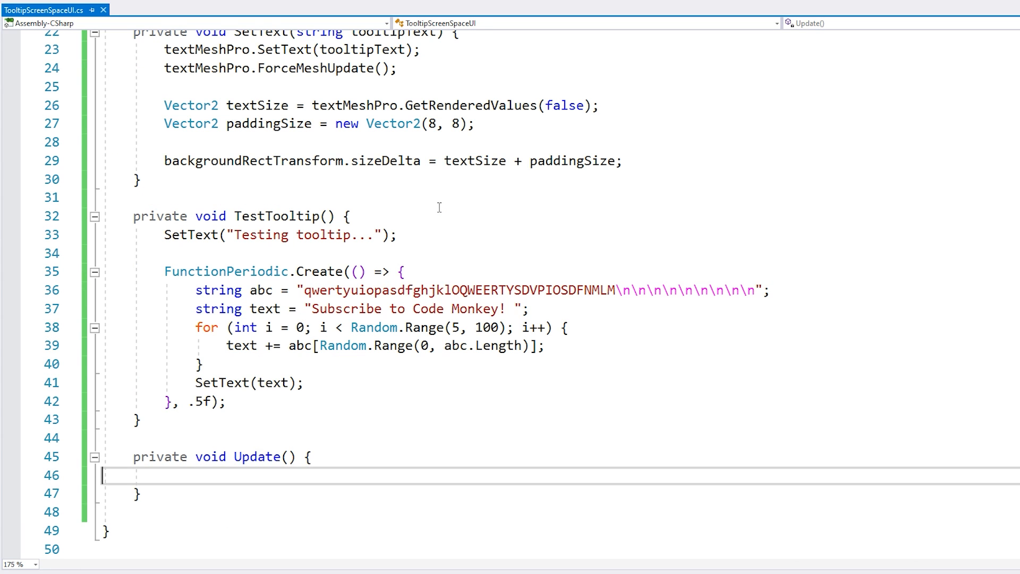
pyautogui.write('rectTransform.ancho')
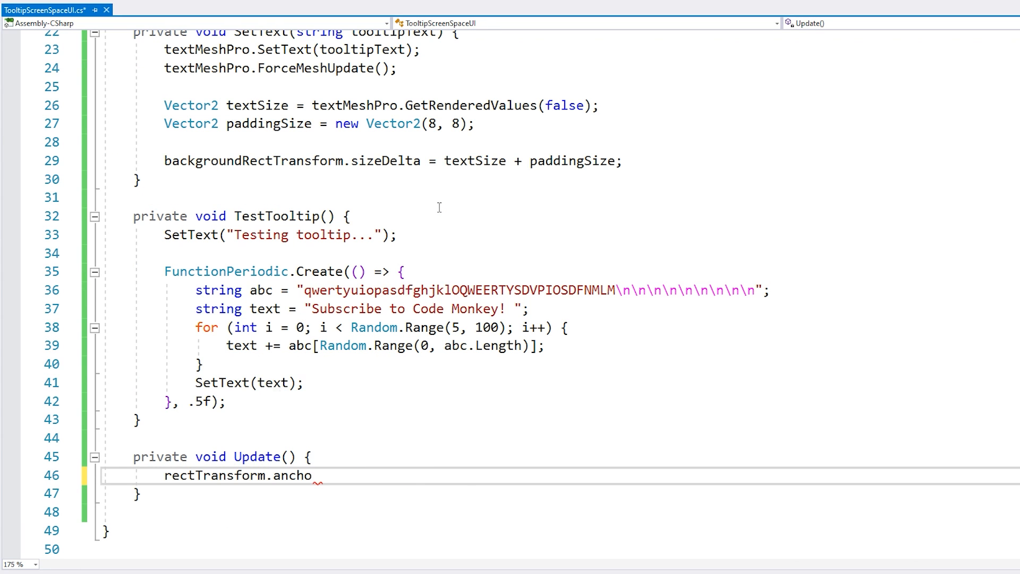
pyautogui.write('redPosition = I')
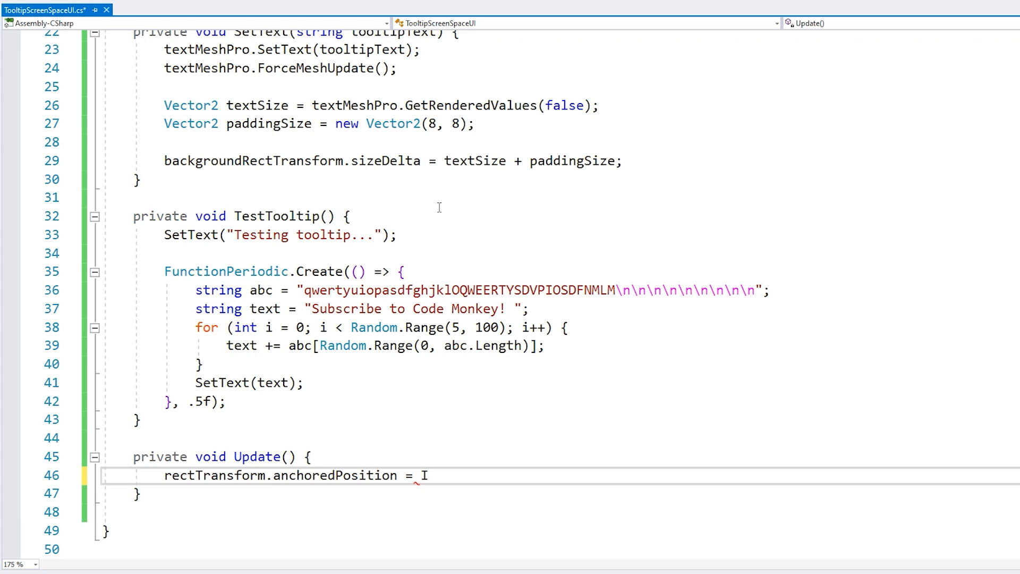
pyautogui.write('nput.mouseScrollDelta;')
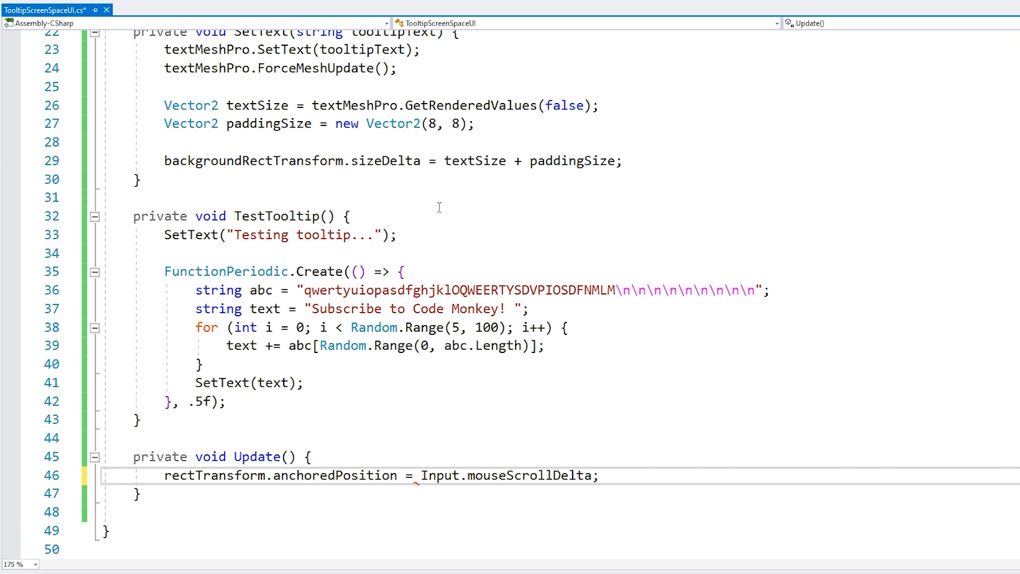
pyautogui.write('mousePosition')
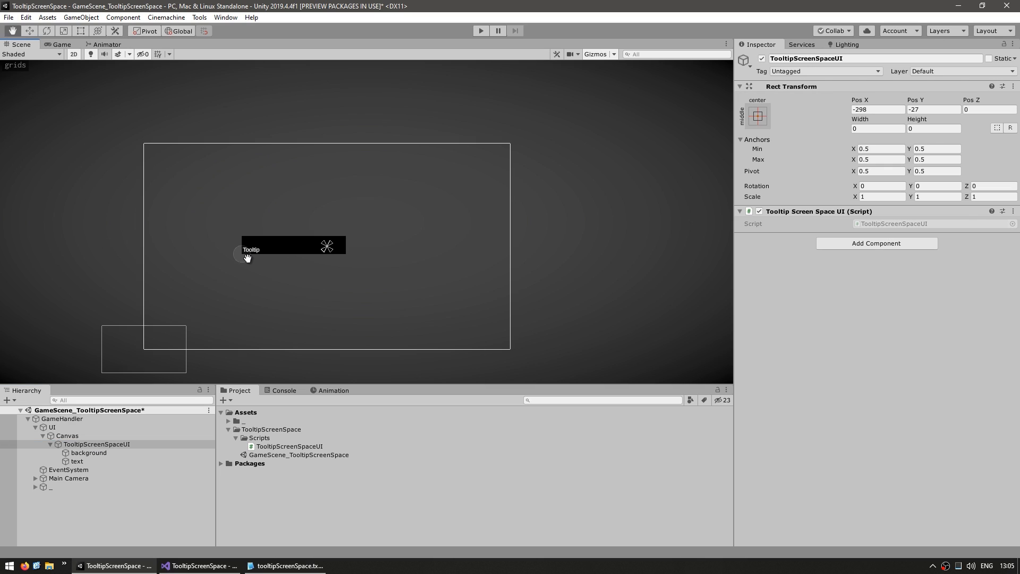
pyautogui.click(756, 116)
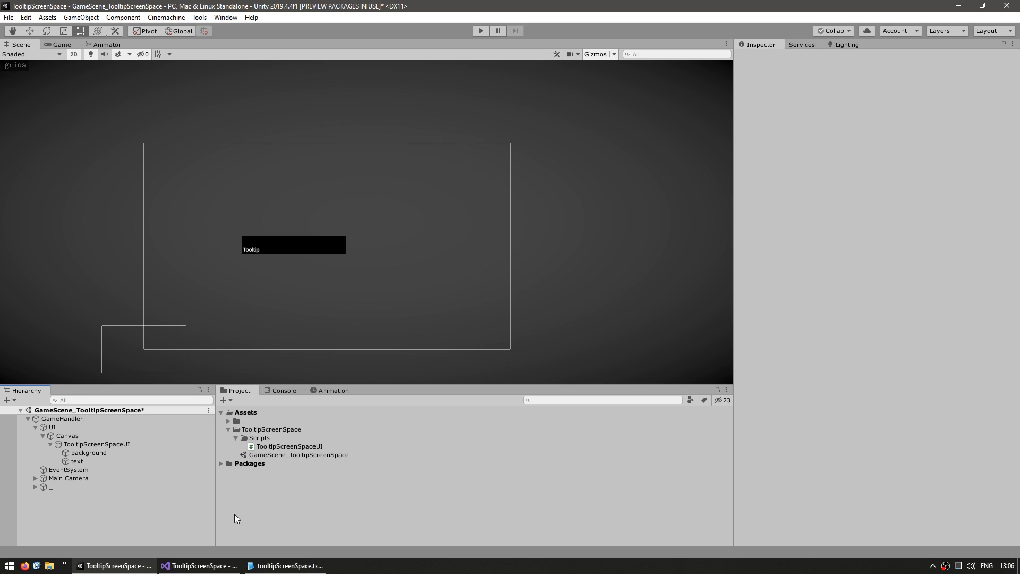
# Select the Canvas and review its Canvas Scaler: Scale With Screen Size, 1280x720, matched to height.
pyautogui.click(67, 435)
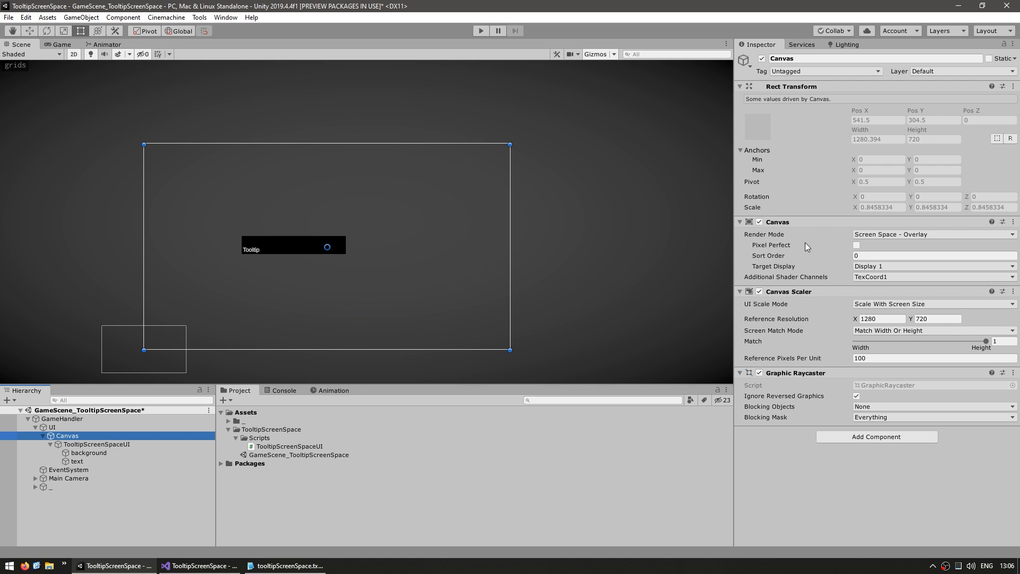
pyautogui.moveTo(805, 343)
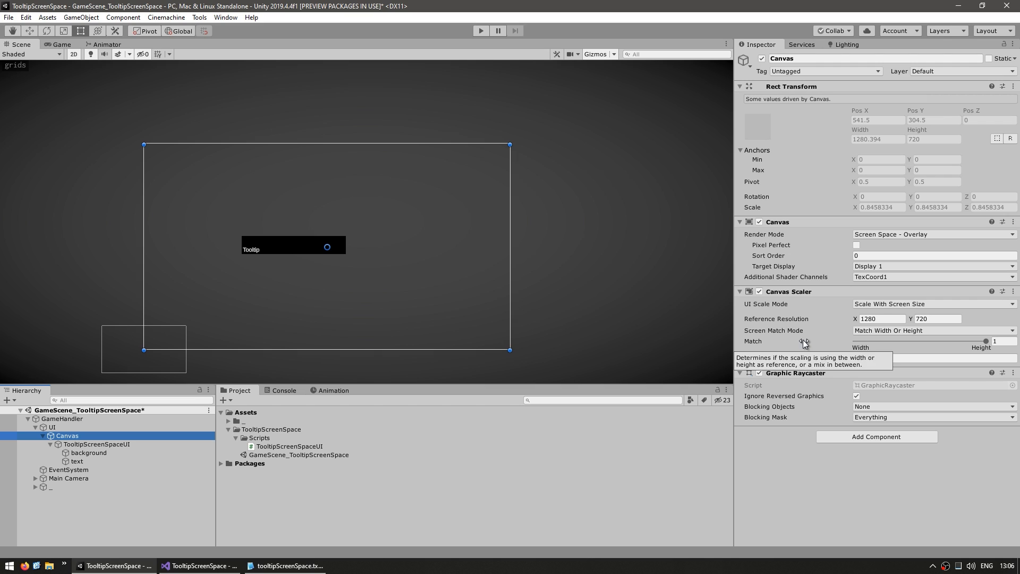
pyautogui.moveTo(898, 236)
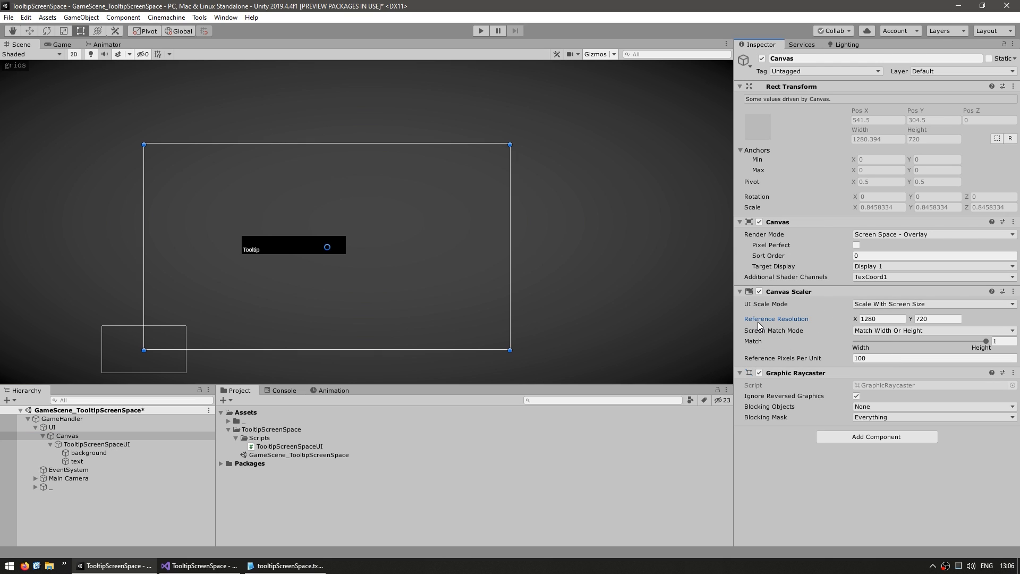
pyautogui.click(937, 318)
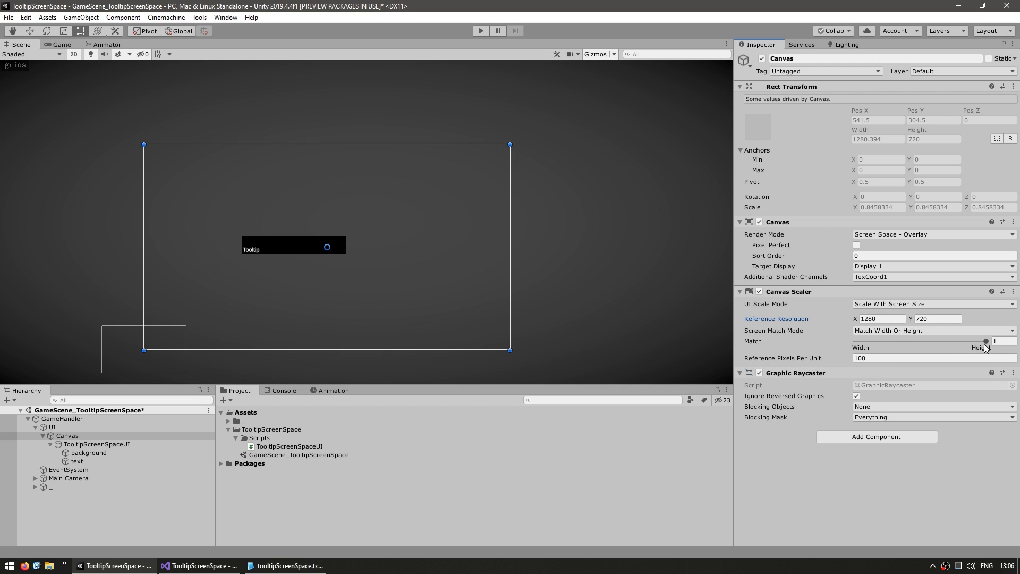
# Switch to the Game view to see the black Tooltip box on the 16:9 canvas.
pyautogui.click(61, 45)
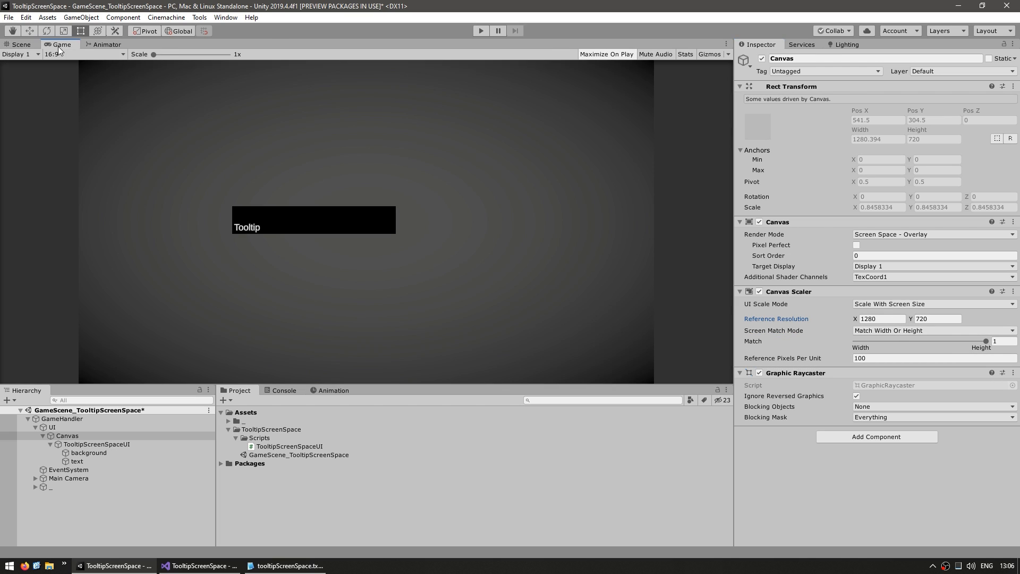
pyautogui.moveTo(411, 369)
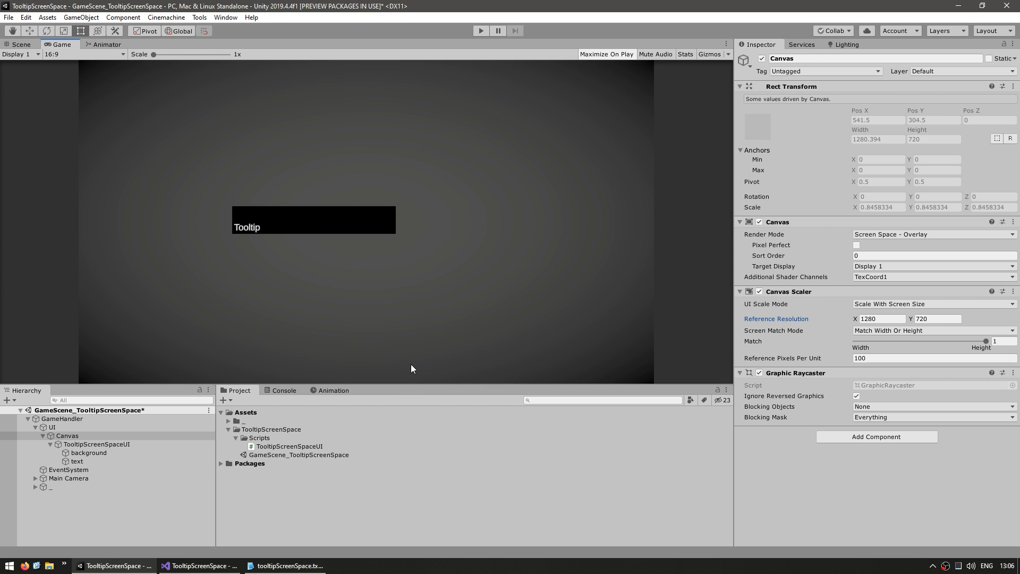
pyautogui.moveTo(583, 241)
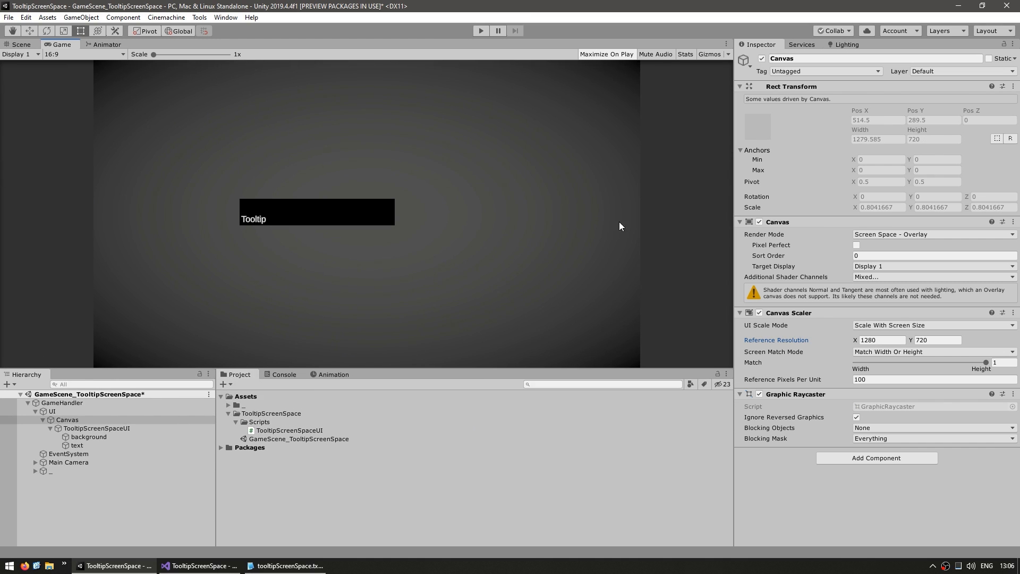
pyautogui.moveTo(883, 207)
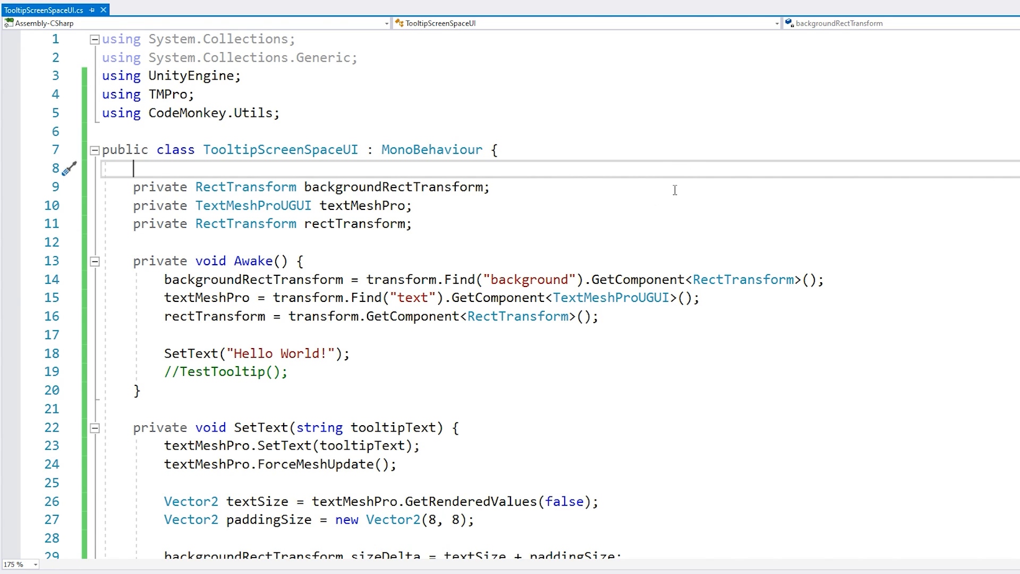
# Begin declaring a [SerializeField] private RectTransform field on a new line at the class top.
pyautogui.press('Enter')
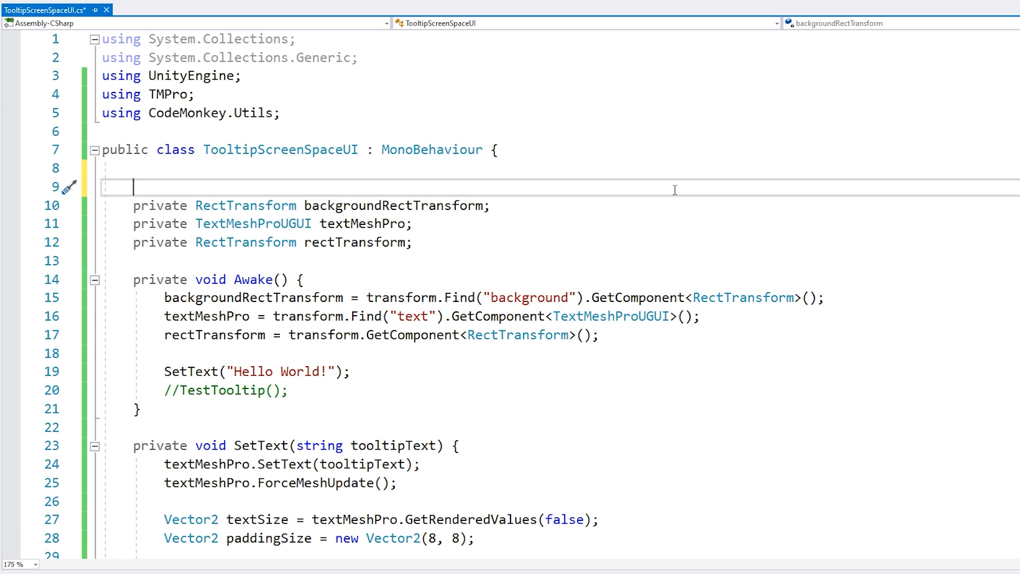
pyautogui.write('[SerializeField] private Rec')
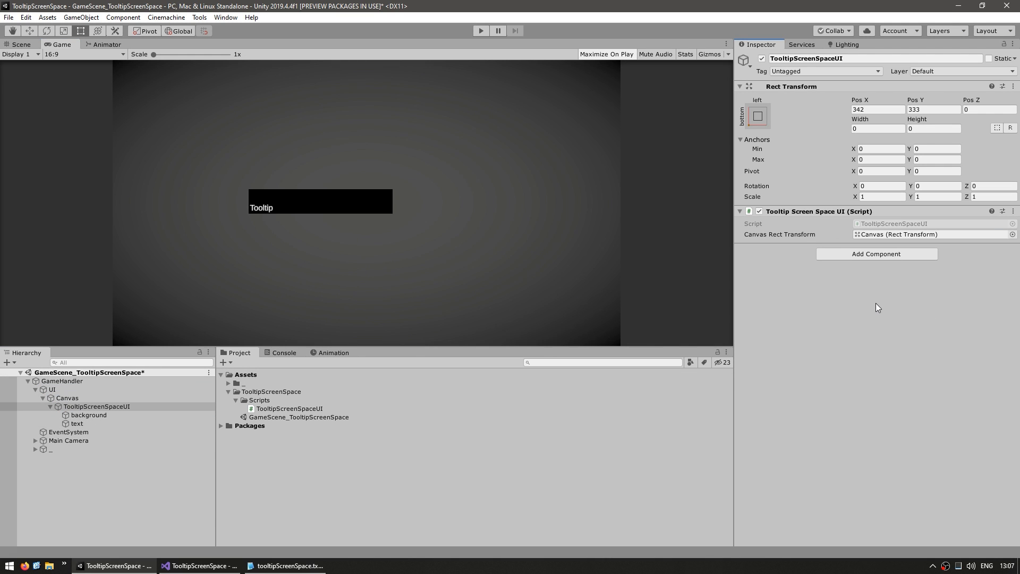
pyautogui.moveTo(762, 239)
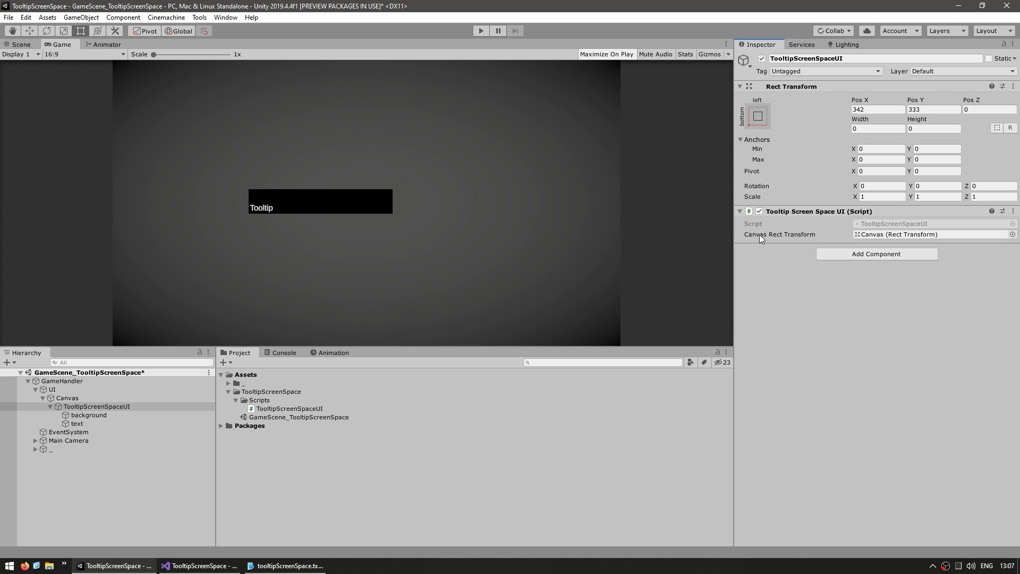
pyautogui.moveTo(877, 228)
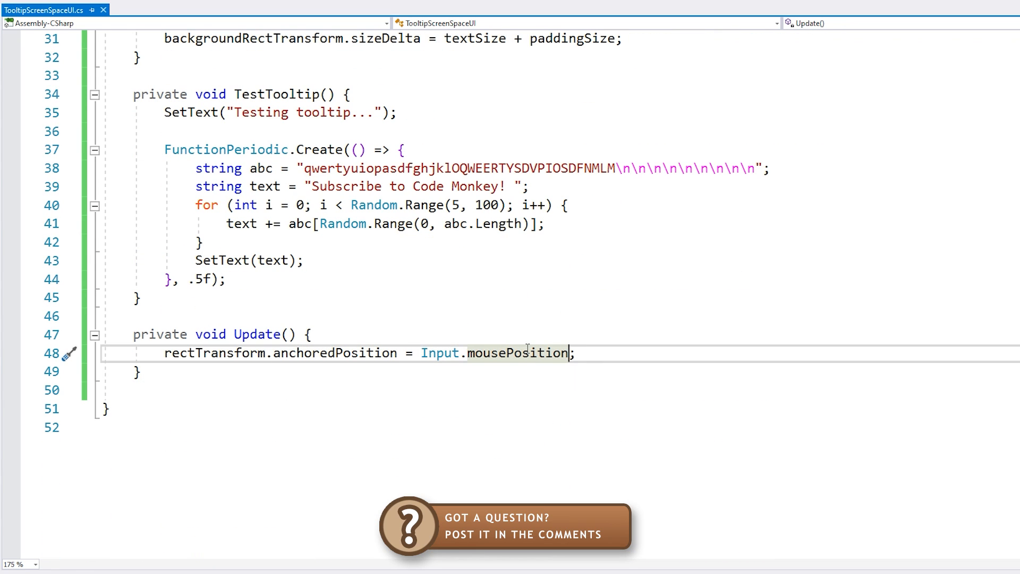
# Append '/ canvasRectTransform.localScale.x' after Input.mousePosition in Update().
pyautogui.write('/ canvasRectTransform.localScale.x')
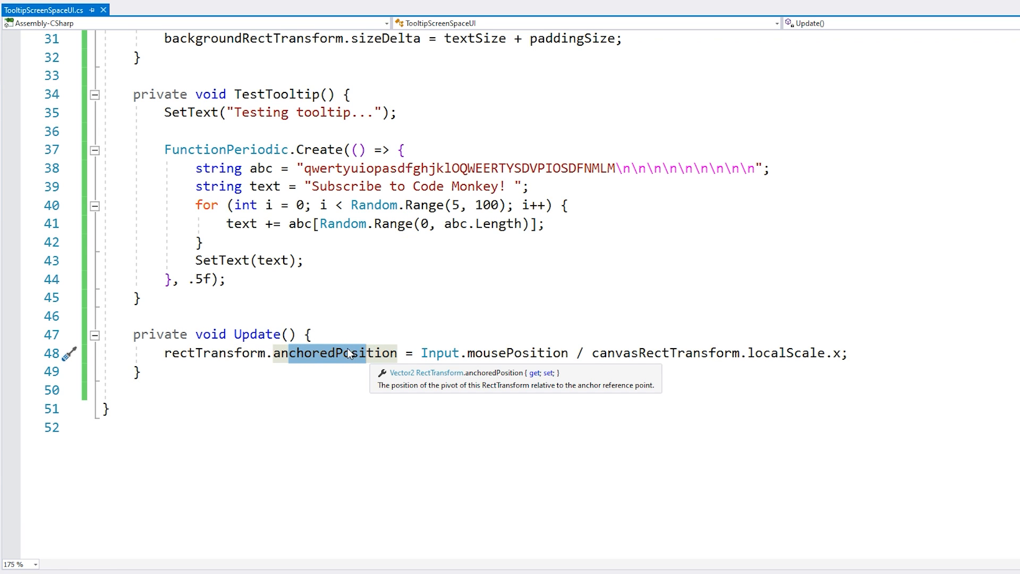
# Store Input.mousePosition / canvasRectTransform.localScale.x in a Vector2 anchoredPosition variable.
pyautogui.write('Vector2 anchoredPosition =')
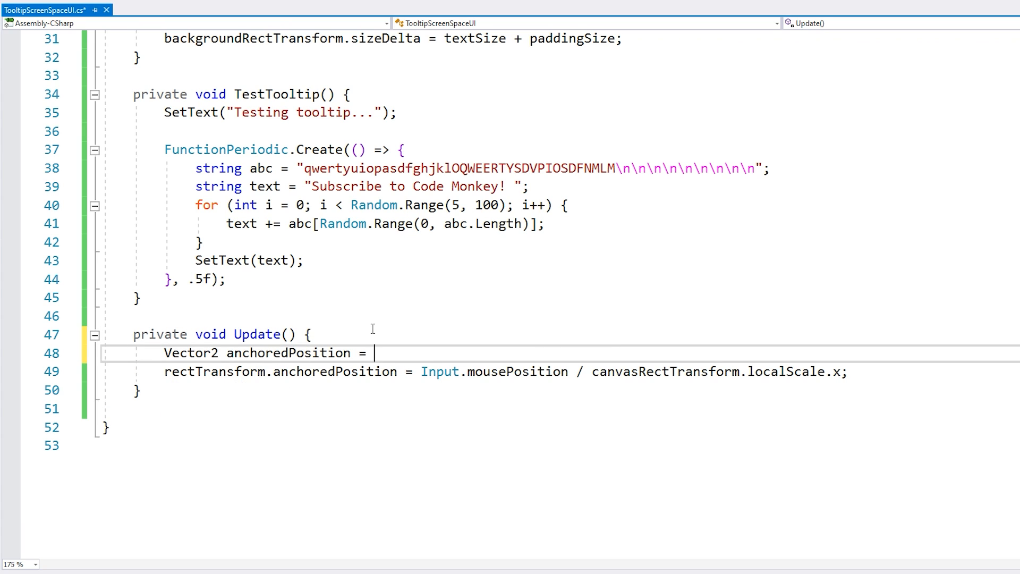
pyautogui.write('Input.mousePosition / canvasRectTransform.localScale.x; ;')
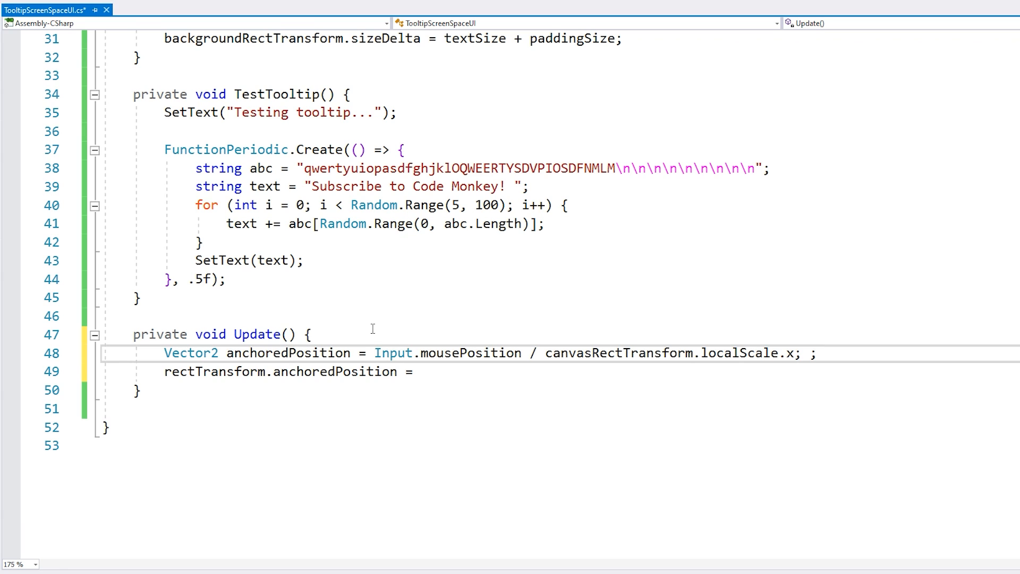
pyautogui.write('anchoredPosition;')
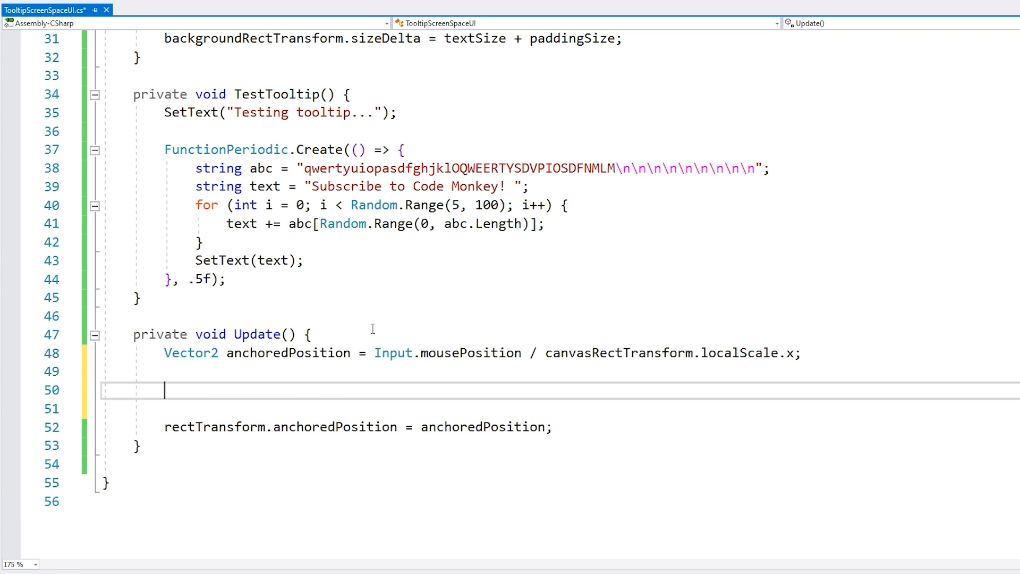
pyautogui.press('Enter')
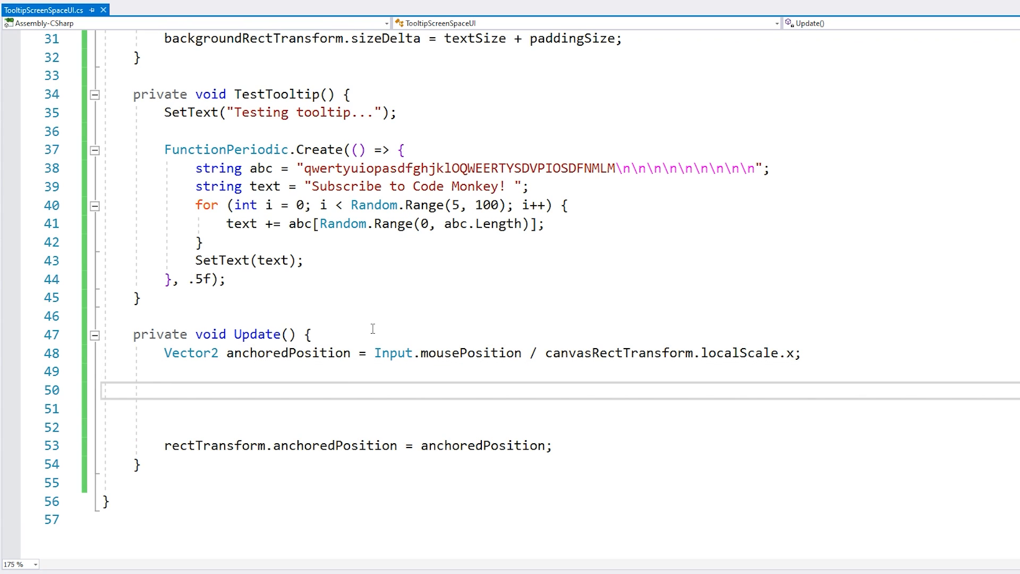
# Add an if-check when anchoredPosition.x plus background width exceeds the canvas width, subtracting background width.
pyautogui.write('if (')
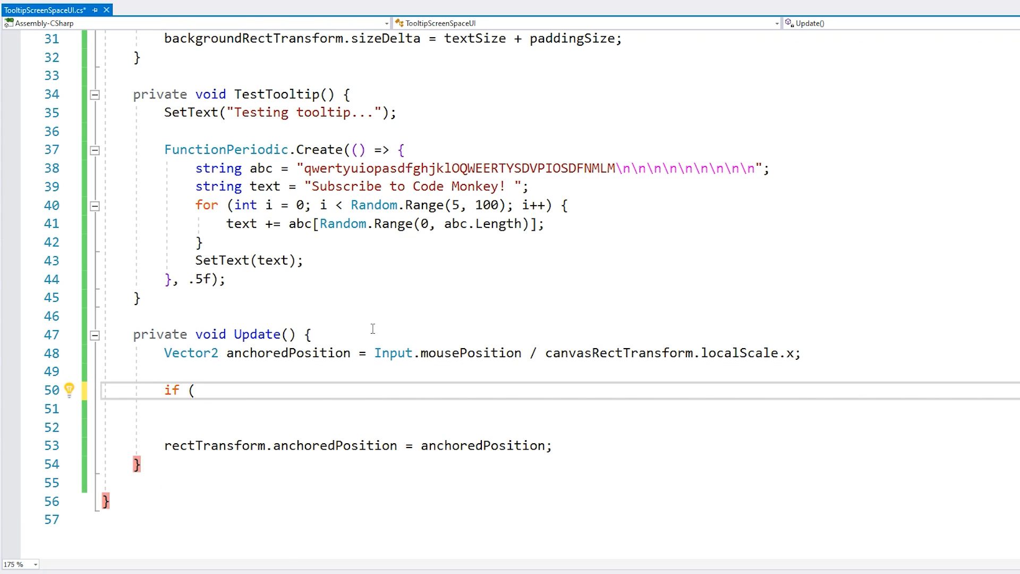
pyautogui.write('anchoredPosition.')
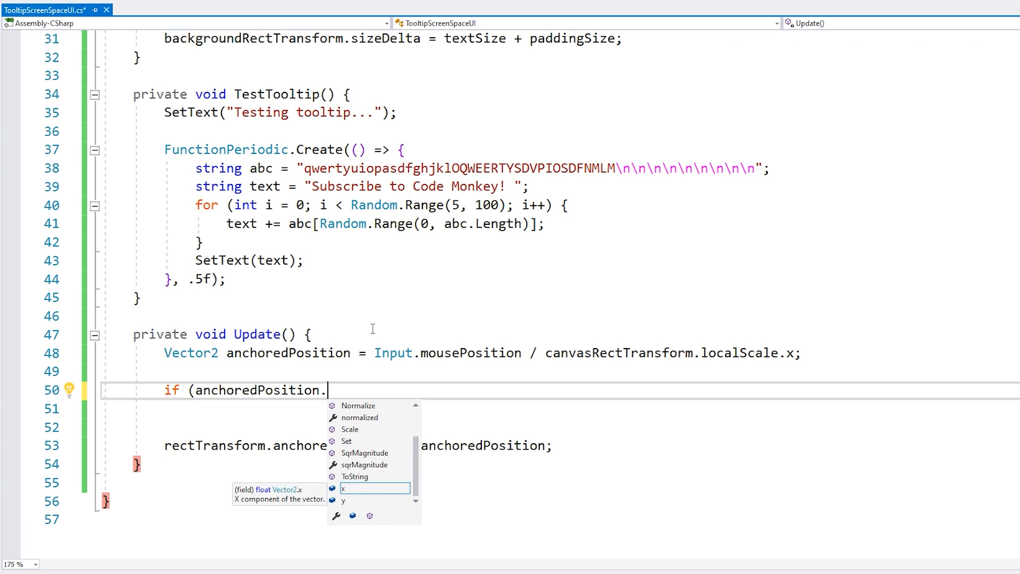
pyautogui.write('x')
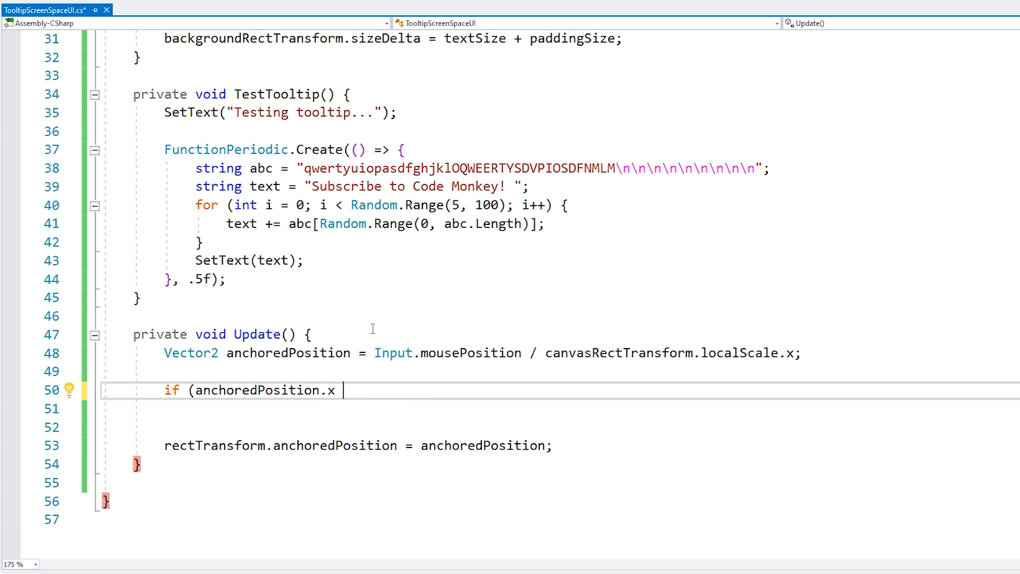
pyautogui.write('+ b')
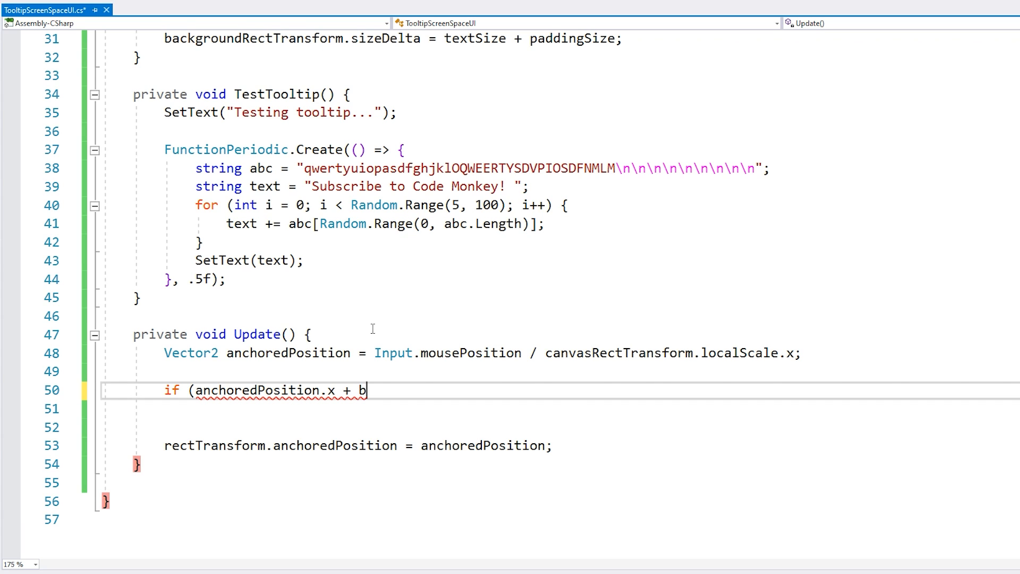
pyautogui.write('ackgroundRectTransform.rect.width')
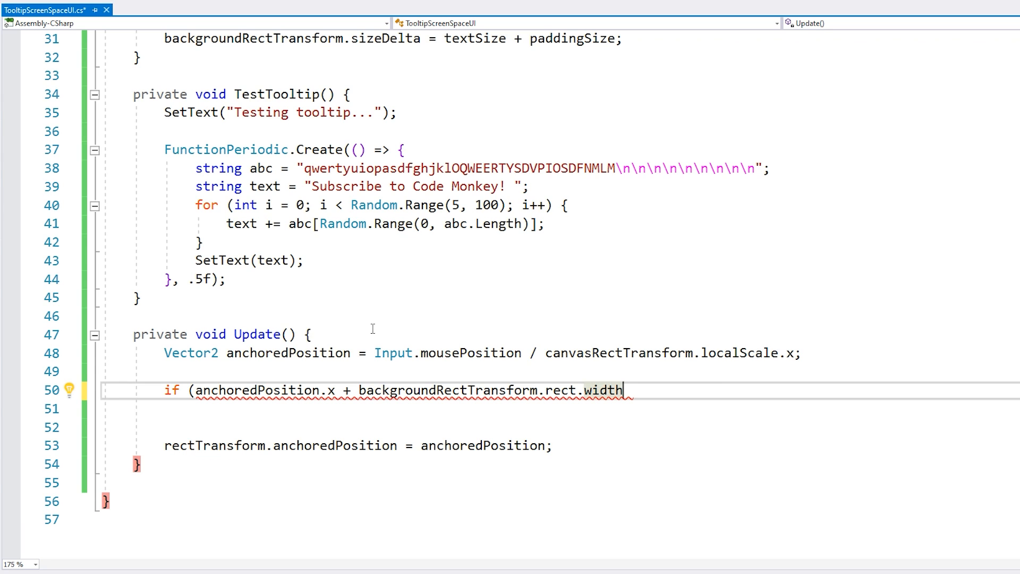
pyautogui.write('>')
pyautogui.write('anchoredPosition.x = canvasRectTransform.rect.width -')
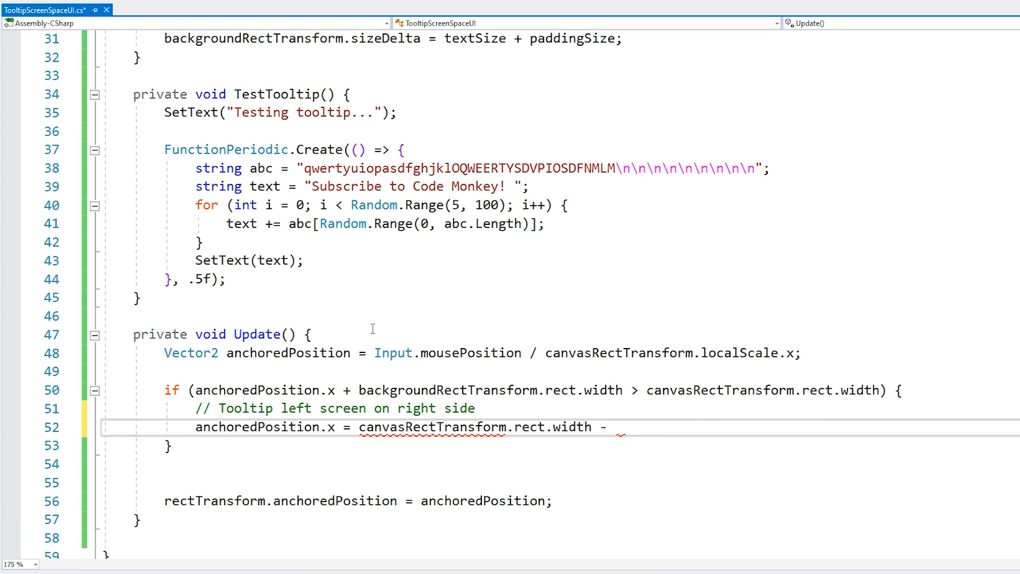
pyautogui.write('backgroundRectTransform.rect.width;')
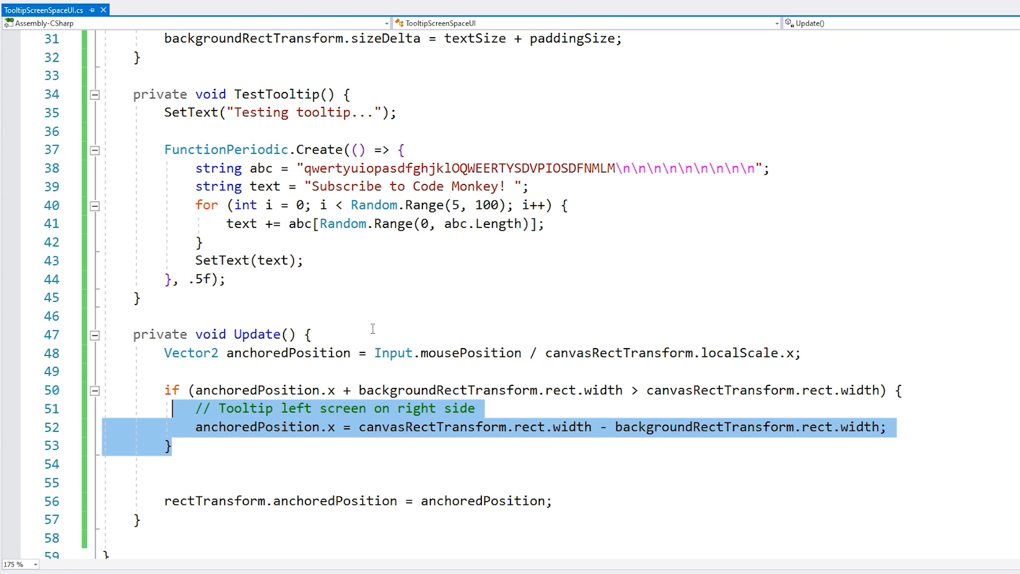
pyautogui.press('ctrl+v')
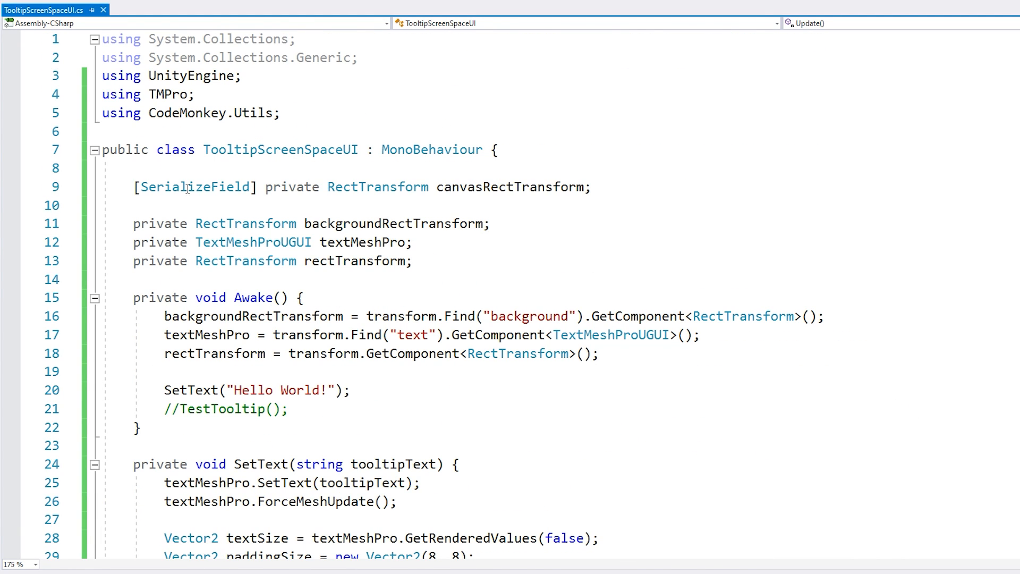
# Add a public static Instance with show/hide methods and call HideTooltip() in Awake.
pyautogui.write('public sta')
pyautogui.write('Instance = this;')
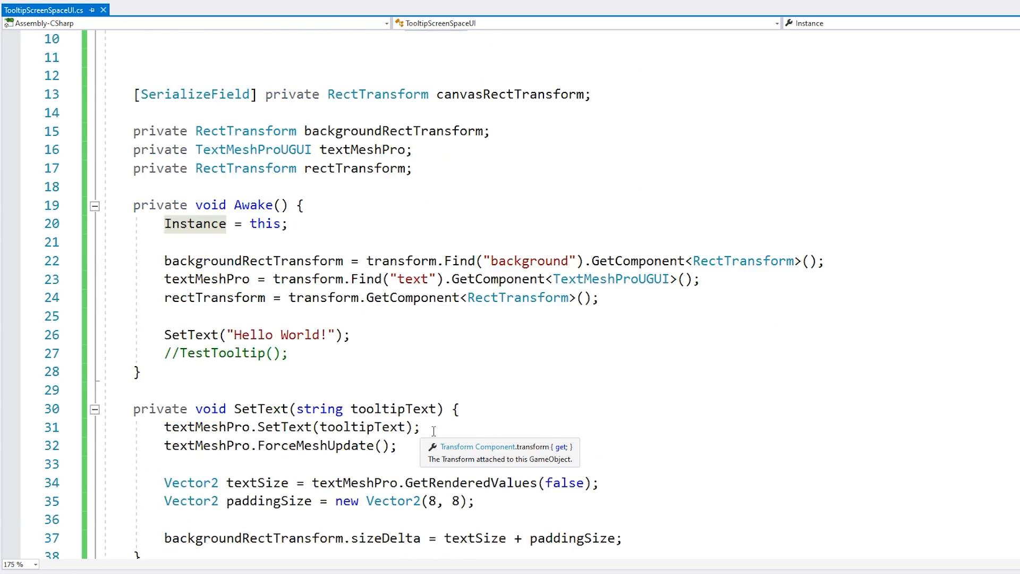
pyautogui.scroll(-3)
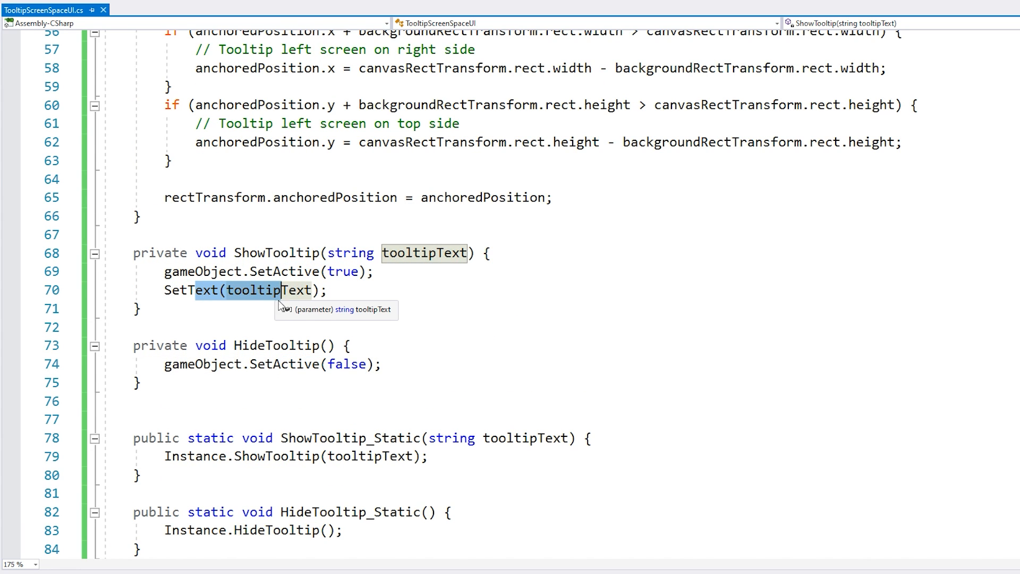
pyautogui.scroll(3)
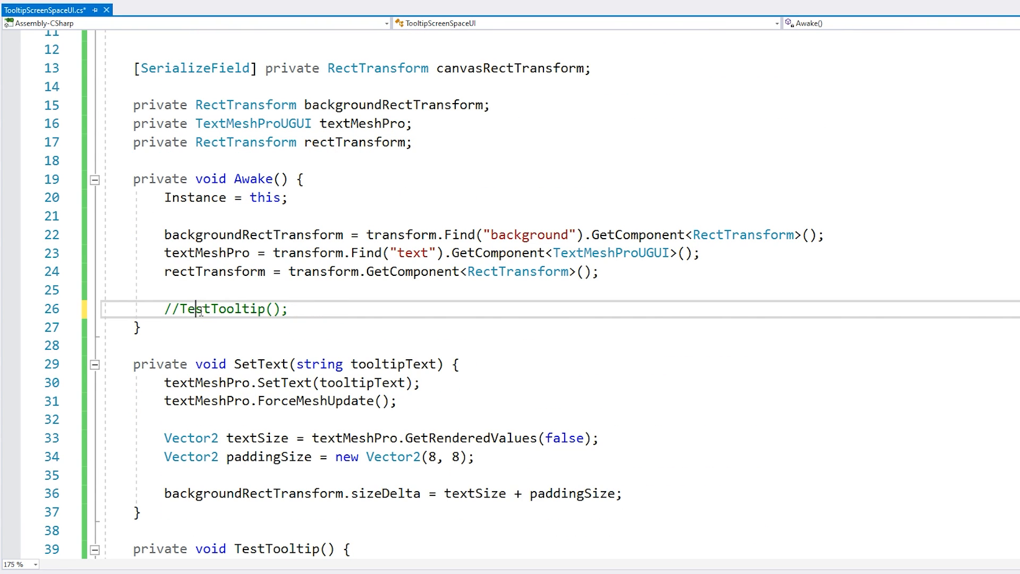
pyautogui.write('HideTooltip();')
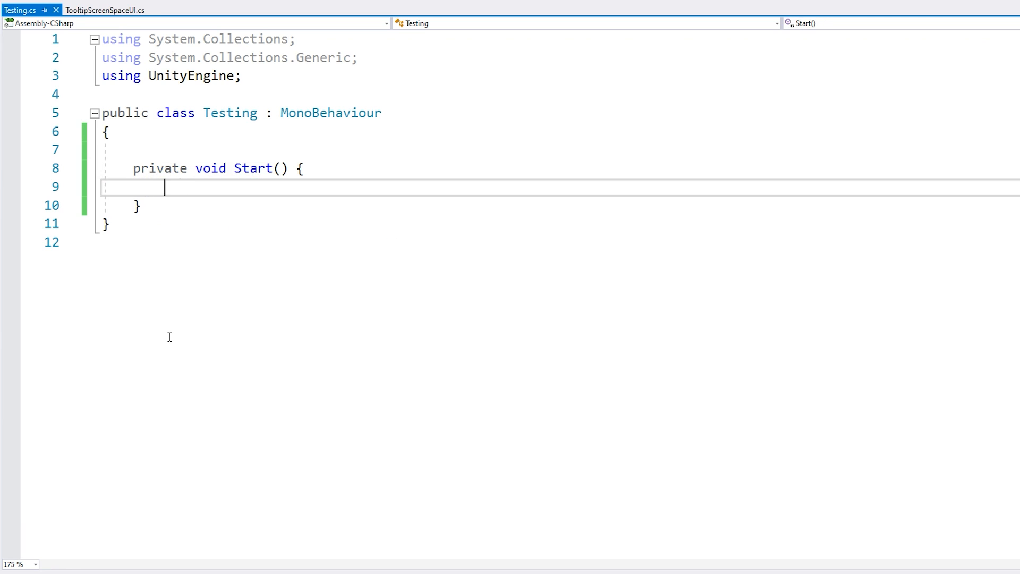
# Call TooltipScreenSpaceUI.ShowTooltip_Static in Start with the two-line 'This is my tooltip!' message.
pyautogui.write('TooltipScreenSpaceUI.ShowTooltip_Static("This is my tooltip!\\nThere a')
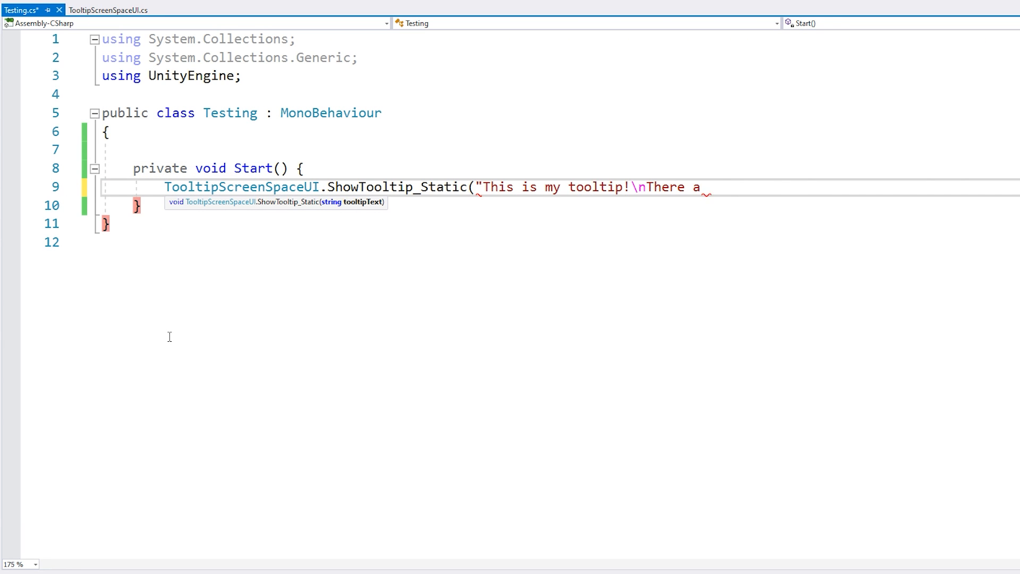
pyautogui.write('re many like it but this one is mine!");')
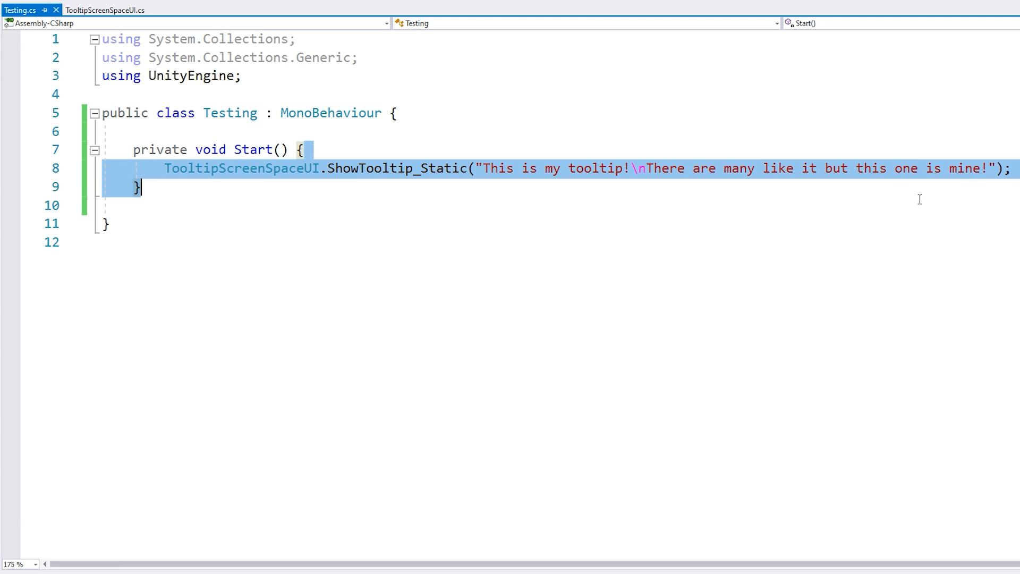
pyautogui.click(104, 10)
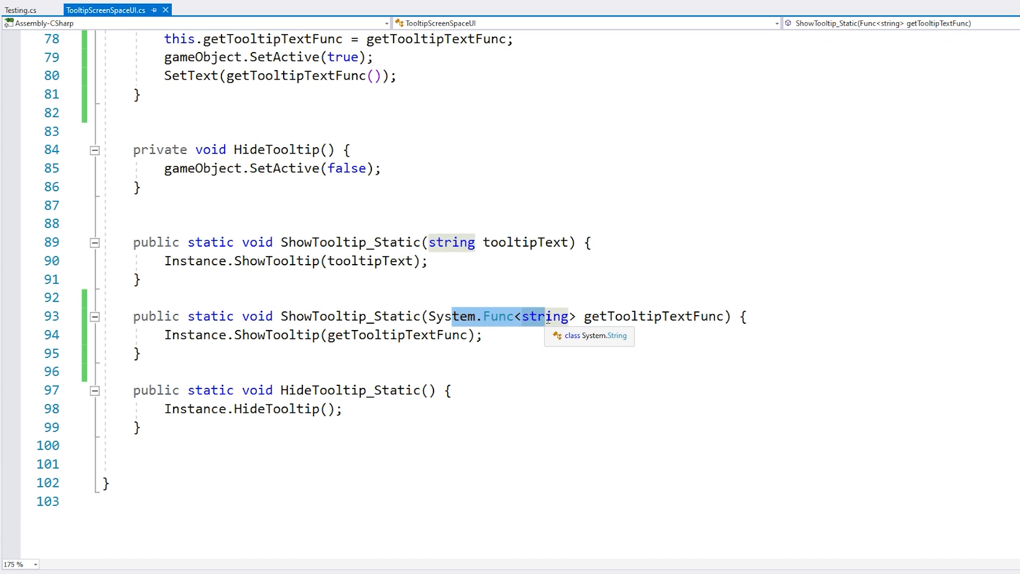
pyautogui.moveTo(544, 321)
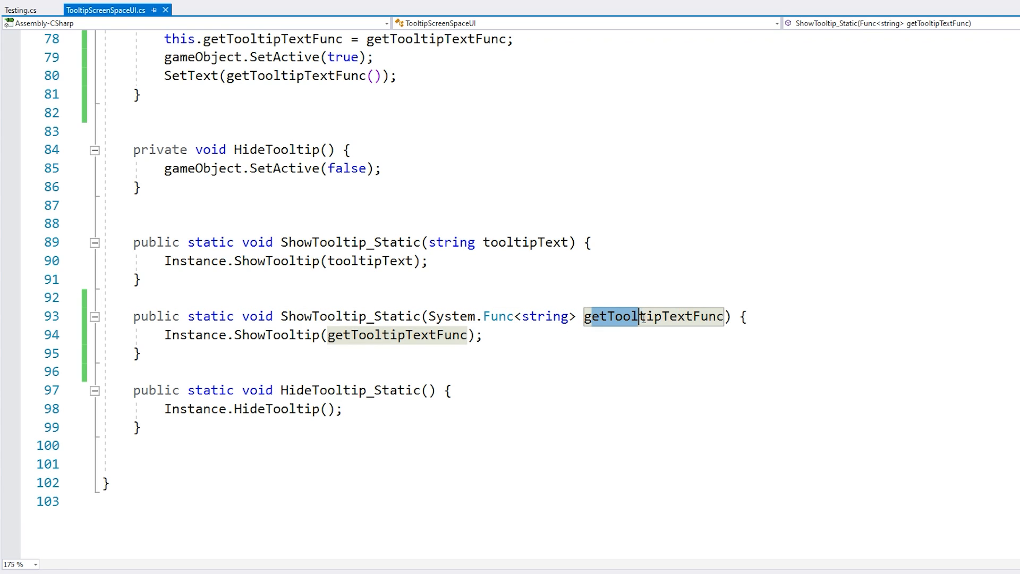
pyautogui.moveTo(702, 316)
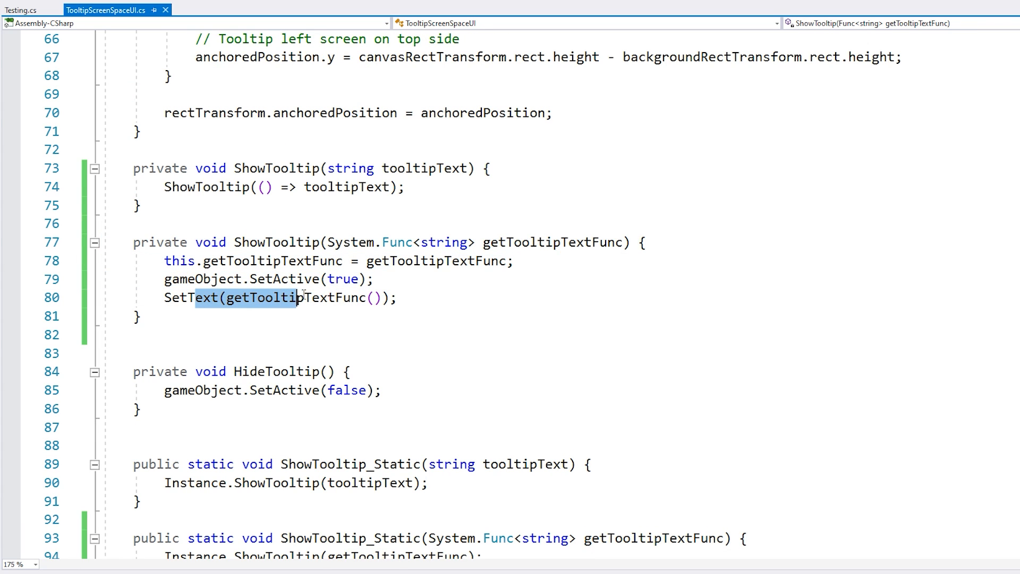
# Scroll through the tooltip script reviewing the Func<string> field, overloads and per-frame SetText.
pyautogui.scroll(3)
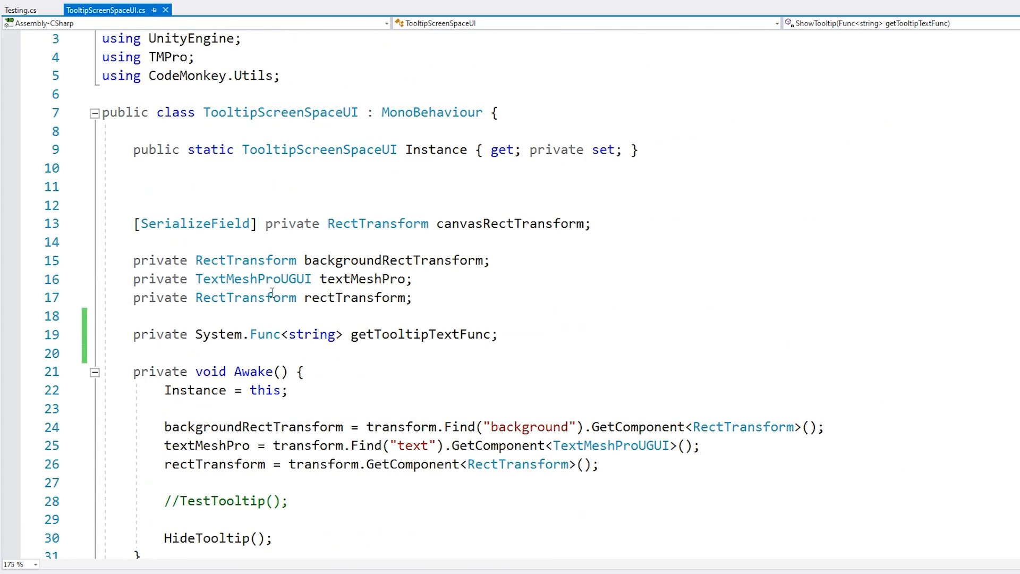
pyautogui.scroll(-3)
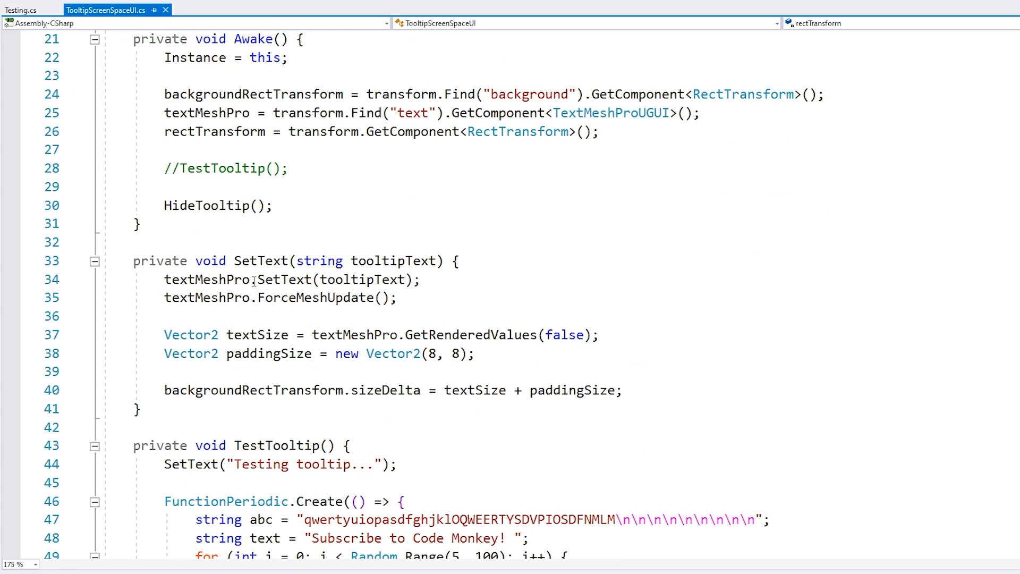
pyautogui.scroll(-3)
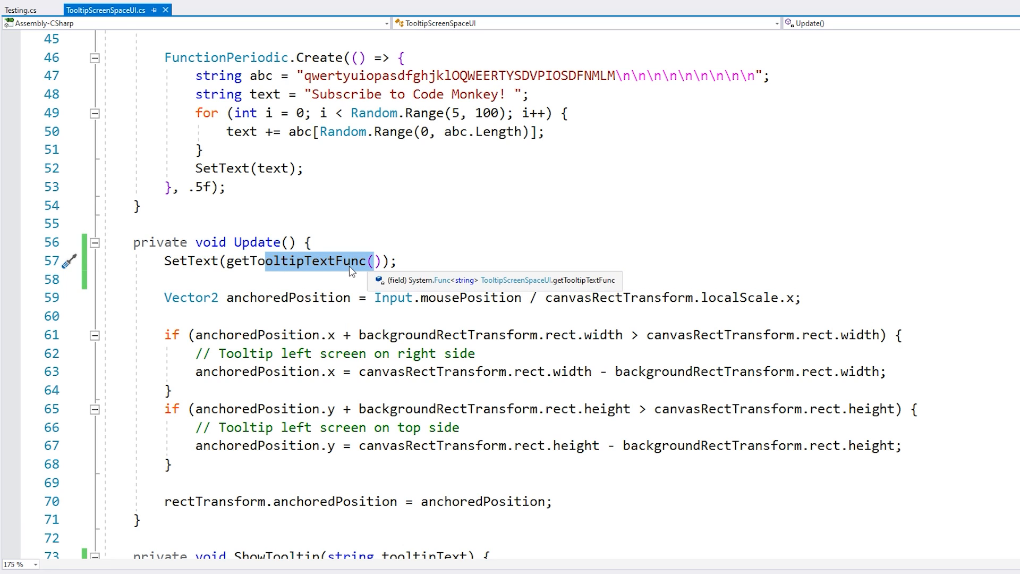
# In Testing's Start, declare a System.Func<string> getTooltipTextFunc returning the message plus timer.
pyautogui.click(22, 9)
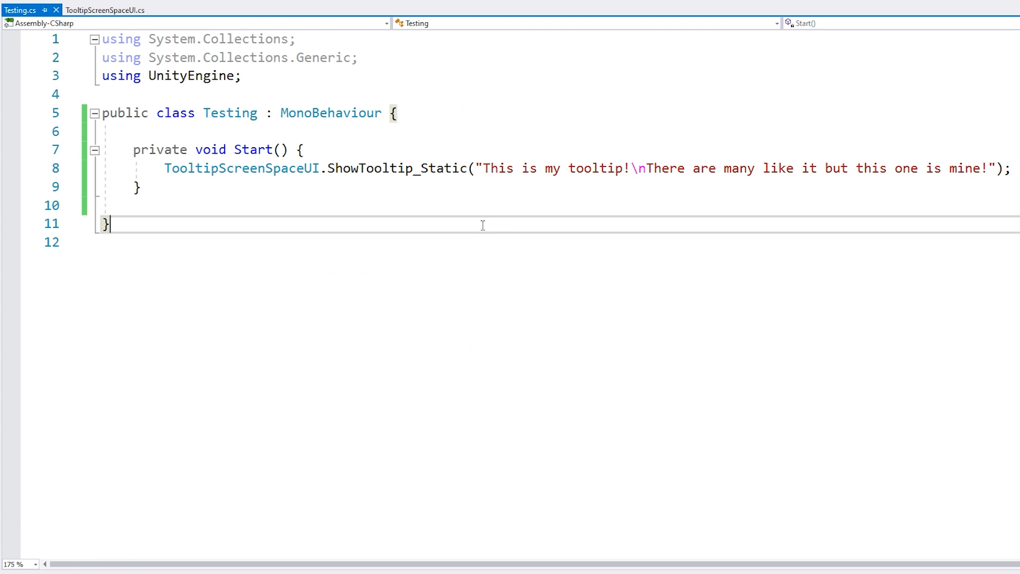
pyautogui.click(394, 113)
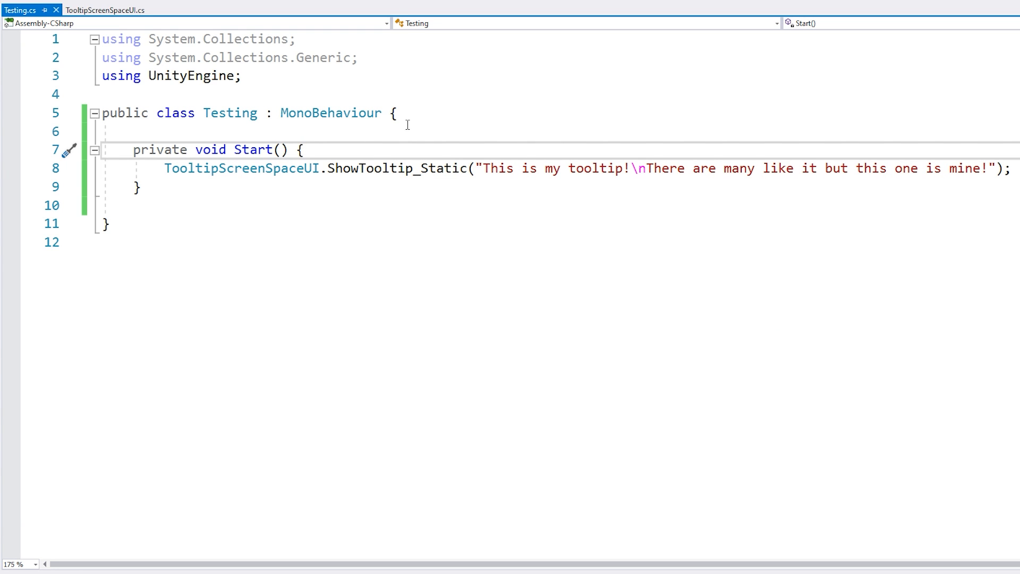
pyautogui.write('System.Func<string> getTooltipTextFunc = () => {')
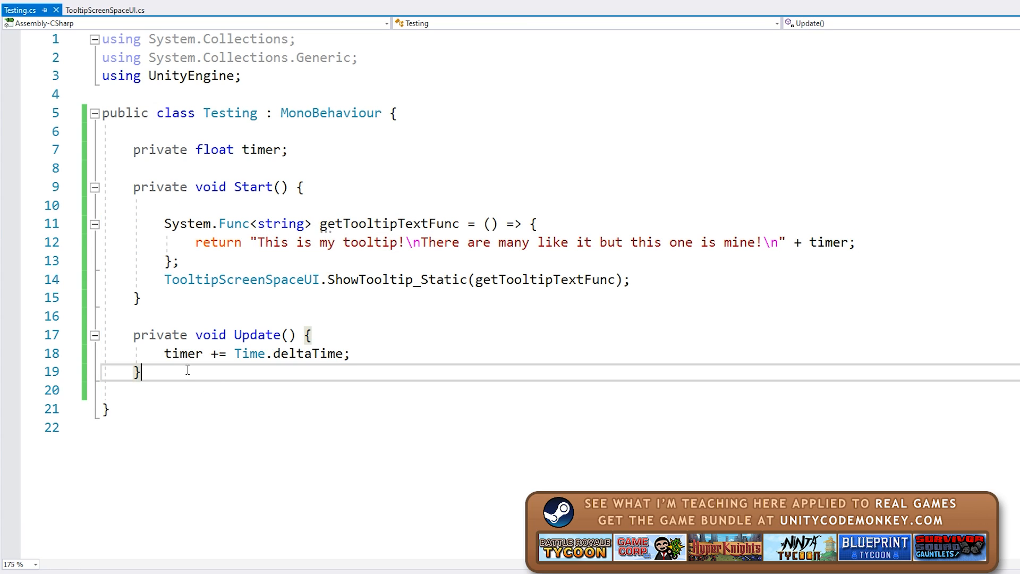
pyautogui.doubleClick(250, 279)
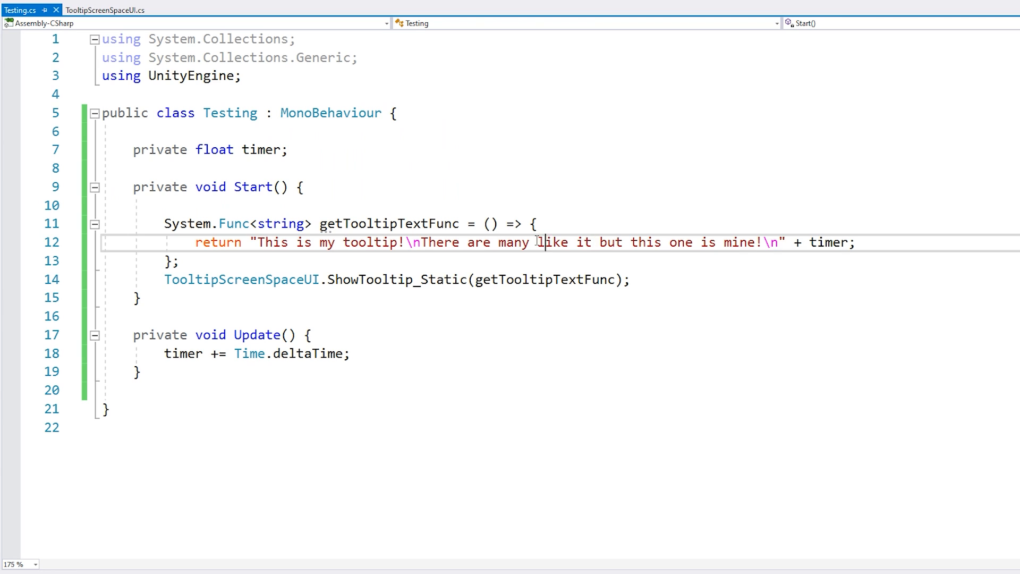
pyautogui.moveTo(275, 243)
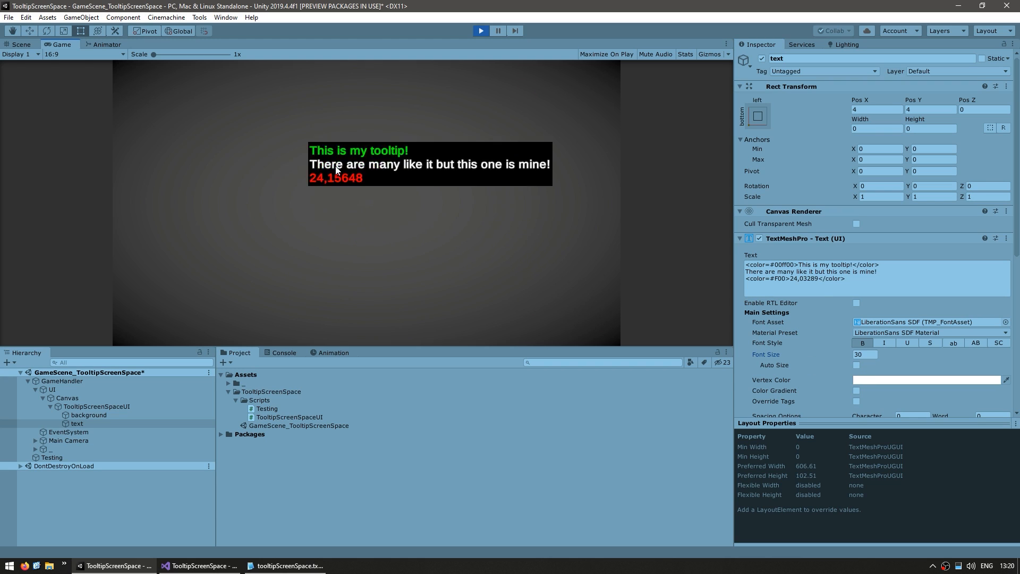
pyautogui.moveTo(478, 158)
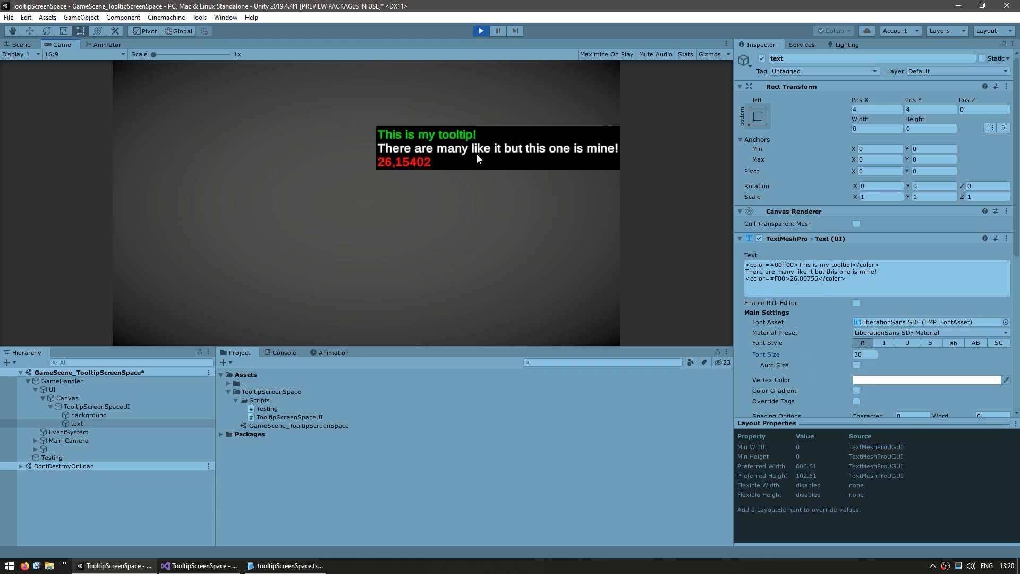
# Play the scene and watch the green, white and red tooltip with live timer follow the cursor.
pyautogui.click(606, 54)
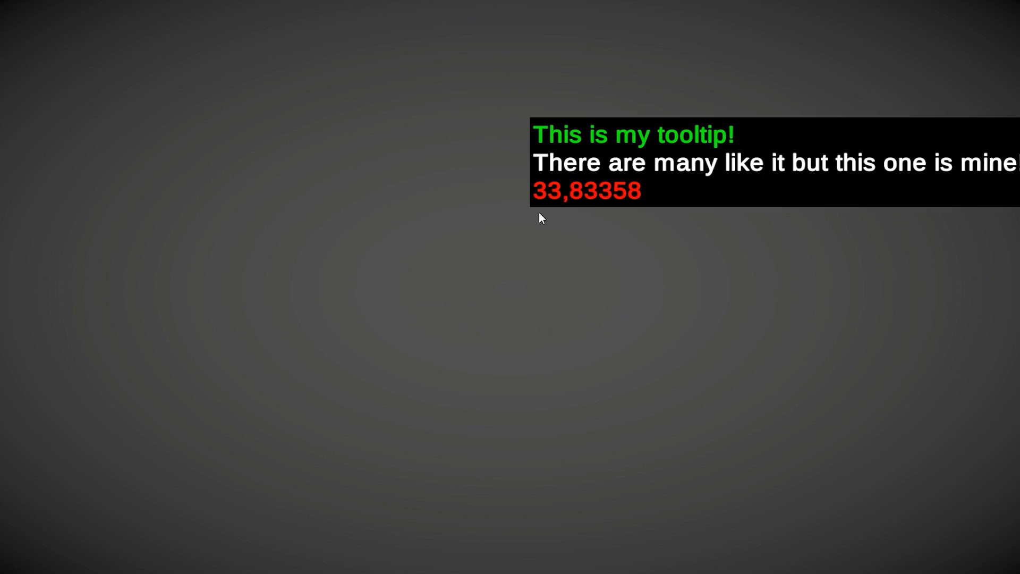
pyautogui.moveTo(290, 270)
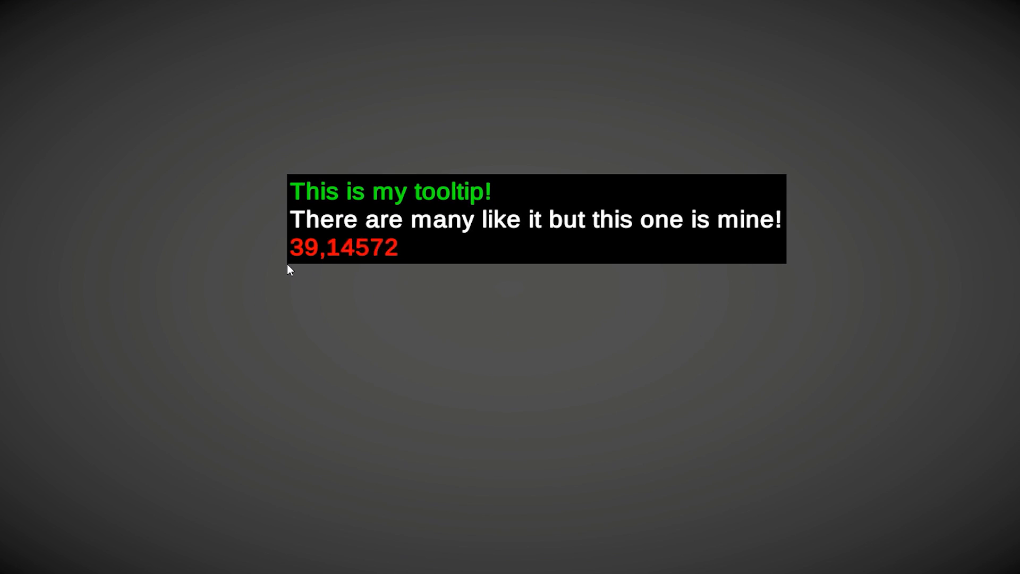
pyautogui.moveTo(333, 296)
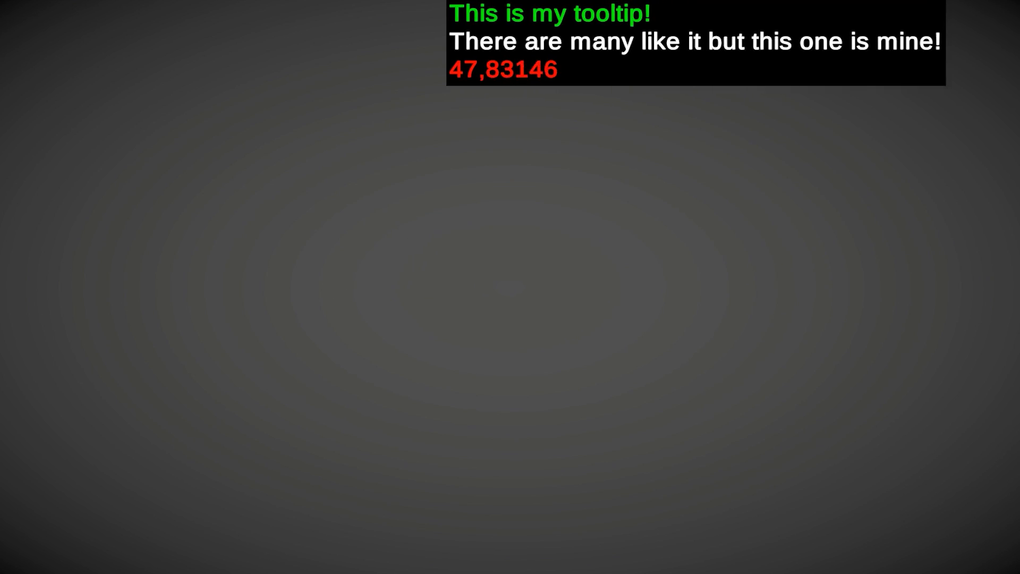
pyautogui.moveTo(335, 328)
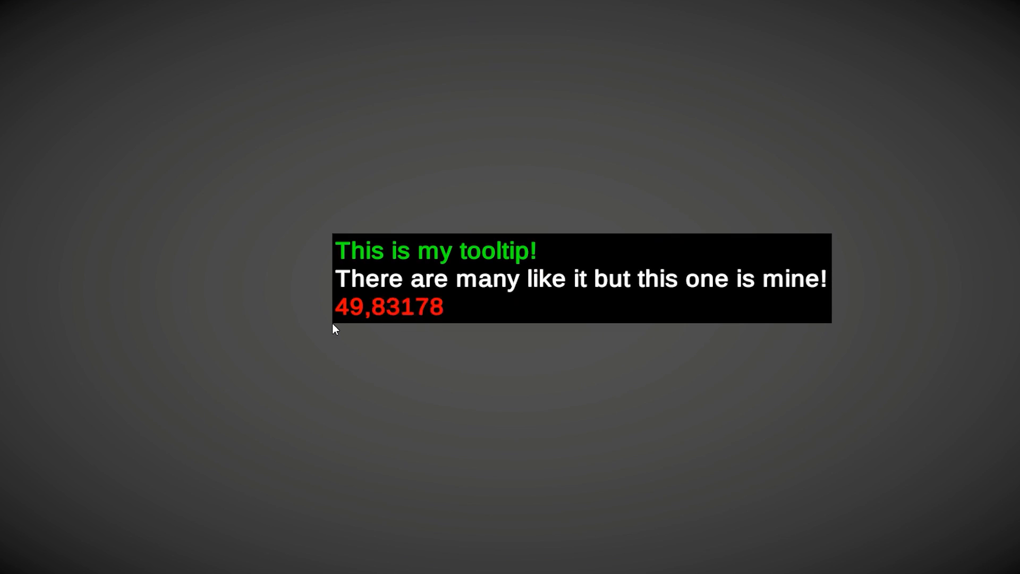